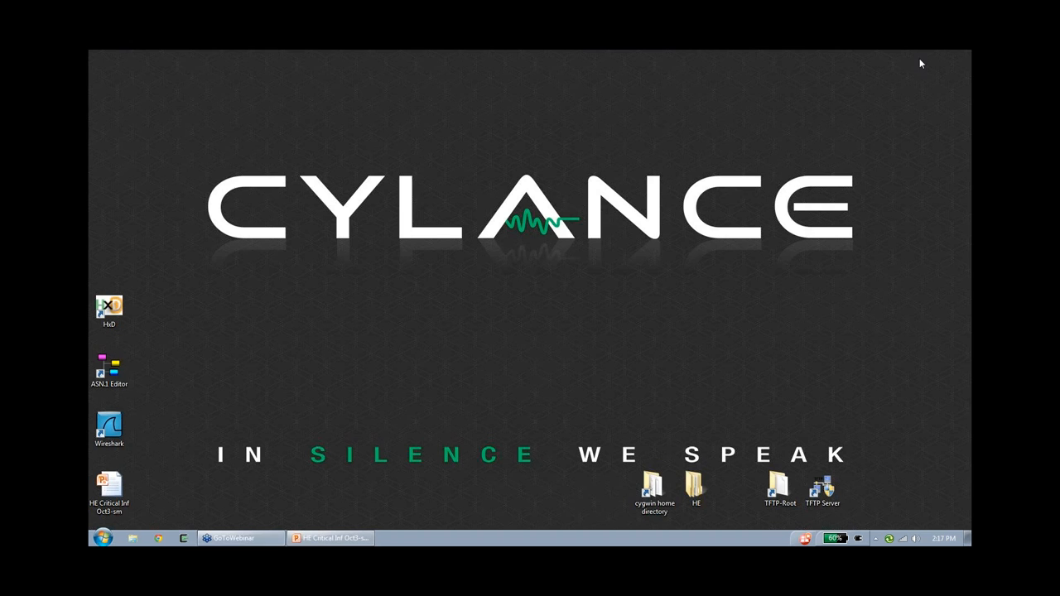
Launch Chrome and browse GarrettCom's Resources & Support to the Software Support downloads page.
{"action": "left_click", "coordinate": [101, 539]}
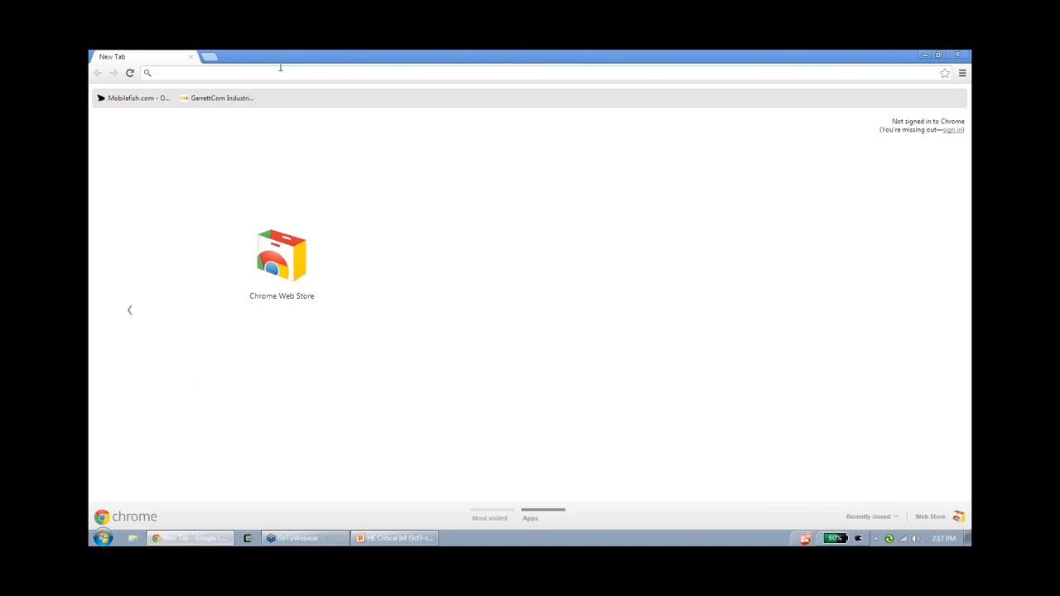
{"action": "left_click", "coordinate": [221, 97]}
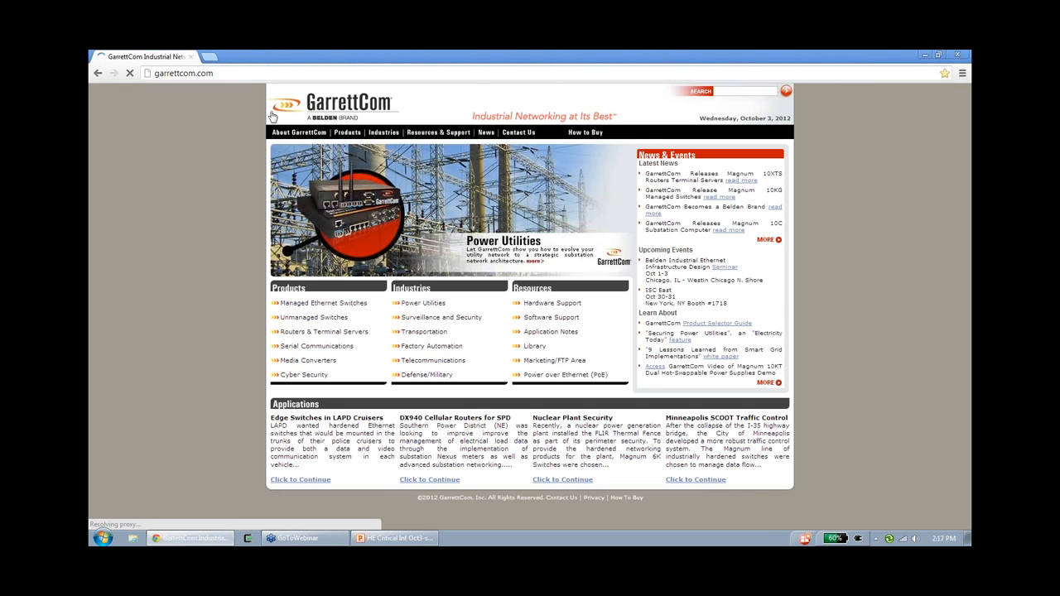
{"action": "left_click", "coordinate": [438, 132]}
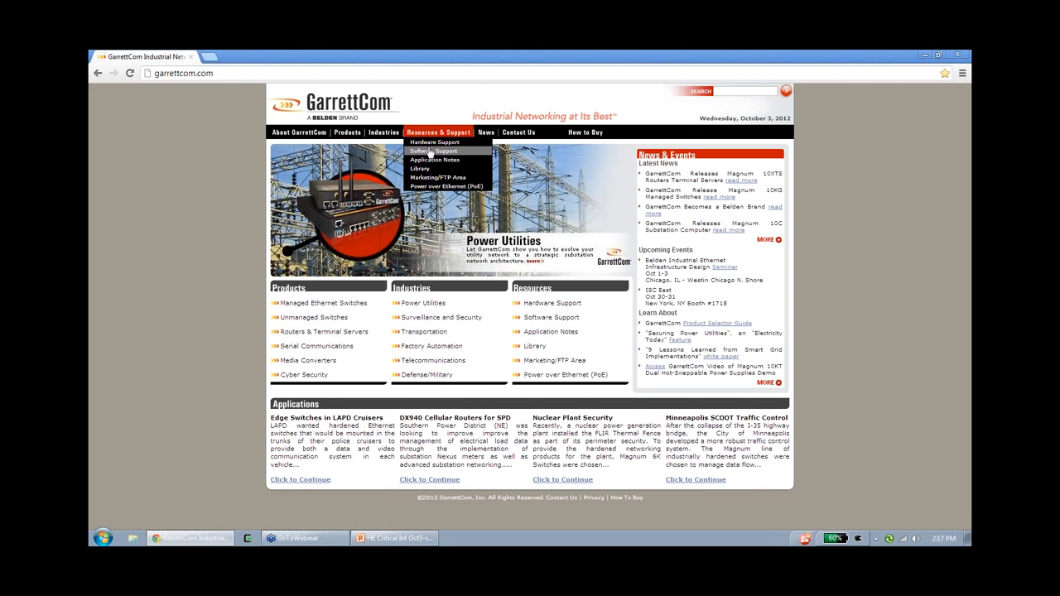
{"action": "left_click", "coordinate": [433, 151]}
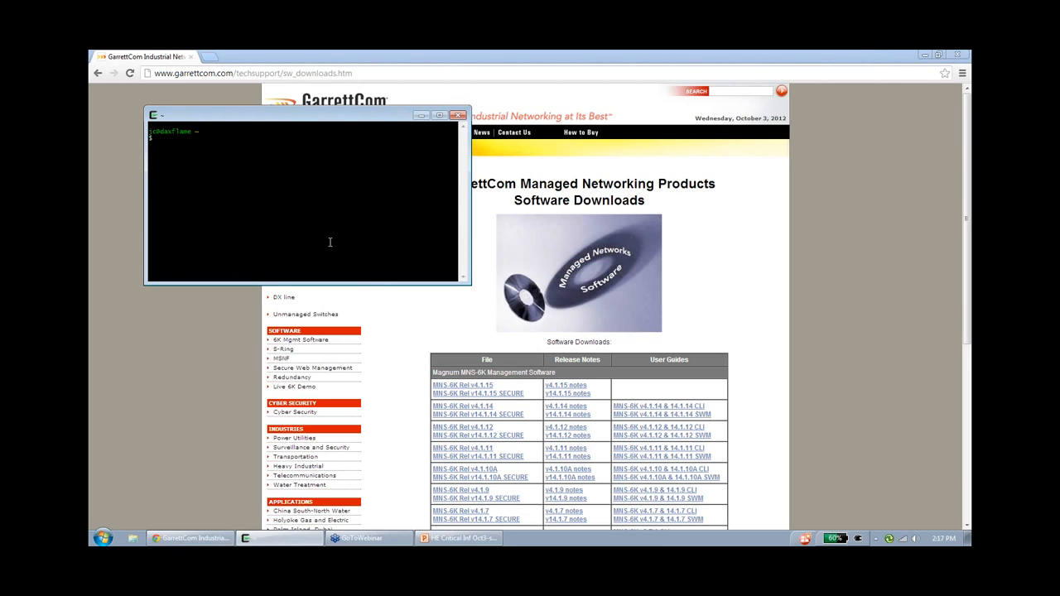
Create a gcom folder and wget the pasted rel_v4114.bin firmware URL into it.
{"action": "type", "text": "wget"}
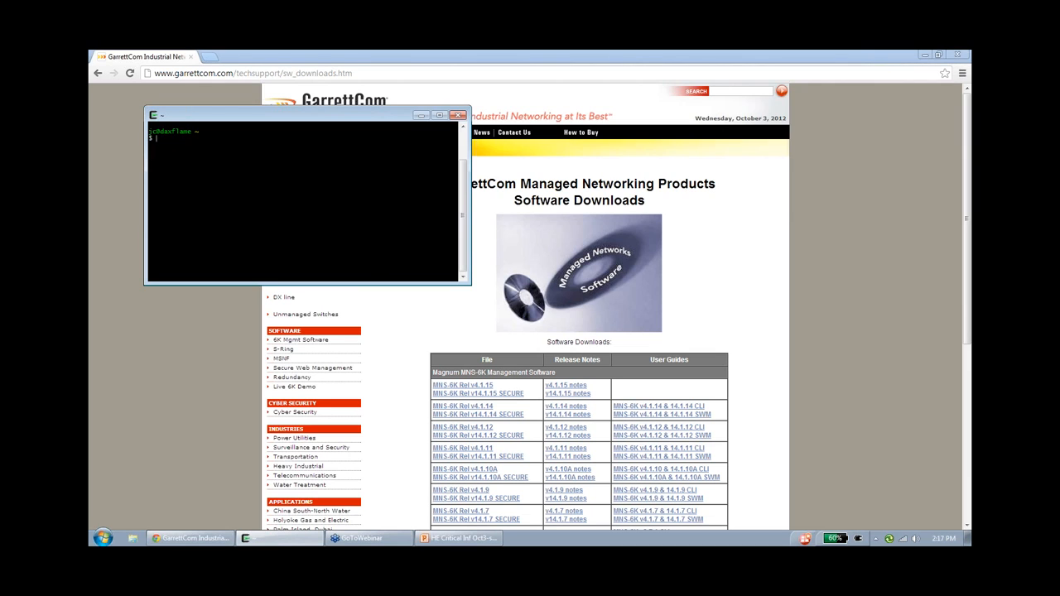
{"action": "type", "text": "mkdir gcom"}
{"action": "type", "text": "cd gcom"}
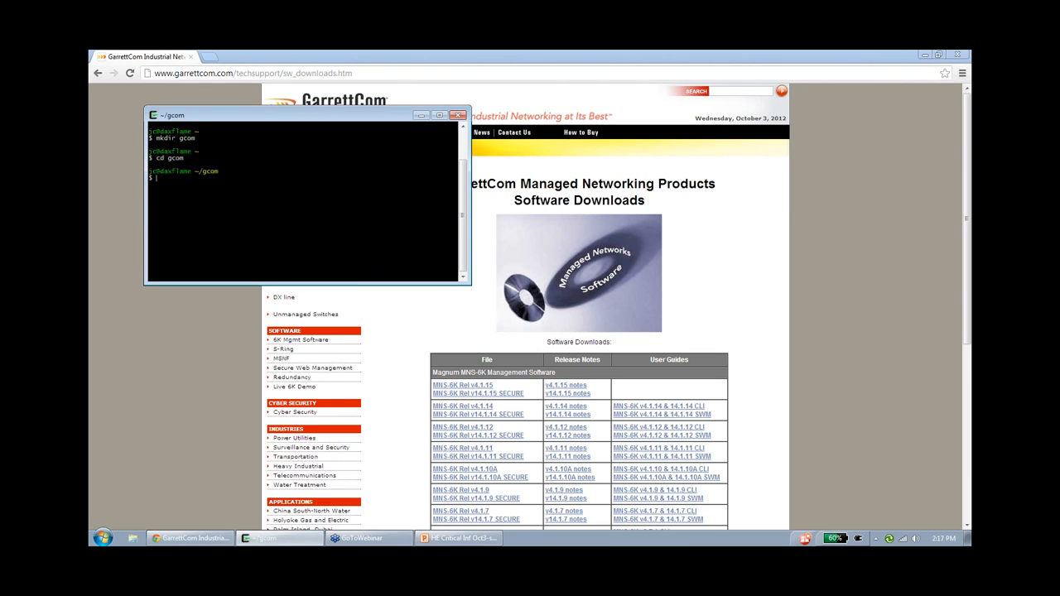
{"action": "type", "text": "wget"}
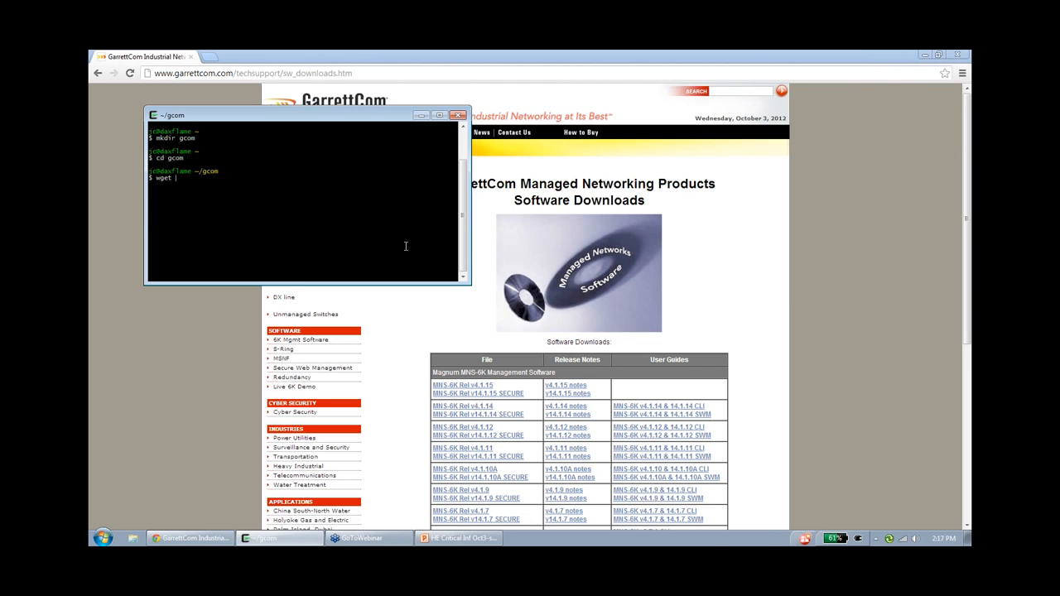
{"action": "right_click", "coordinate": [463, 405]}
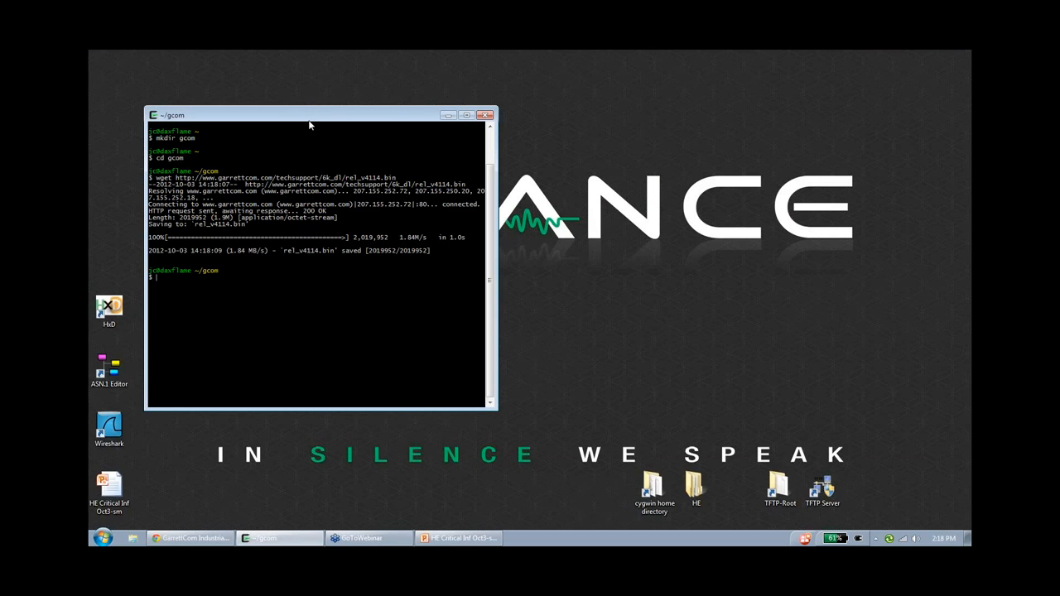
{"action": "mouse_move", "coordinate": [327, 120]}
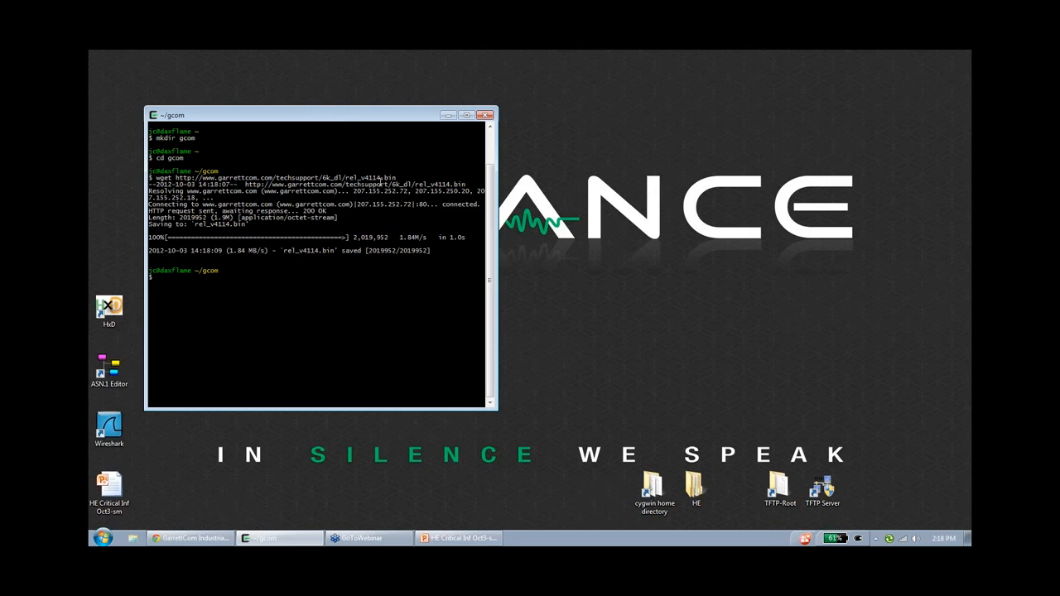
{"action": "mouse_move", "coordinate": [353, 329]}
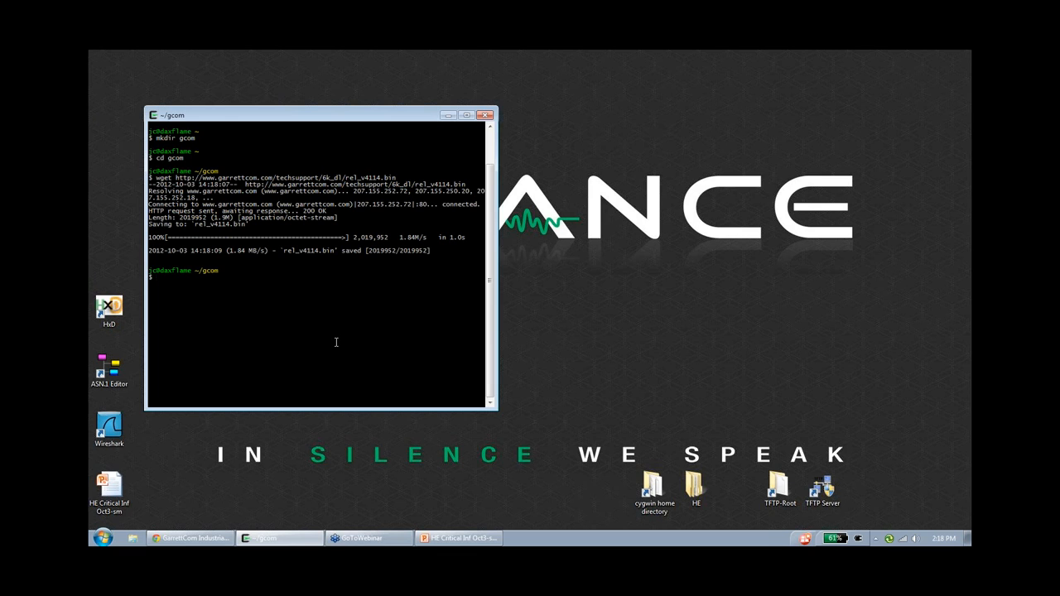
Unpack rel_v4114.bin with deezee.exe, verify rel_v4114.bin.0 via ls -l, and run strings.
{"action": "type", "text": "~/deezee.exe ./rel_v4114.bin"}
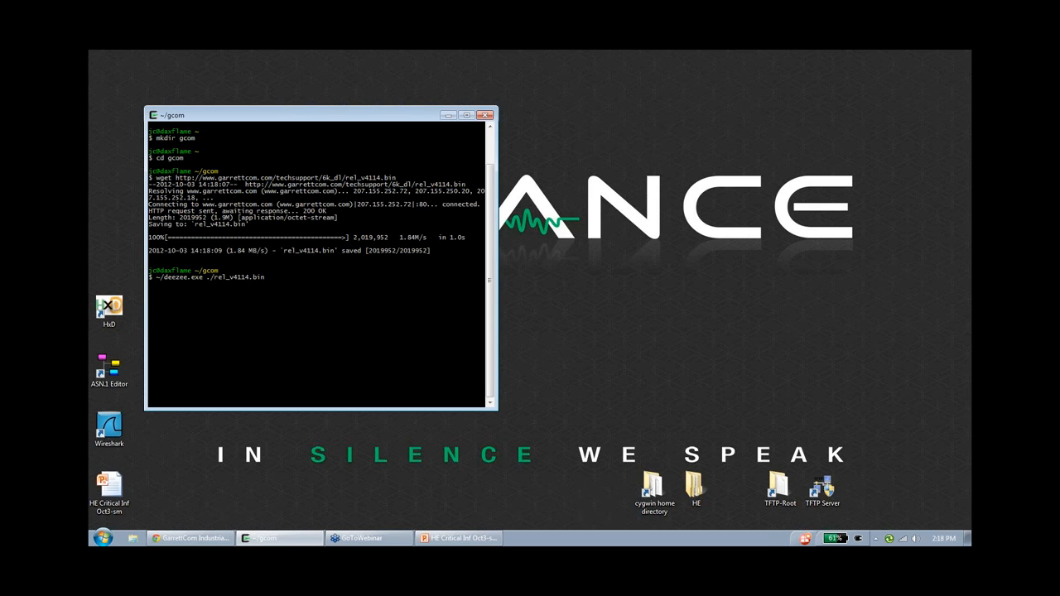
{"action": "key", "text": "Return"}
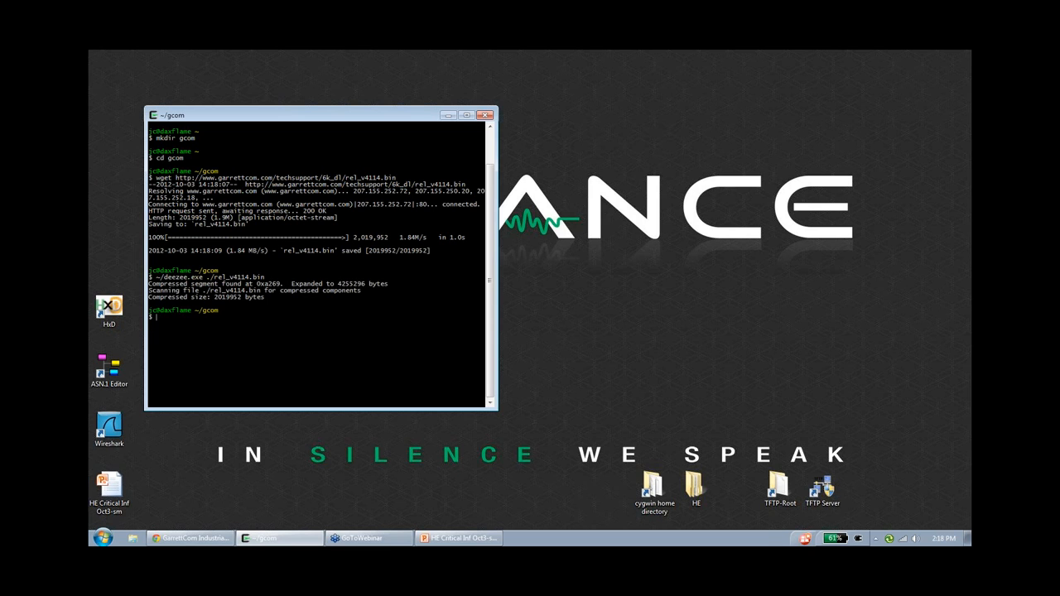
{"action": "type", "text": "ls -l"}
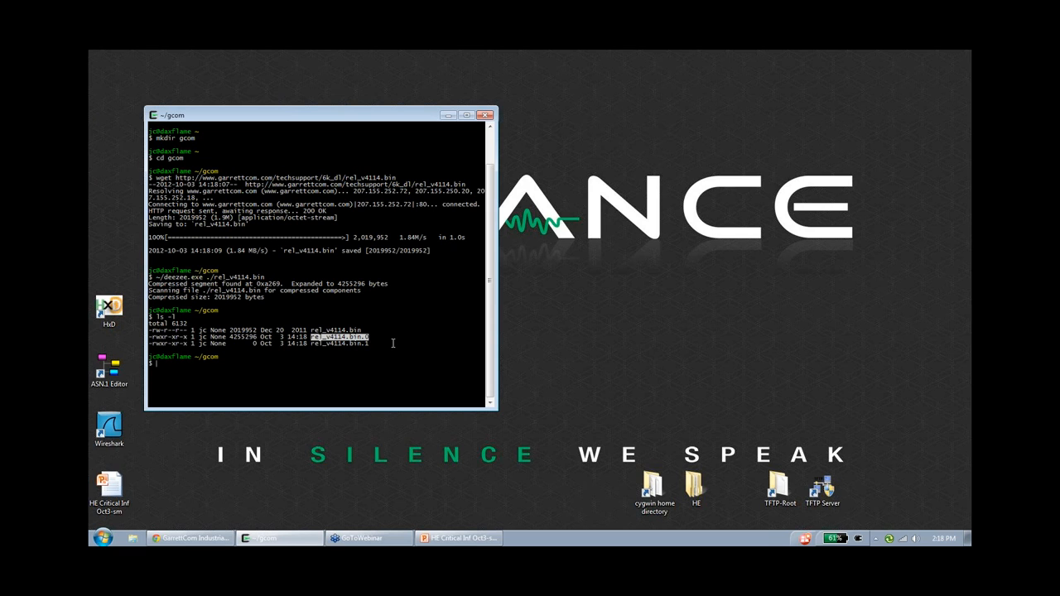
{"action": "type", "text": "s"}
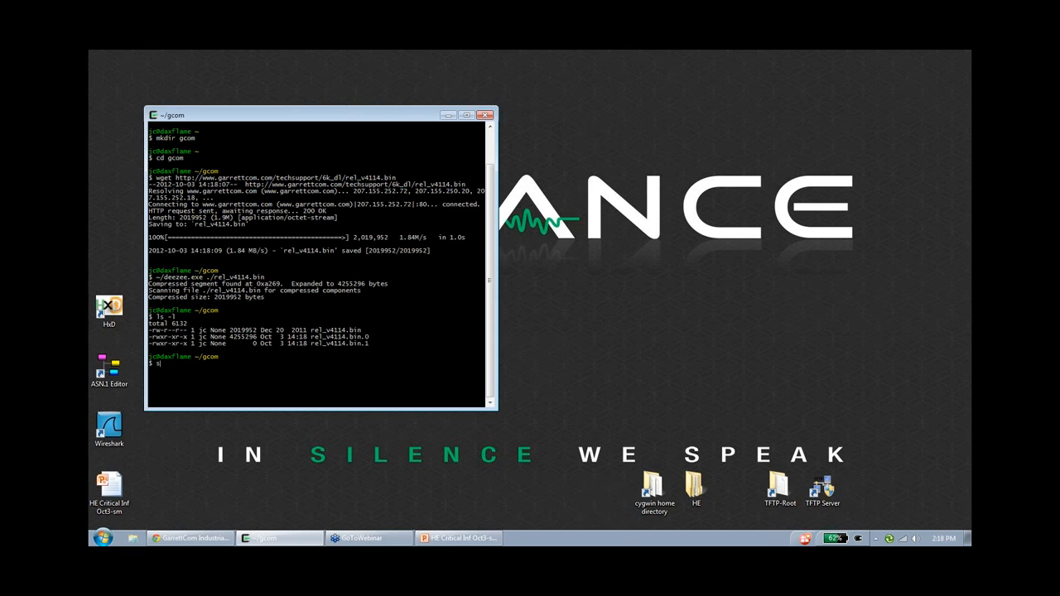
{"action": "type", "text": "trings rel_v4114.bin"}
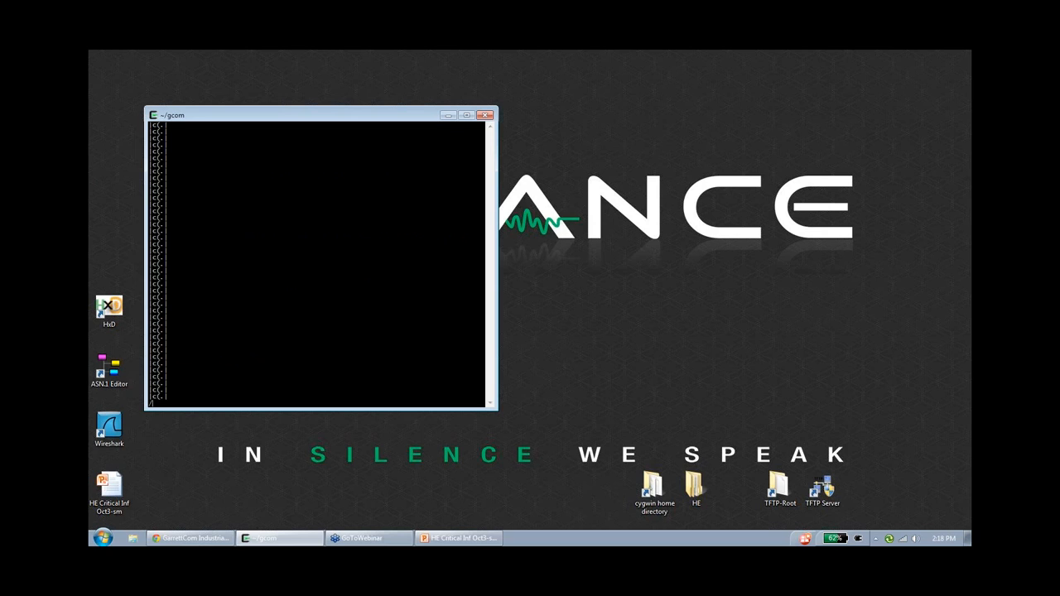
Search the strings output for Factory and move that terminal window aside.
{"action": "type", "text": "Factory"}
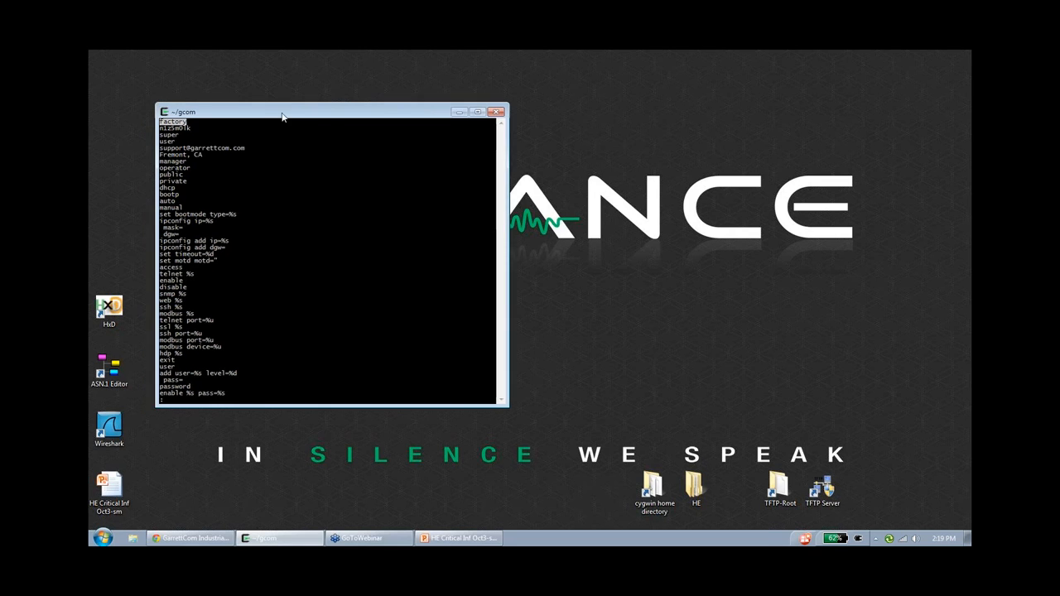
{"action": "left_click_drag", "start_coordinate": [281, 116], "coordinate": [313, 102]}
{"action": "type", "text": "telnet 10.0."}
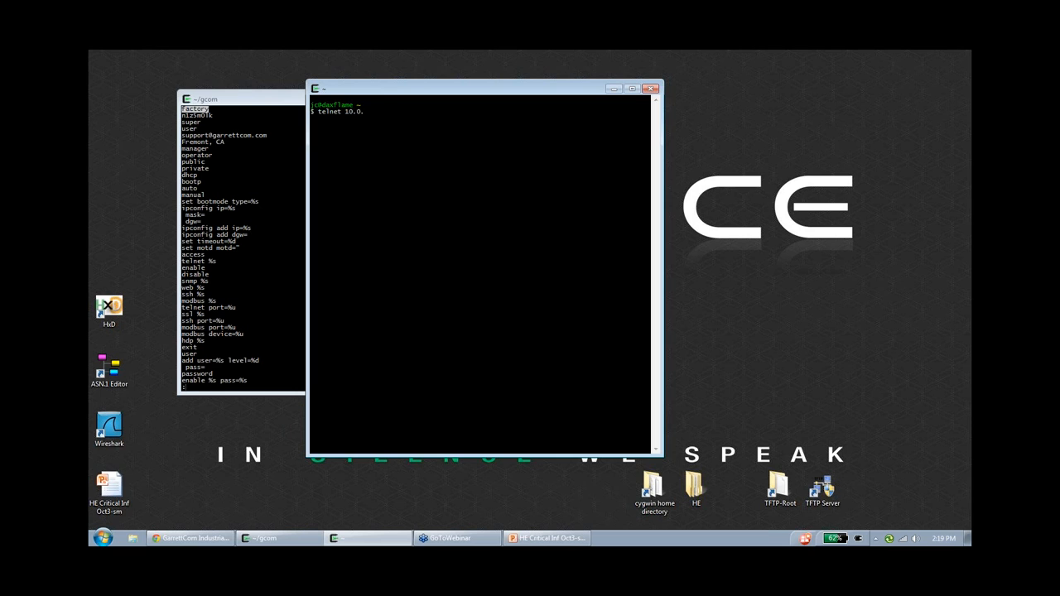
Telnet to the Magnum 6K8 switch and log in as operator with its password.
{"action": "type", "text": "1."}
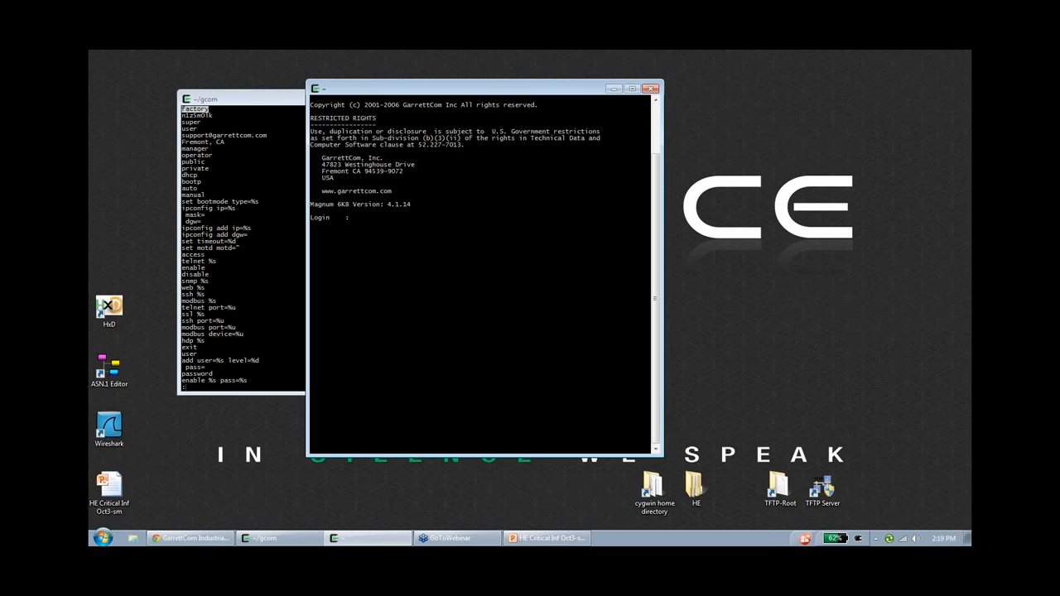
{"action": "type", "text": "ope"}
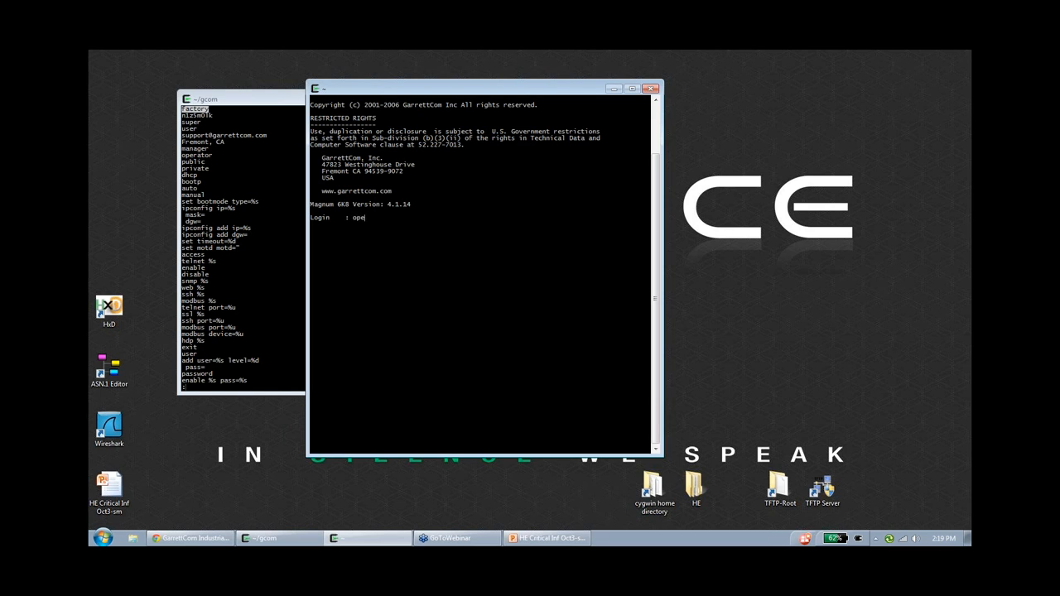
{"action": "type", "text": "****"}
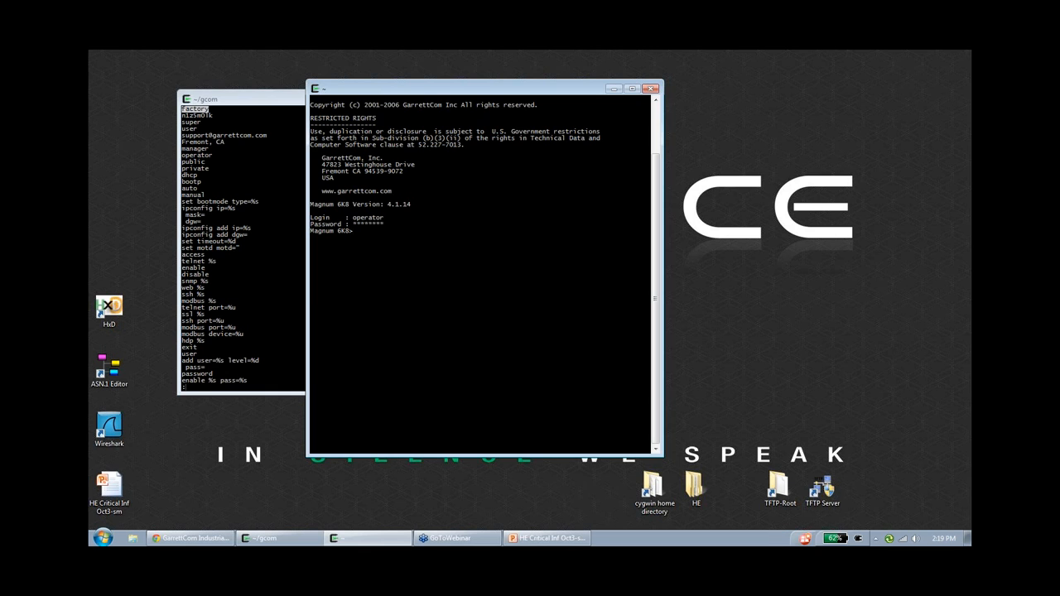
{"action": "mouse_move", "coordinate": [427, 81]}
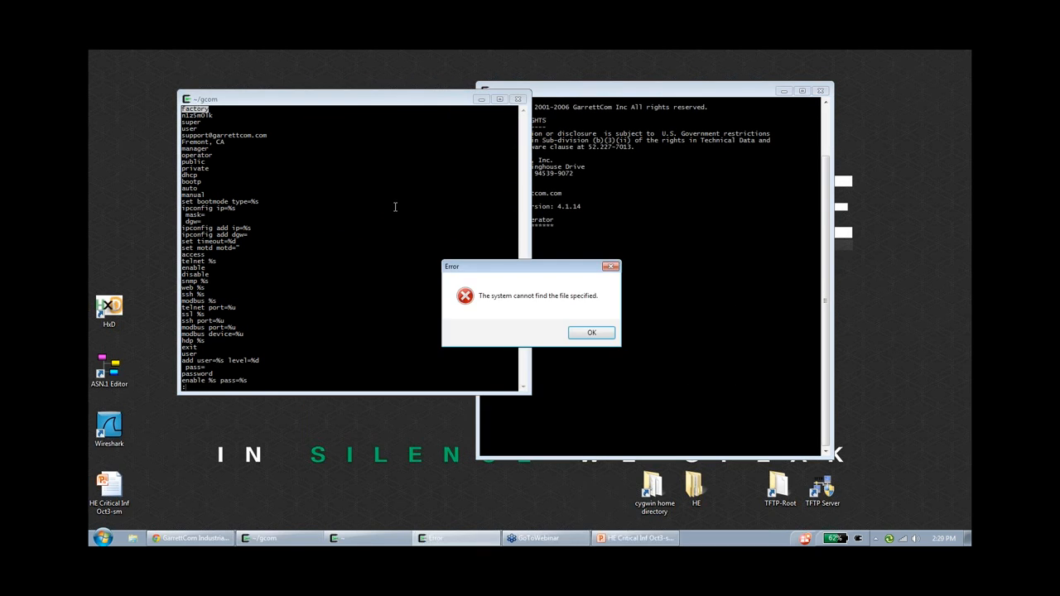
Dismiss the file-not-found error, enable factory with the extracted password, then log out.
{"action": "left_click", "coordinate": [592, 332]}
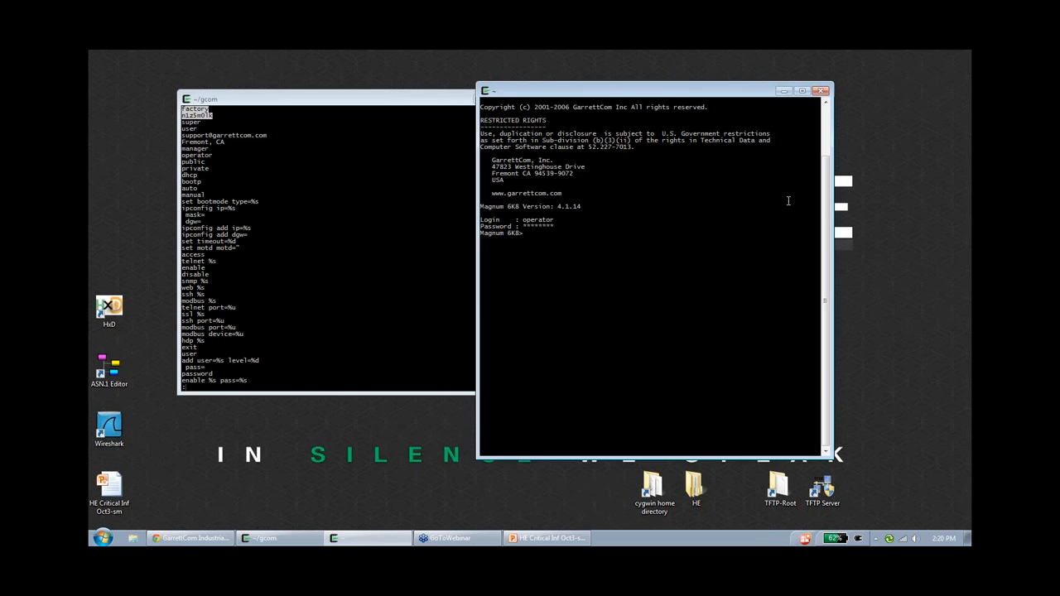
{"action": "type", "text": "enable factory"}
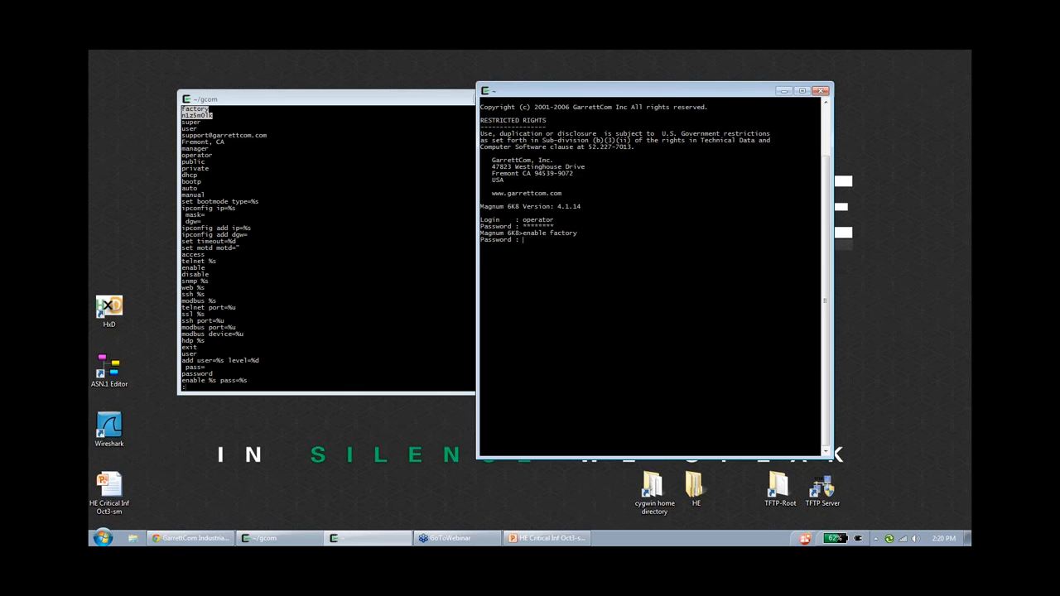
{"action": "type", "text": "\""}
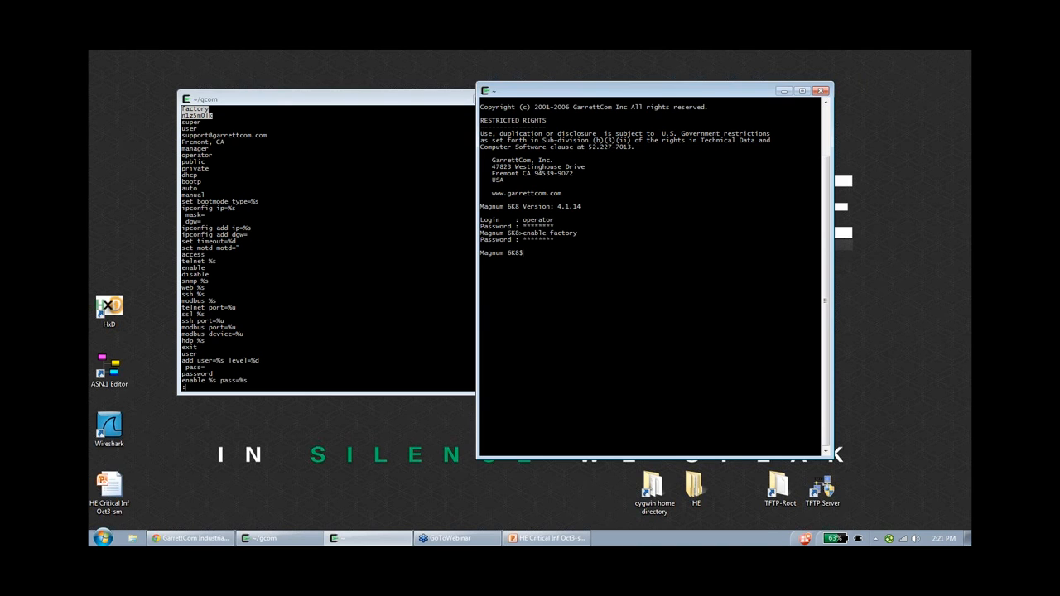
{"action": "type", "text": "logout"}
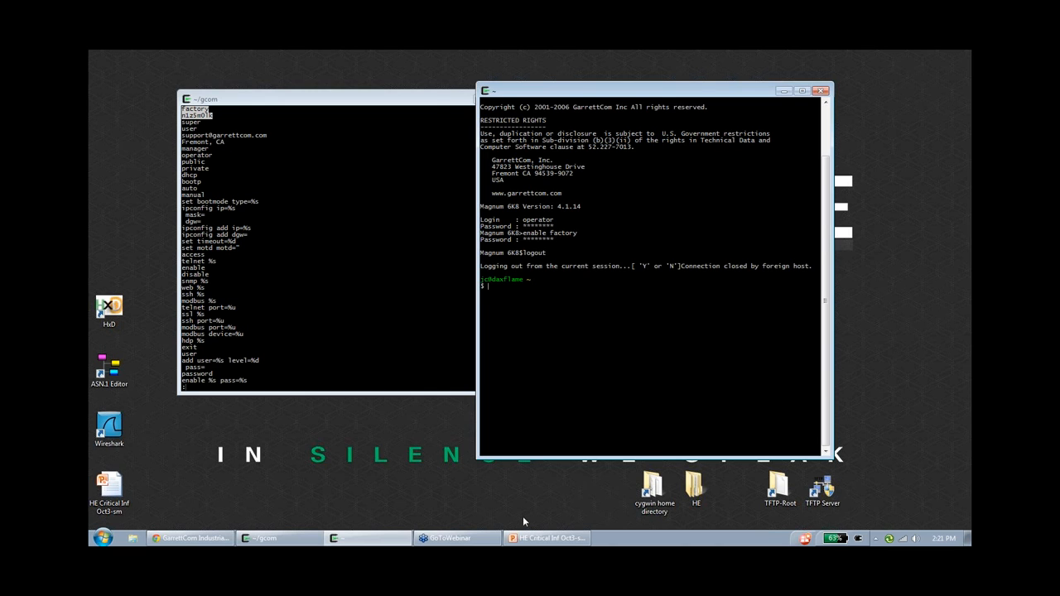
Return to the presentation slides.
{"action": "left_click", "coordinate": [545, 538]}
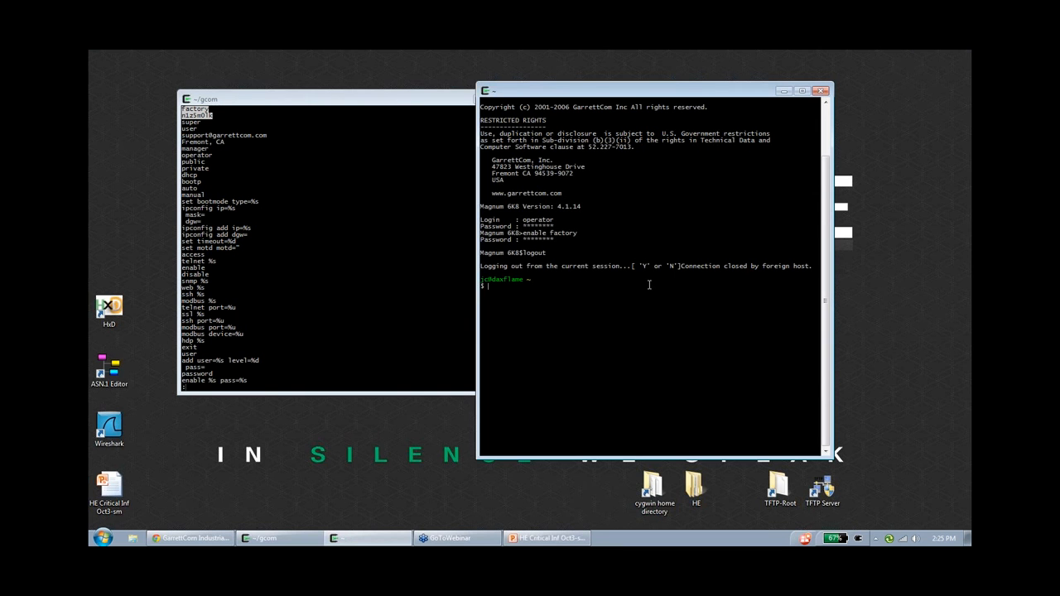
Select and open the empty TFTP-Root desktop folder in Explorer.
{"action": "left_click", "coordinate": [829, 90]}
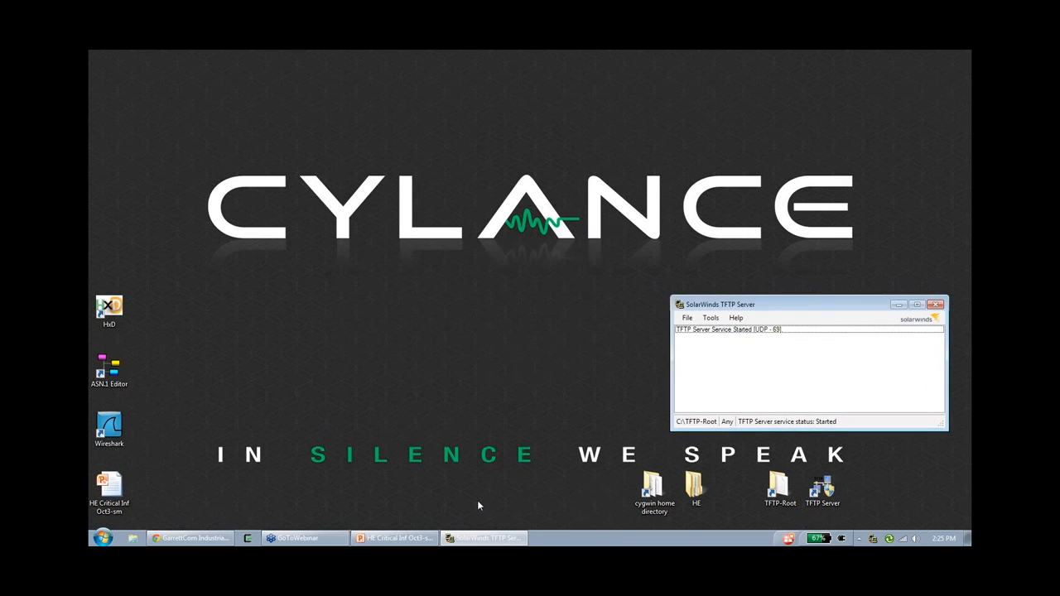
{"action": "left_click", "coordinate": [779, 487]}
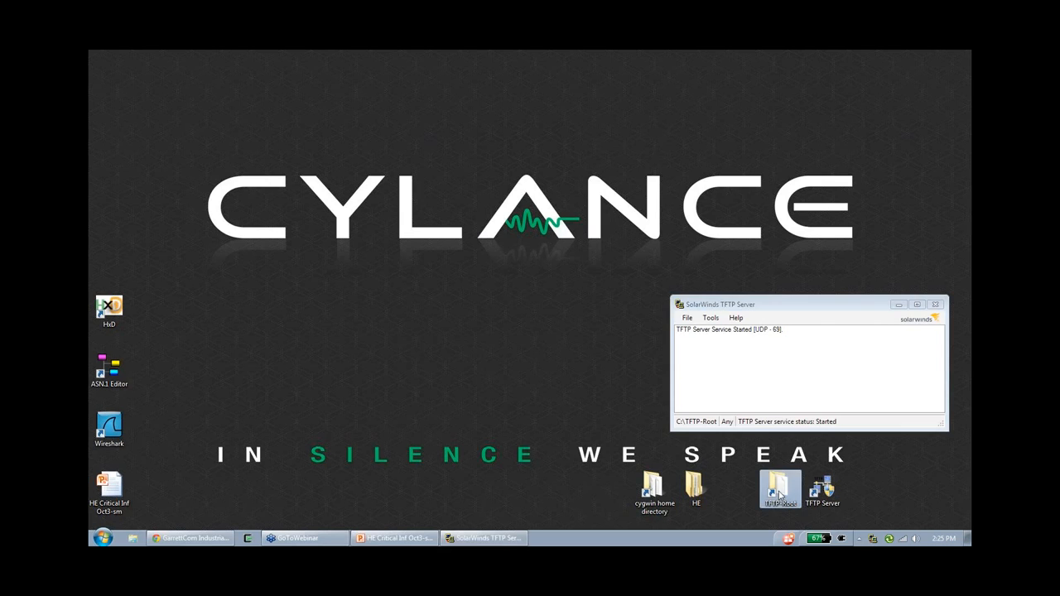
{"action": "double_click", "coordinate": [779, 488]}
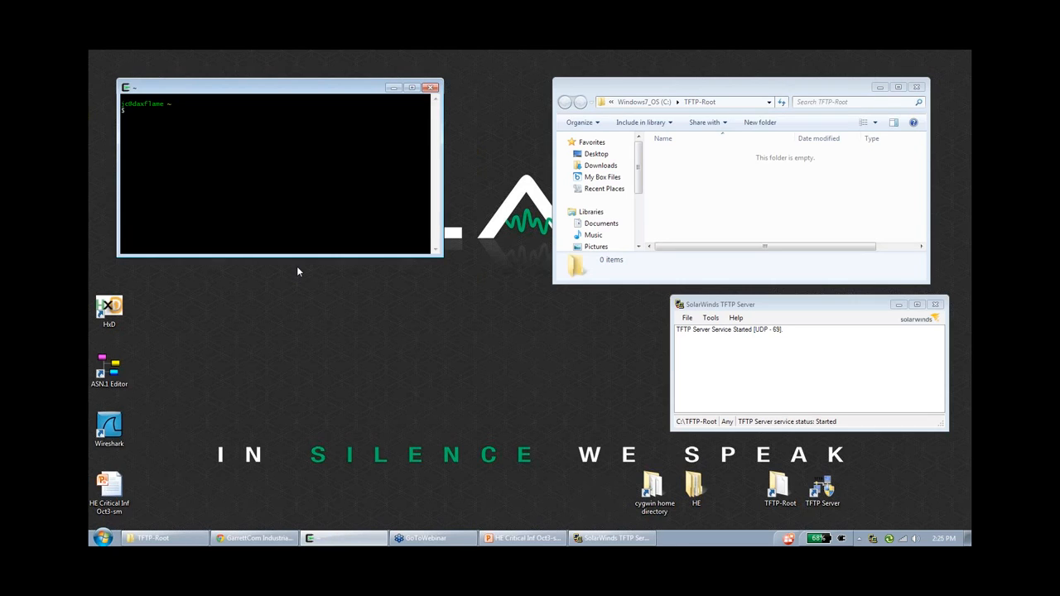
Telnet to 10.0.1.187, list files with dir, and tftp put main.bin to 10.0.1.15.
{"action": "type", "text": "telnet 10.0.1.187"}
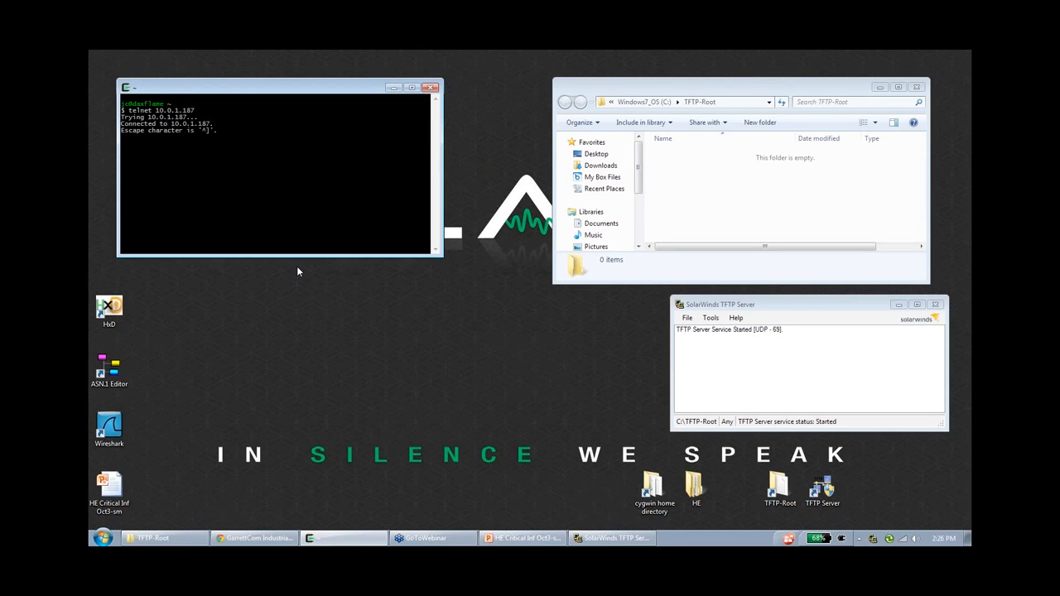
{"action": "key", "text": "enter"}
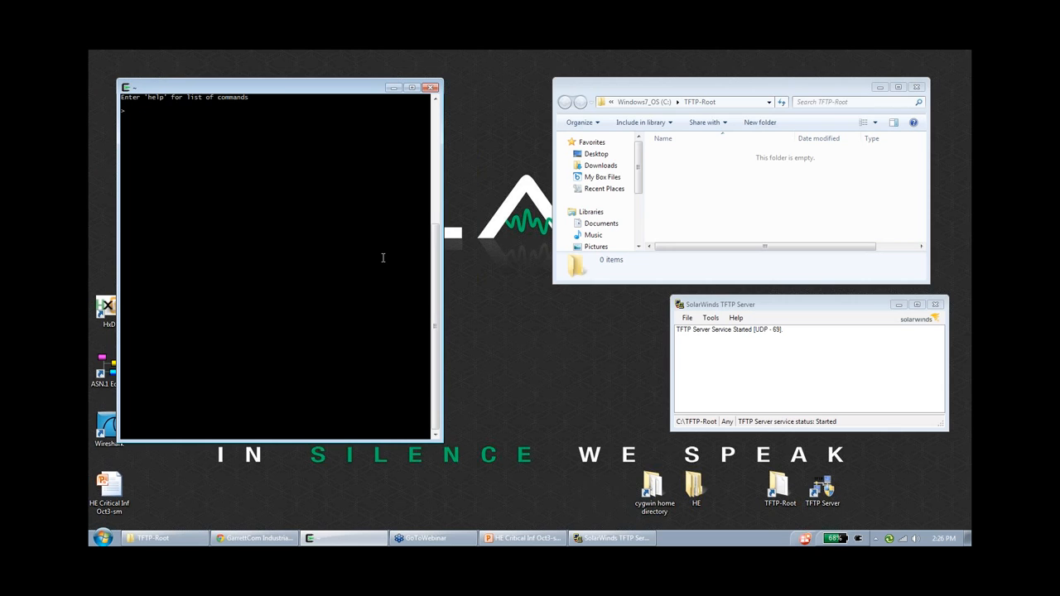
{"action": "type", "text": "dir"}
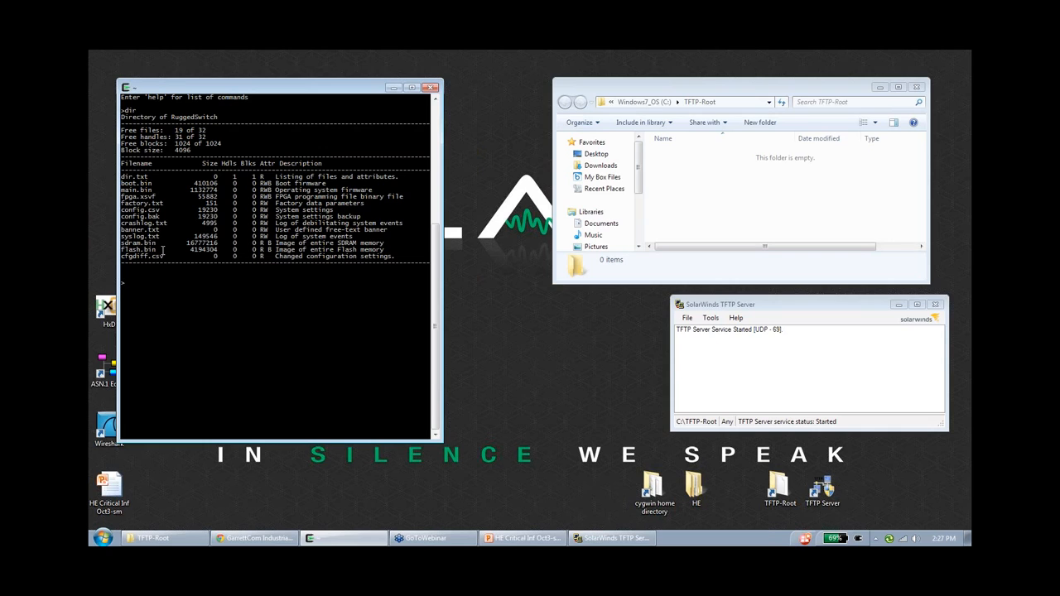
{"action": "type", "text": "help tftp"}
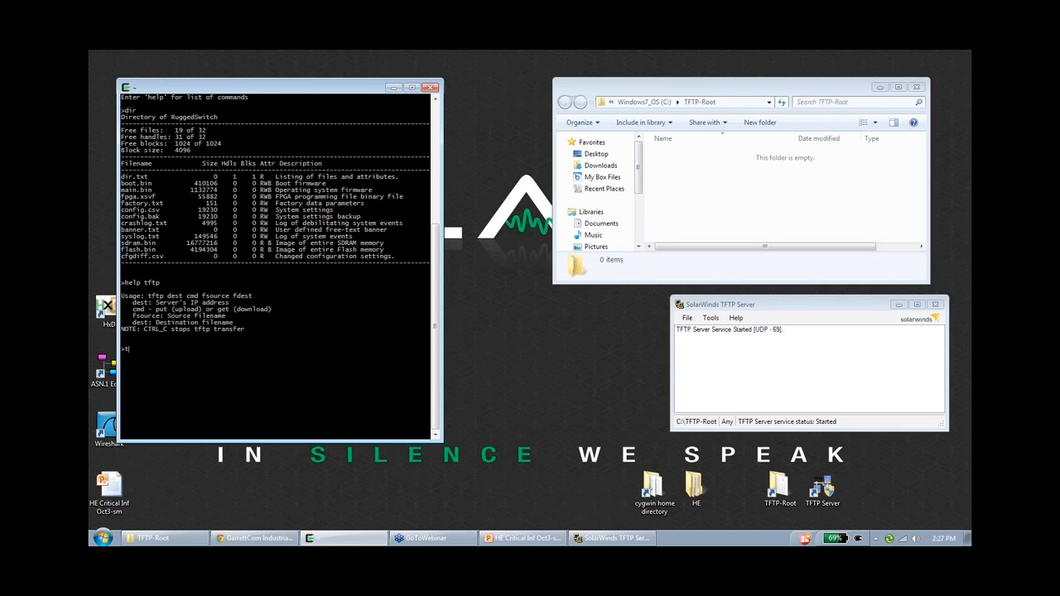
{"action": "type", "text": "tftp 10.0.1.15 put"}
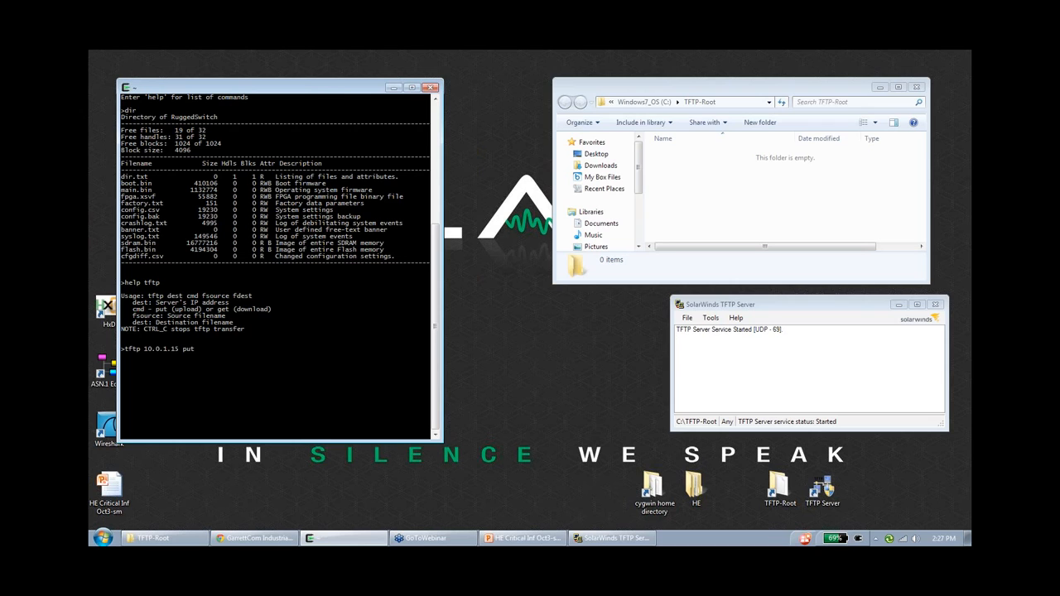
{"action": "type", "text": "main.bin main.bin"}
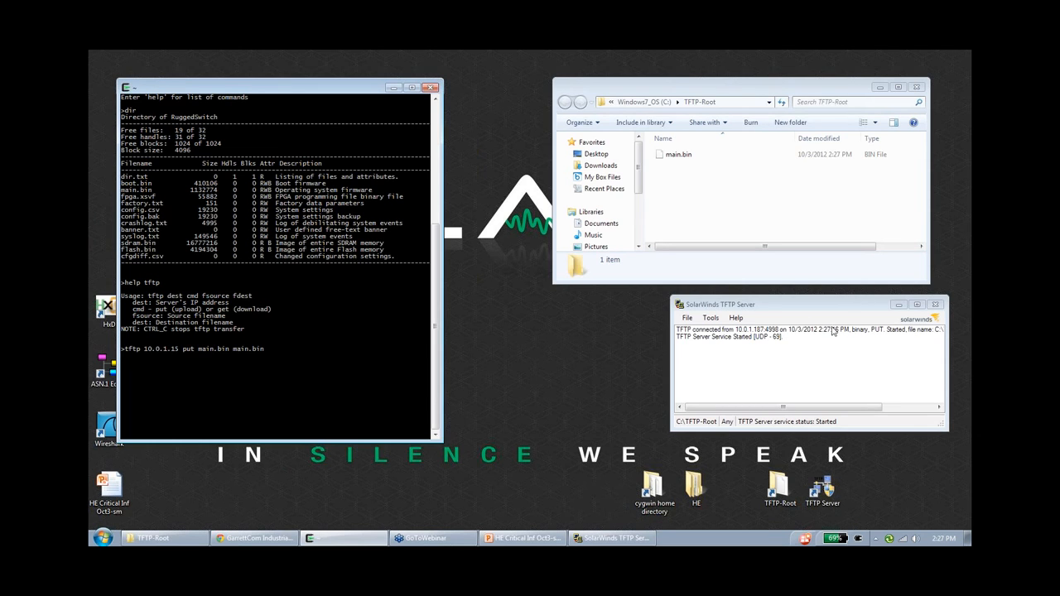
{"action": "mouse_move", "coordinate": [704, 374]}
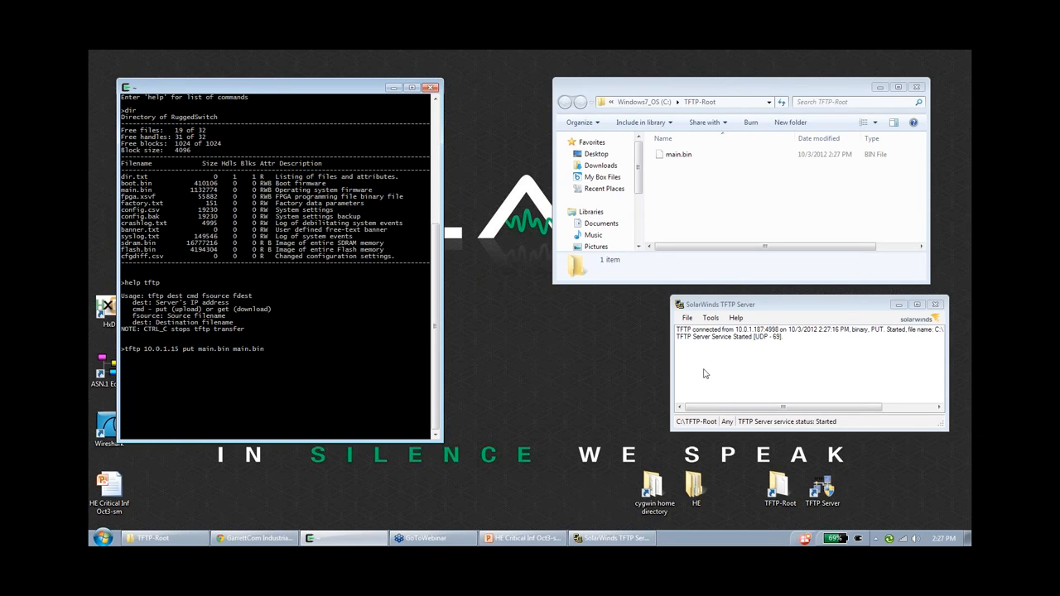
{"action": "mouse_move", "coordinate": [620, 354]}
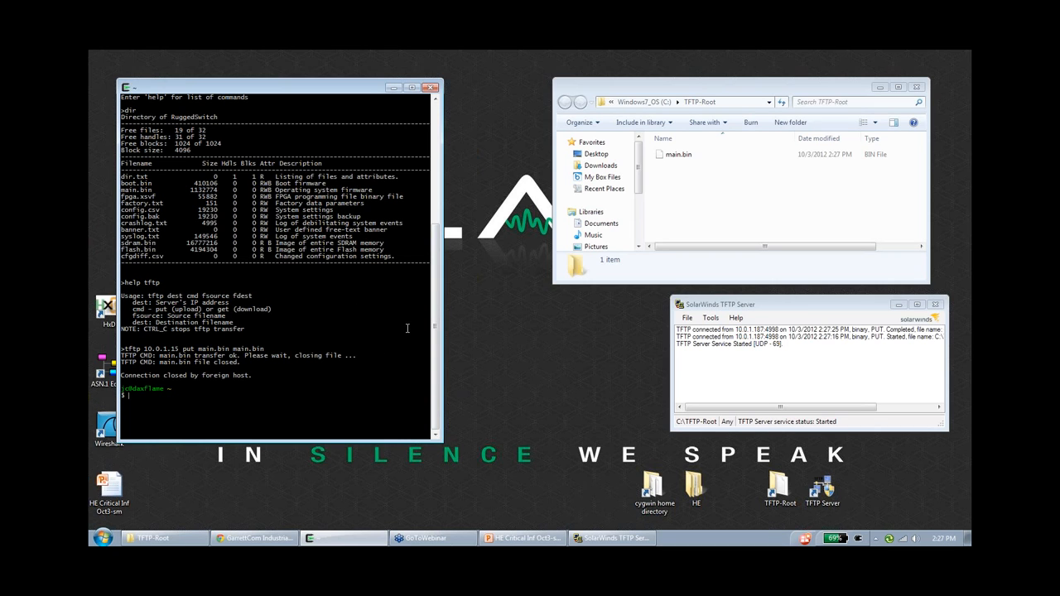
From TFTP-Root, create ~/rcom and copy main.bin into it.
{"action": "type", "text": "cd TFTP-Root"}
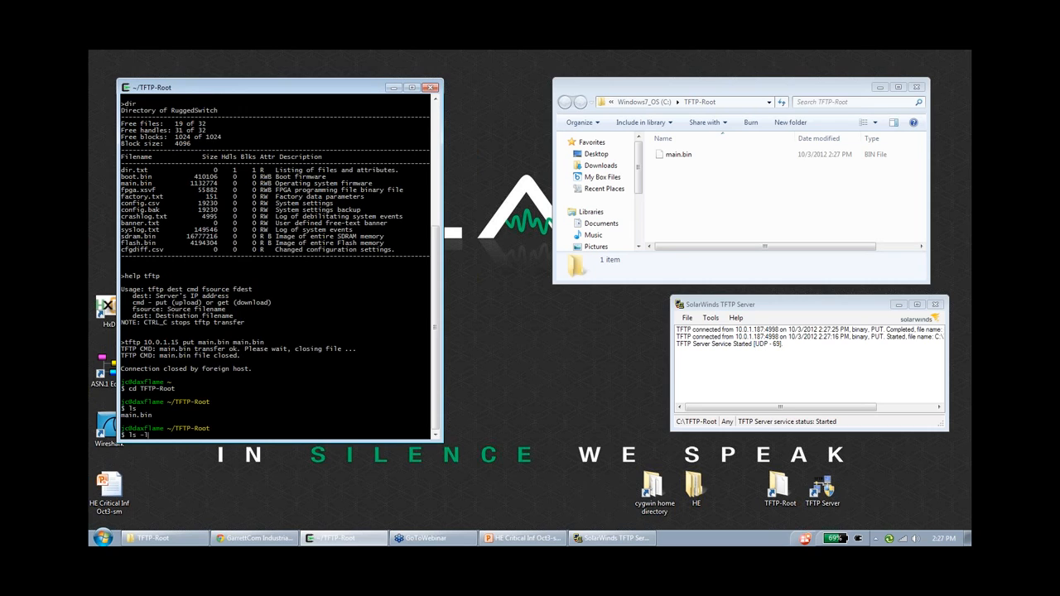
{"action": "type", "text": "ls -l"}
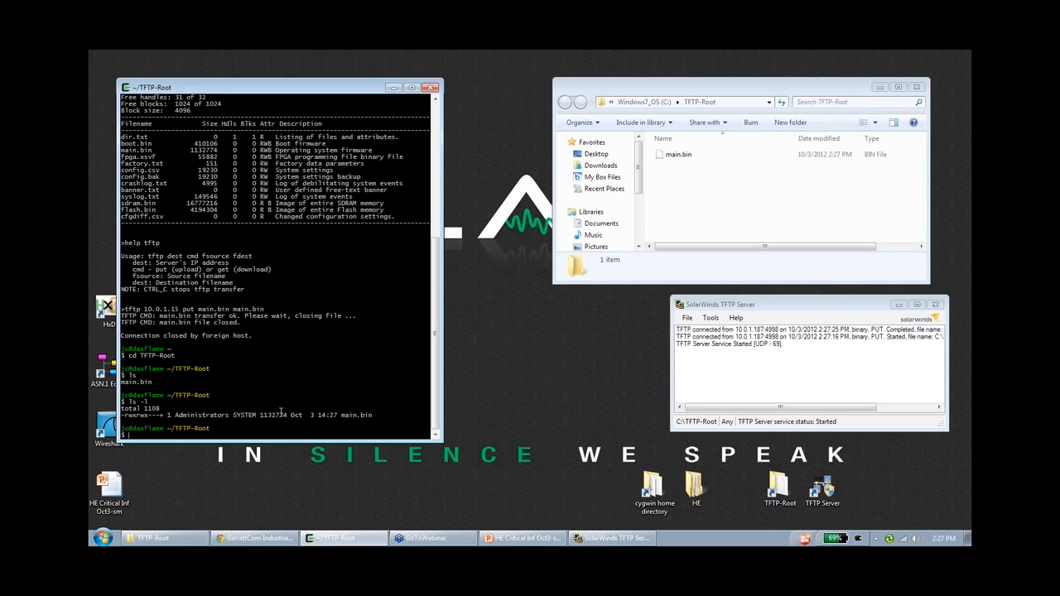
{"action": "type", "text": "mkdir"}
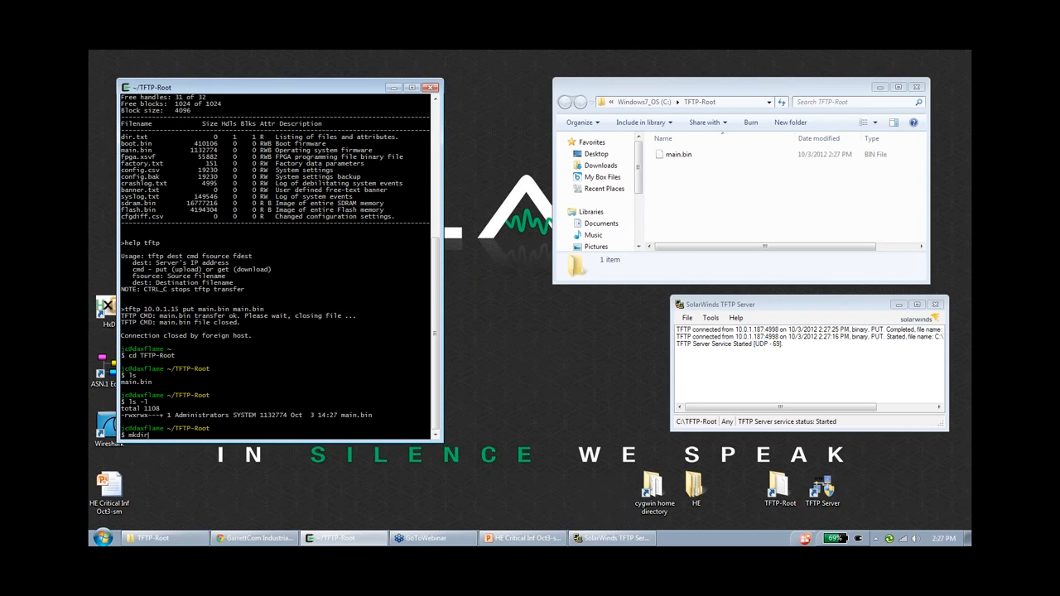
{"action": "type", "text": "~/rcom"}
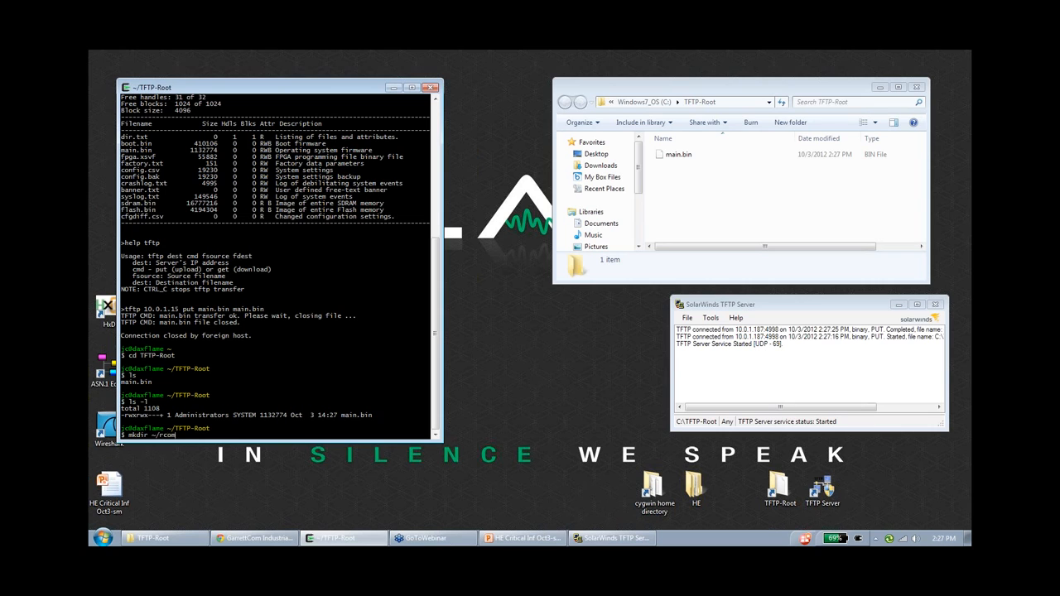
{"action": "type", "text": "cp main.bin"}
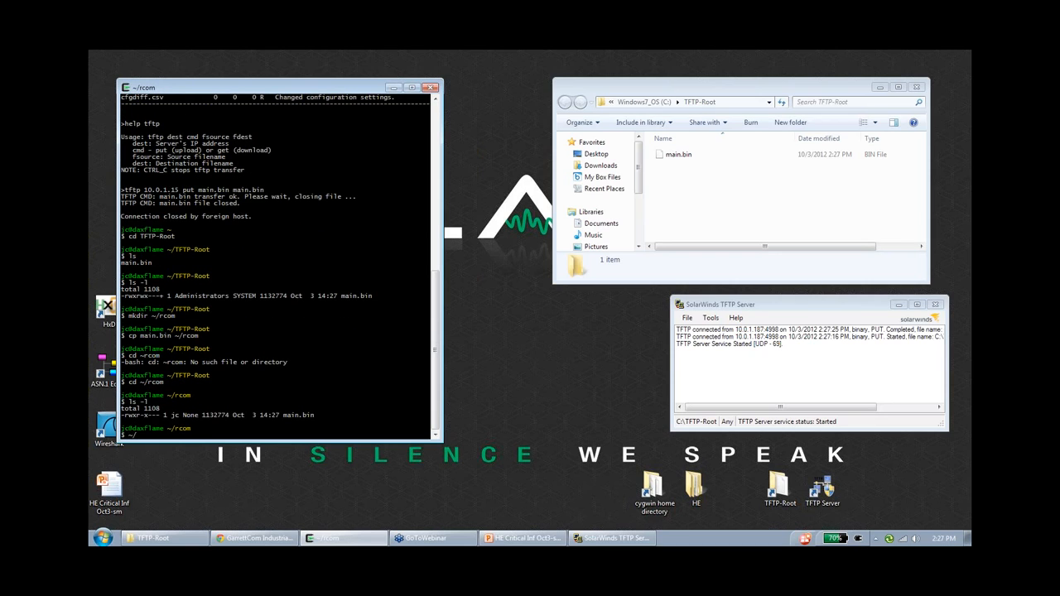
Unpack main.bin into main.bin.0–.2 and confirm main.bin.0 contains SSL.
{"action": "type", "text": "d"}
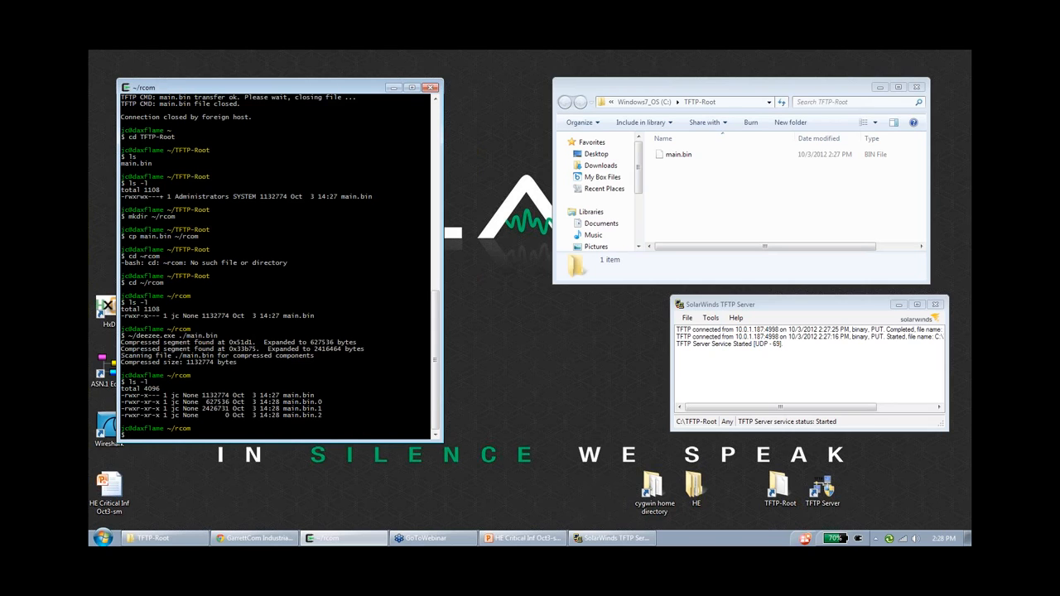
{"action": "type", "text": "strings"}
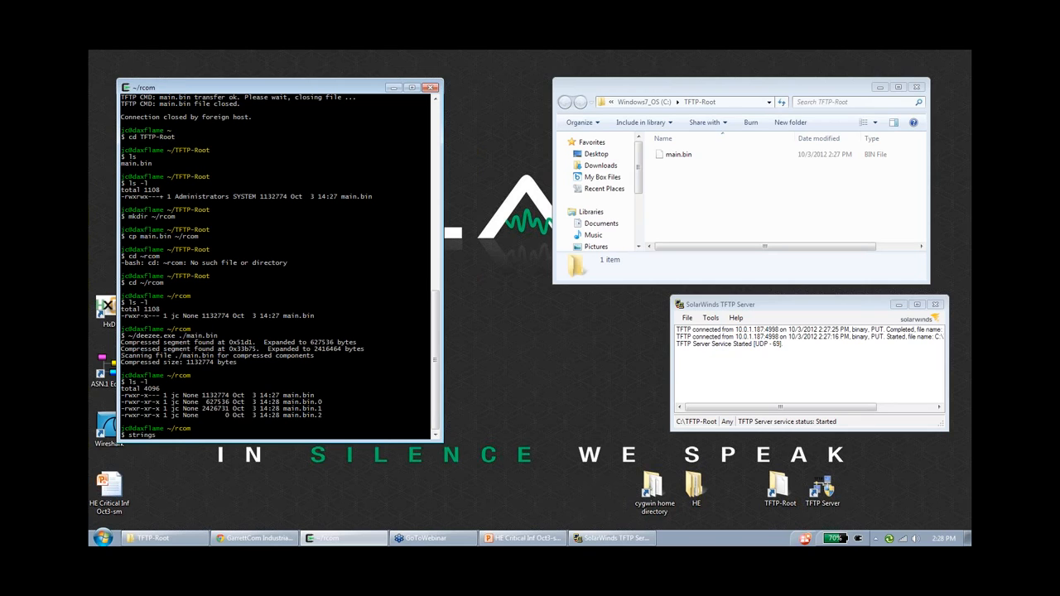
{"action": "type", "text": "|^C"}
{"action": "type", "text": "grep -H SSL *"}
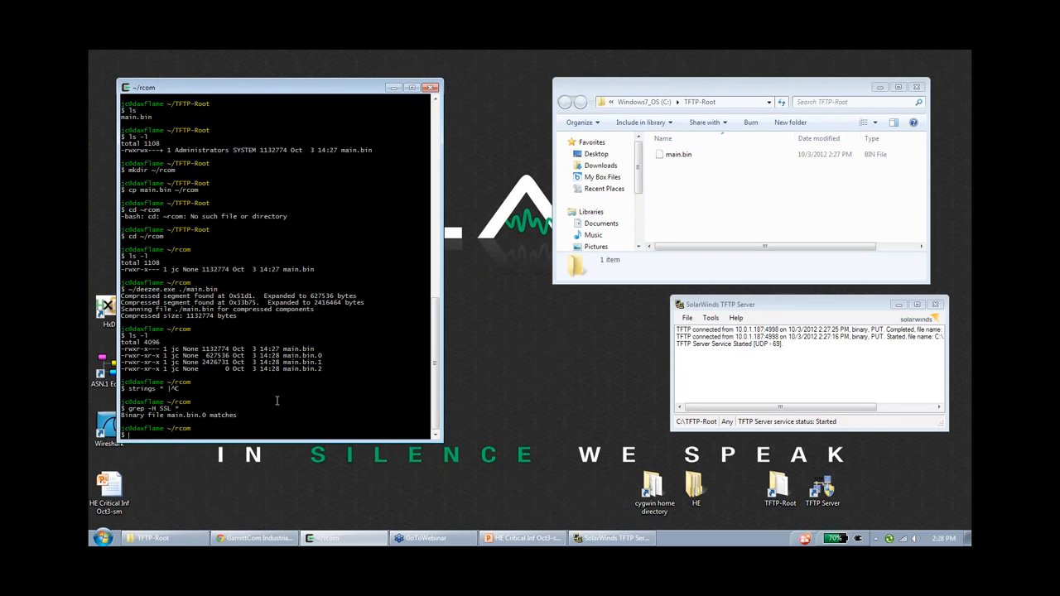
{"action": "mouse_move", "coordinate": [679, 133]}
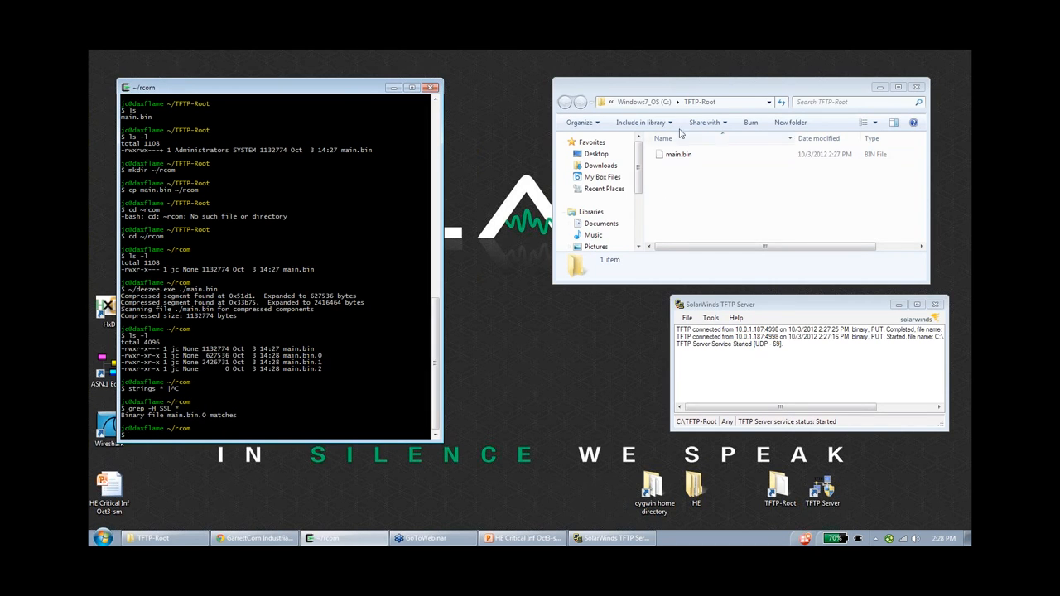
Open the Cygwin home rcom folder, showing main.bin and main.bin.0, .1 and .2.
{"action": "left_click", "coordinate": [565, 102]}
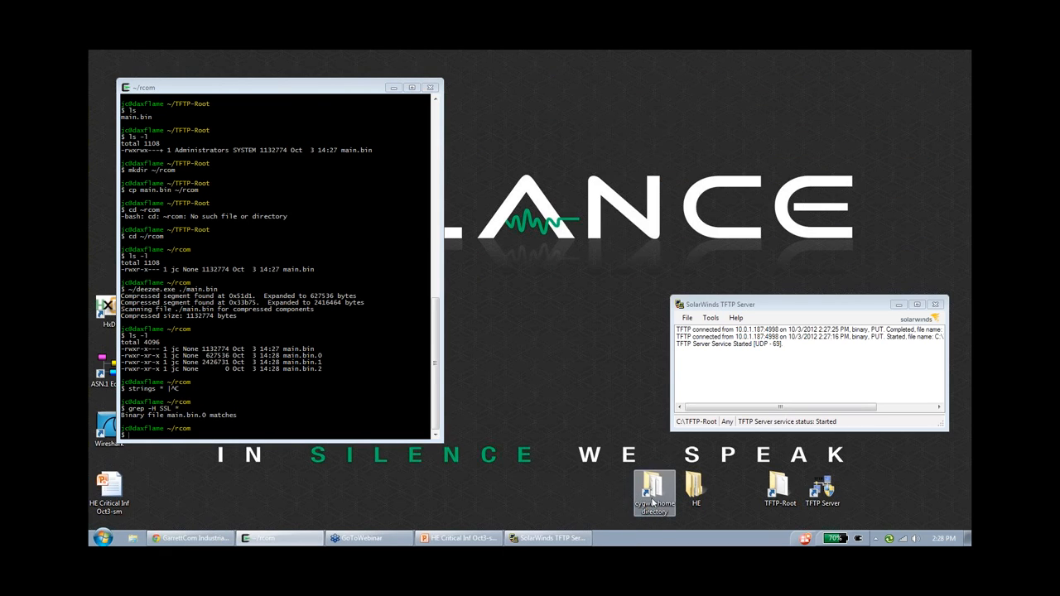
{"action": "double_click", "coordinate": [653, 488]}
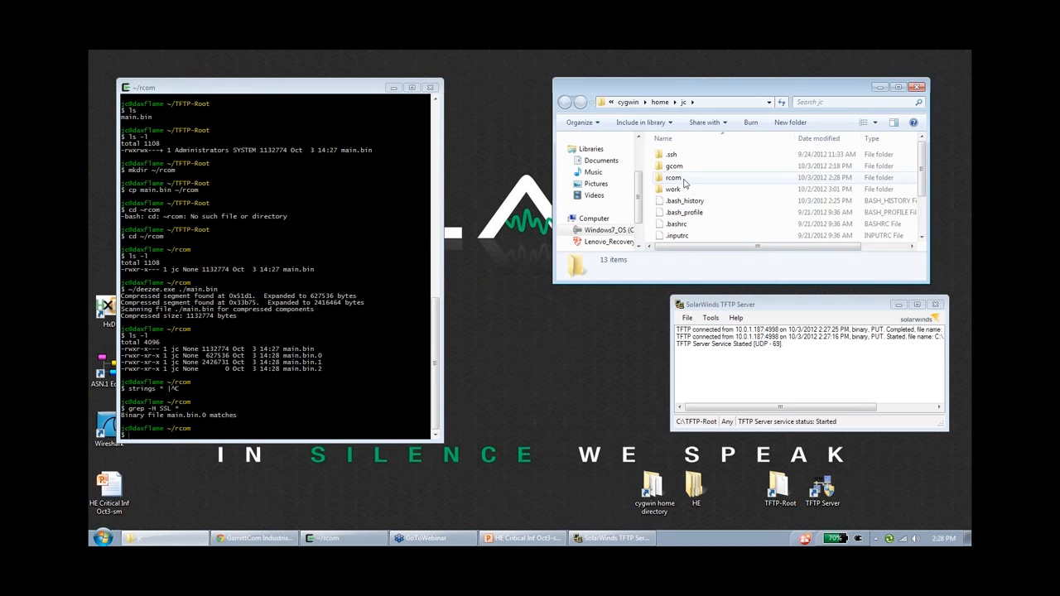
{"action": "double_click", "coordinate": [674, 177]}
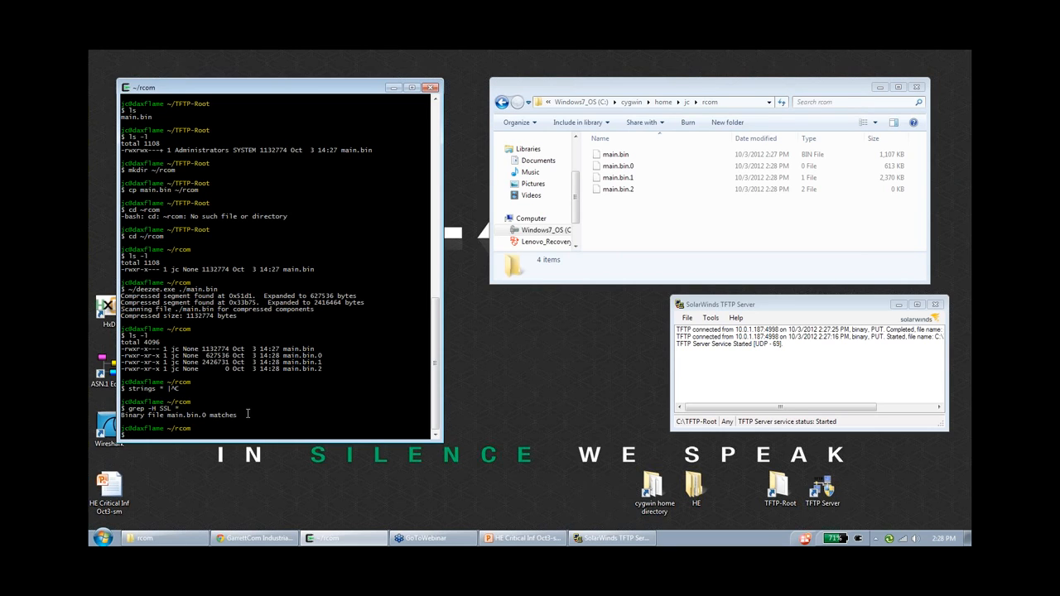
Run strings main.bin.0 | grep -i mocana and select the SSH-2.0-Mocana SSH banner.
{"action": "type", "text": "strings m"}
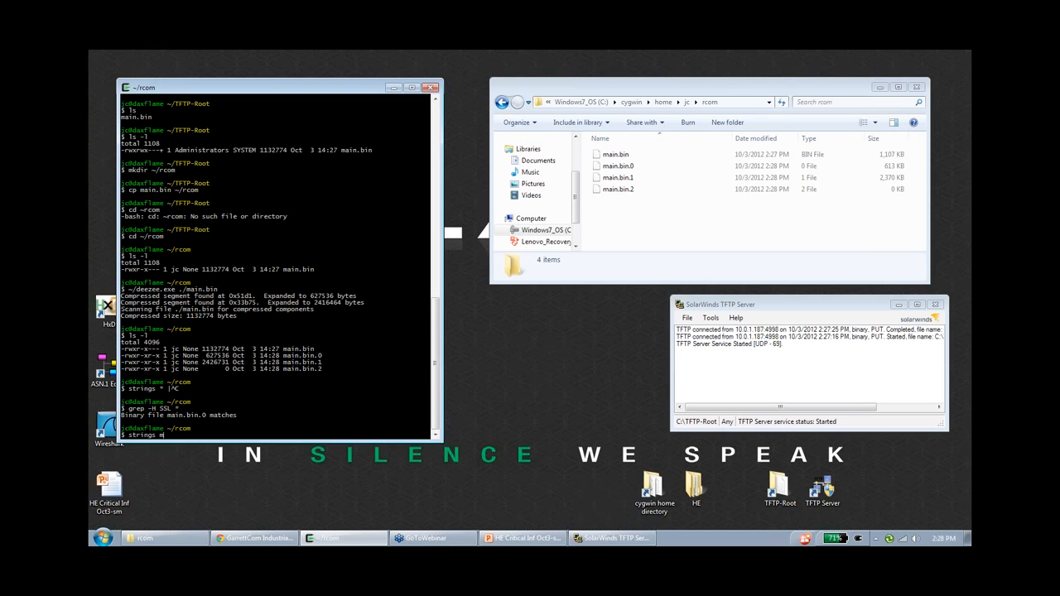
{"action": "type", "text": "ain.bin.0 |less"}
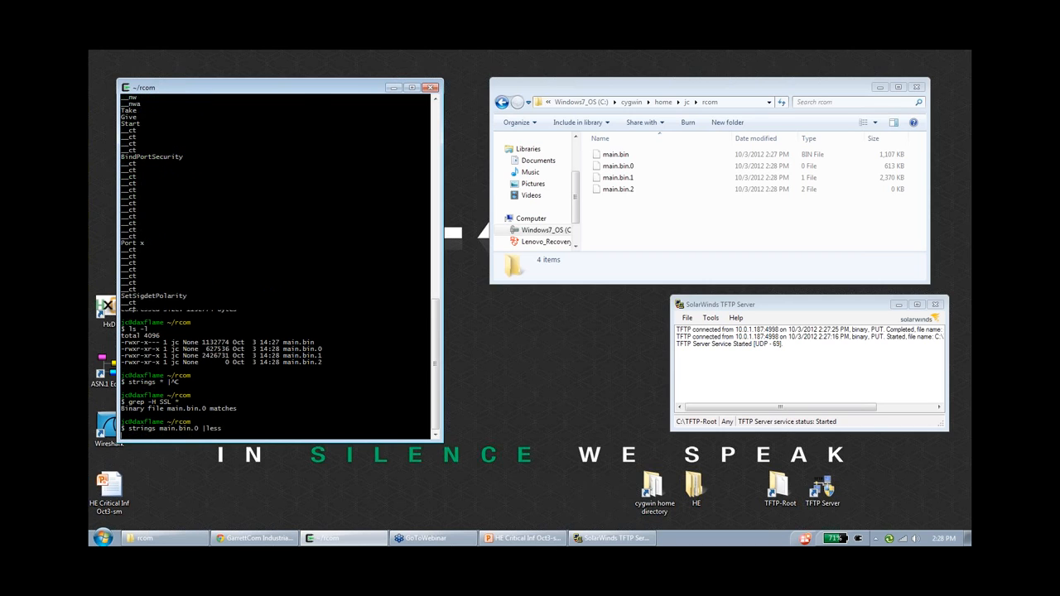
{"action": "scroll", "scroll_direction": "down", "scroll_amount": 3}
{"action": "type", "text": "strings main.bin.0 |grep SSH"}
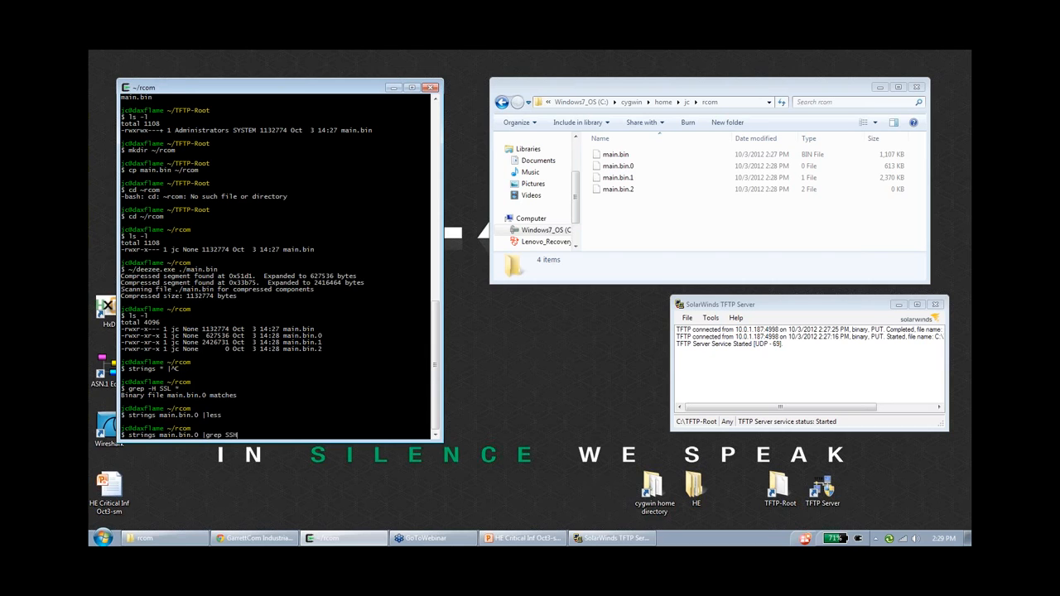
{"action": "key", "text": "Return"}
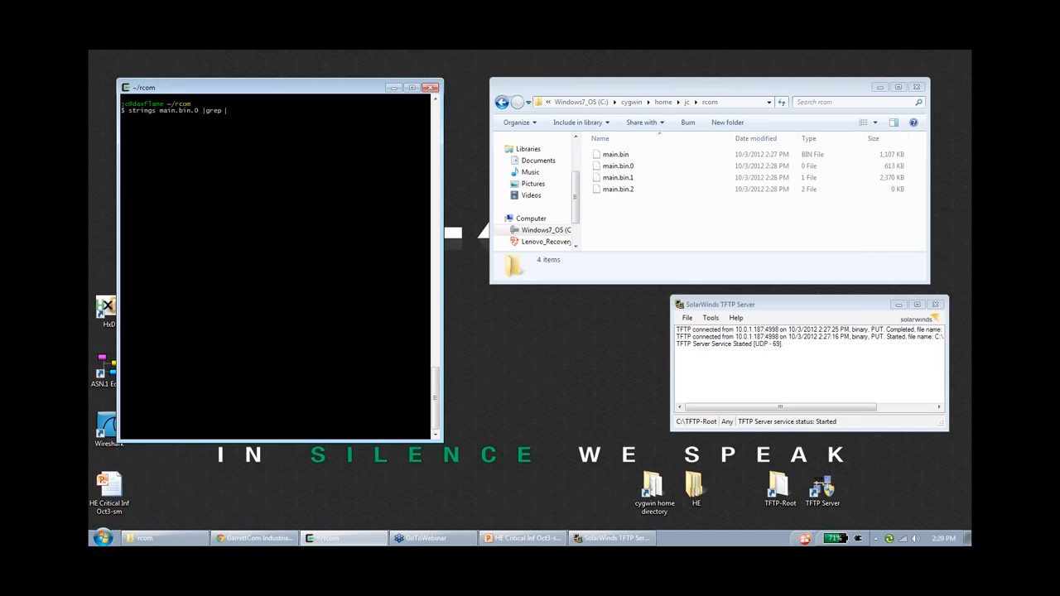
{"action": "type", "text": "-i mocana"}
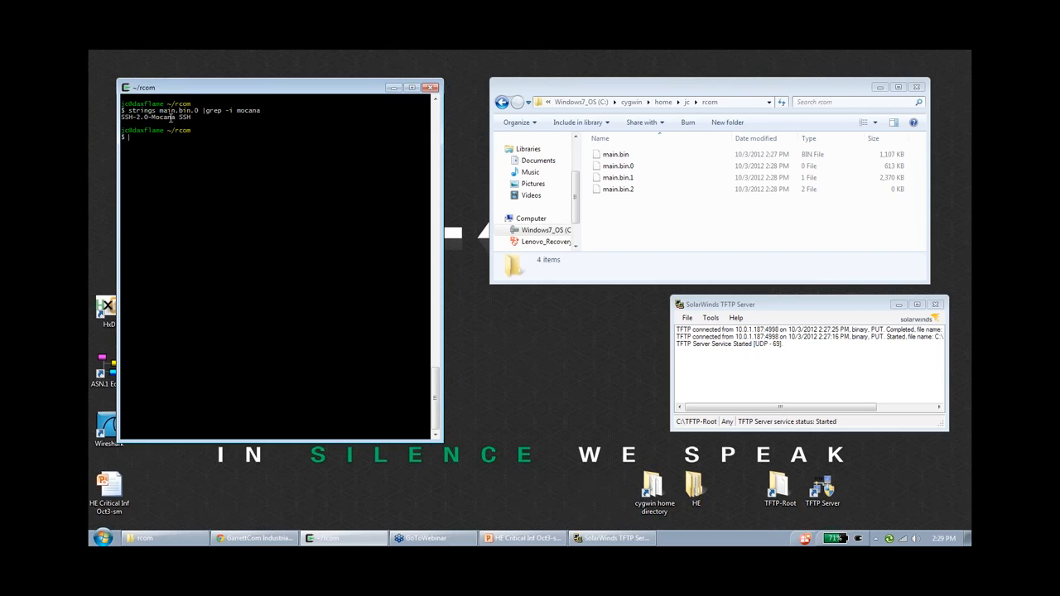
{"action": "left_click_drag", "start_coordinate": [121, 117], "coordinate": [191, 117]}
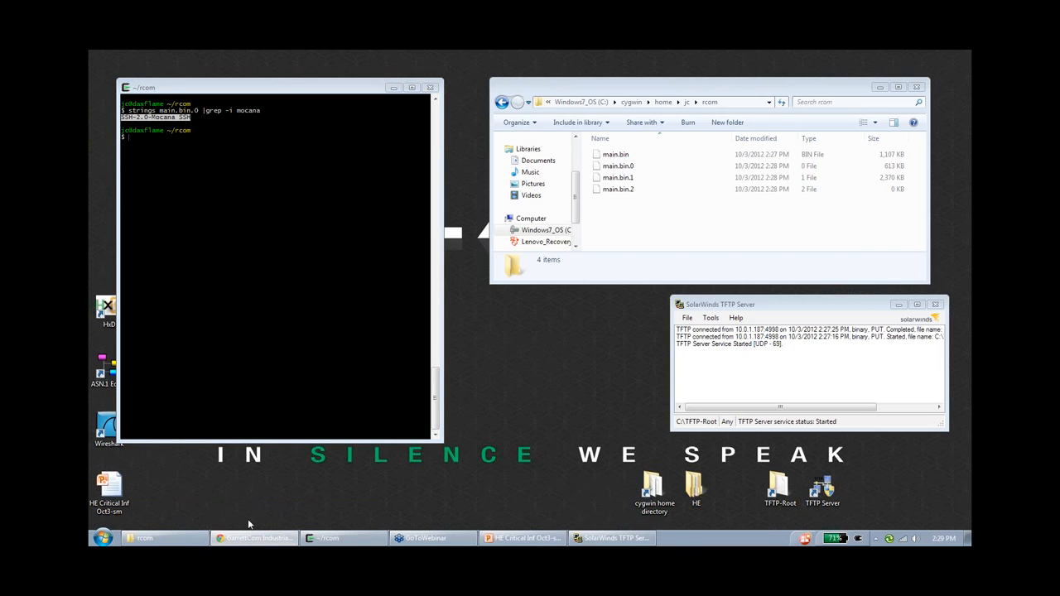
{"action": "left_click", "coordinate": [254, 538]}
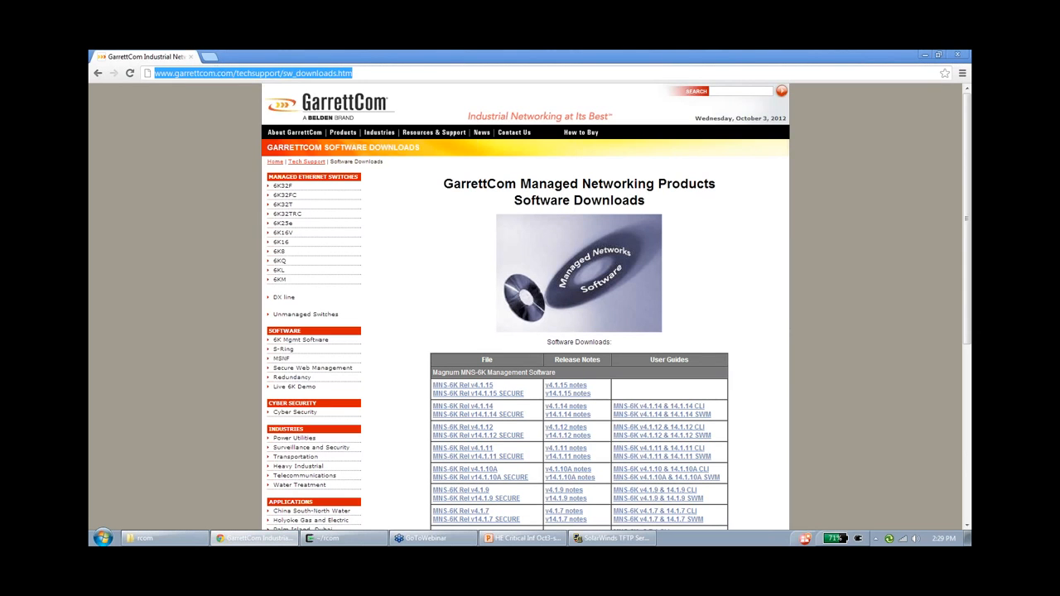
{"action": "type", "text": "10.0.1.187"}
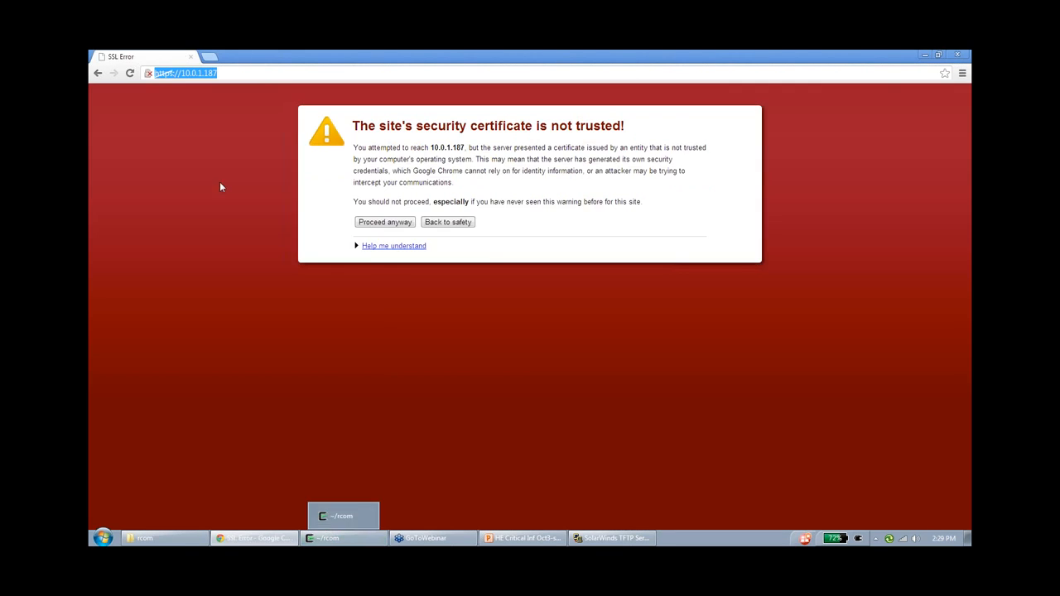
Inspect the certificate's version V3 and issuer ruggedcom.com, Ruggedcom Inc., Concord, Ontario.
{"action": "left_click", "coordinate": [150, 73]}
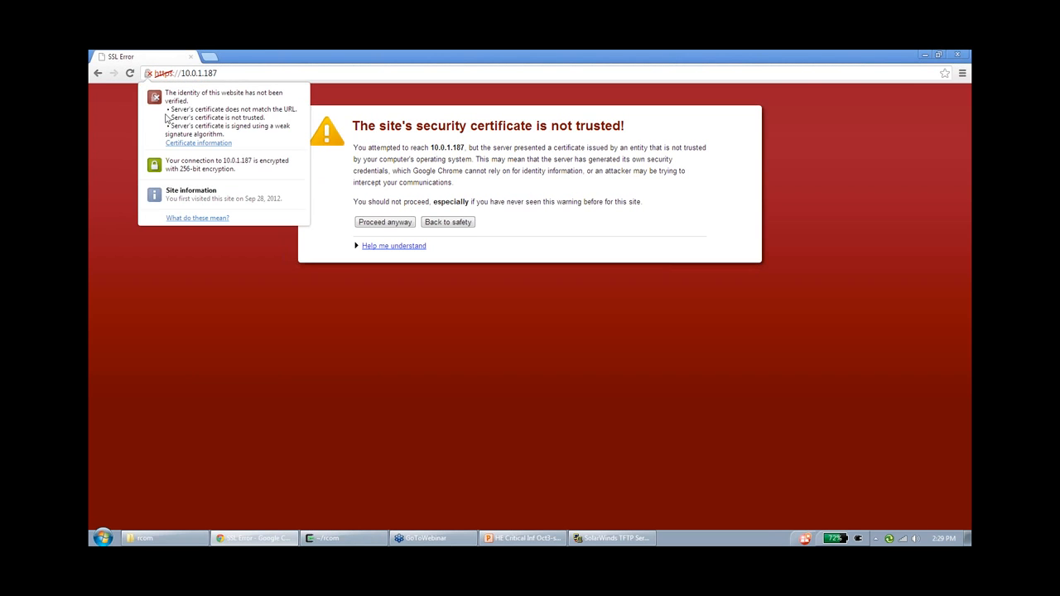
{"action": "left_click", "coordinate": [198, 143]}
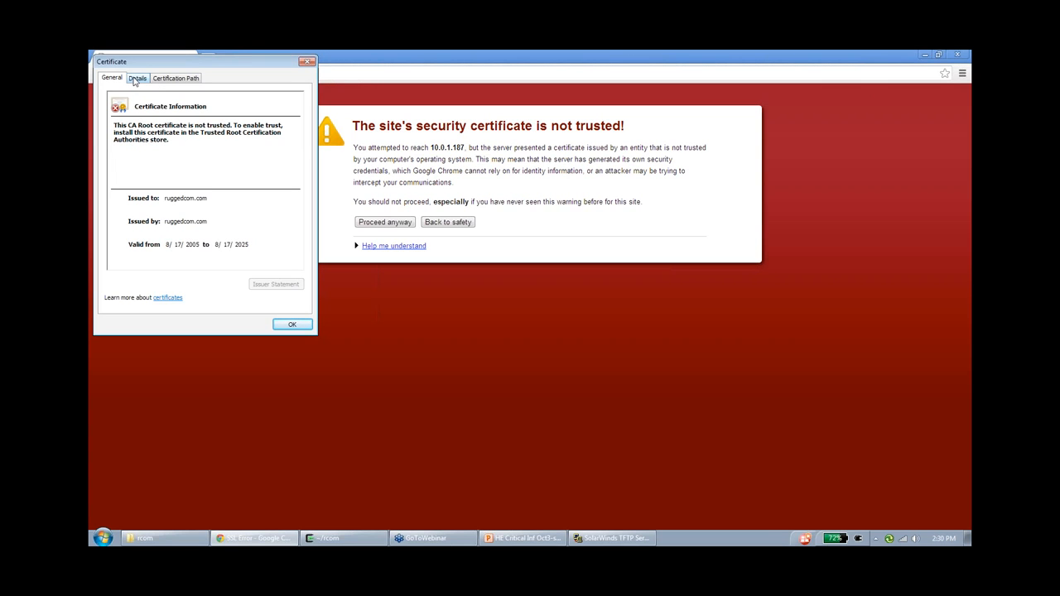
{"action": "left_click", "coordinate": [137, 78]}
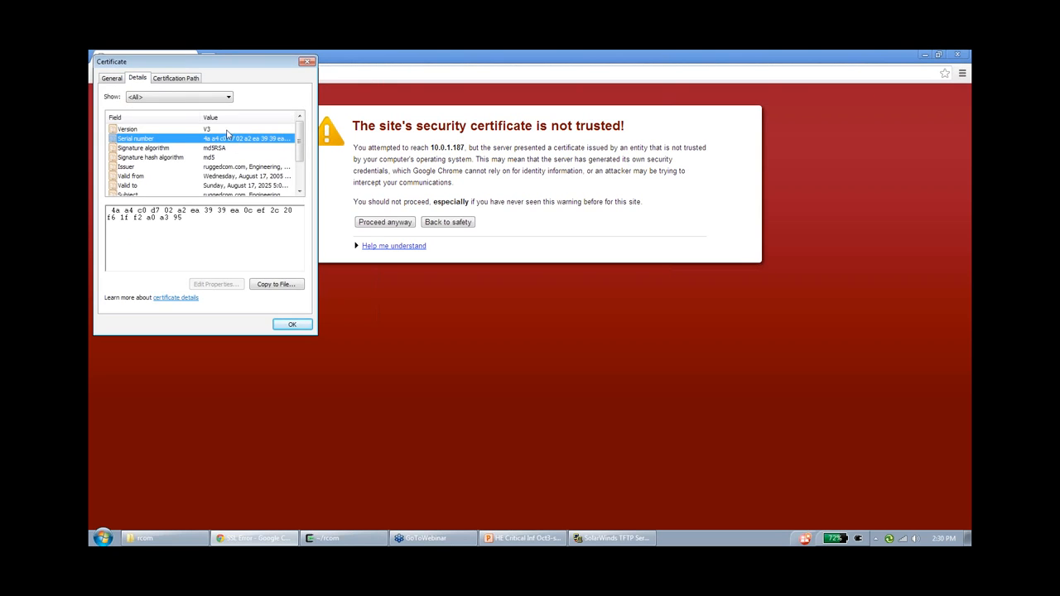
{"action": "left_click", "coordinate": [126, 128]}
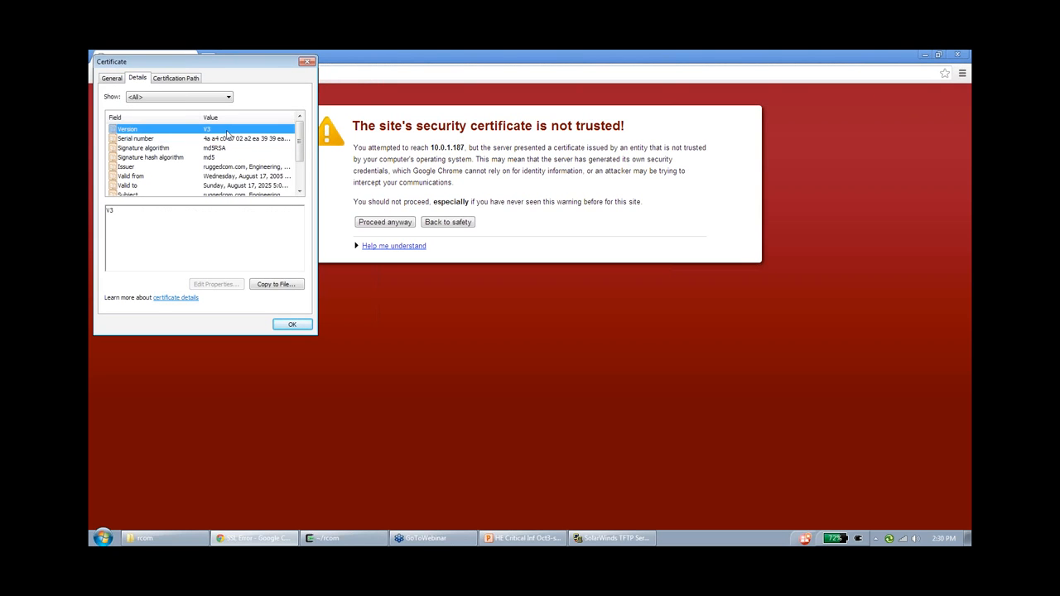
{"action": "left_click", "coordinate": [165, 139]}
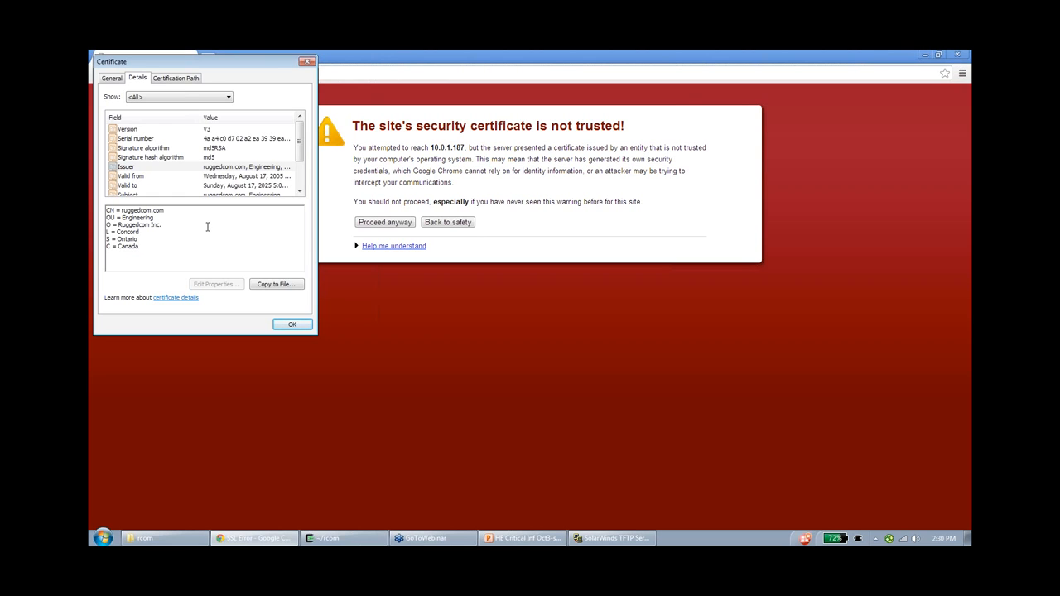
{"action": "left_click", "coordinate": [292, 324]}
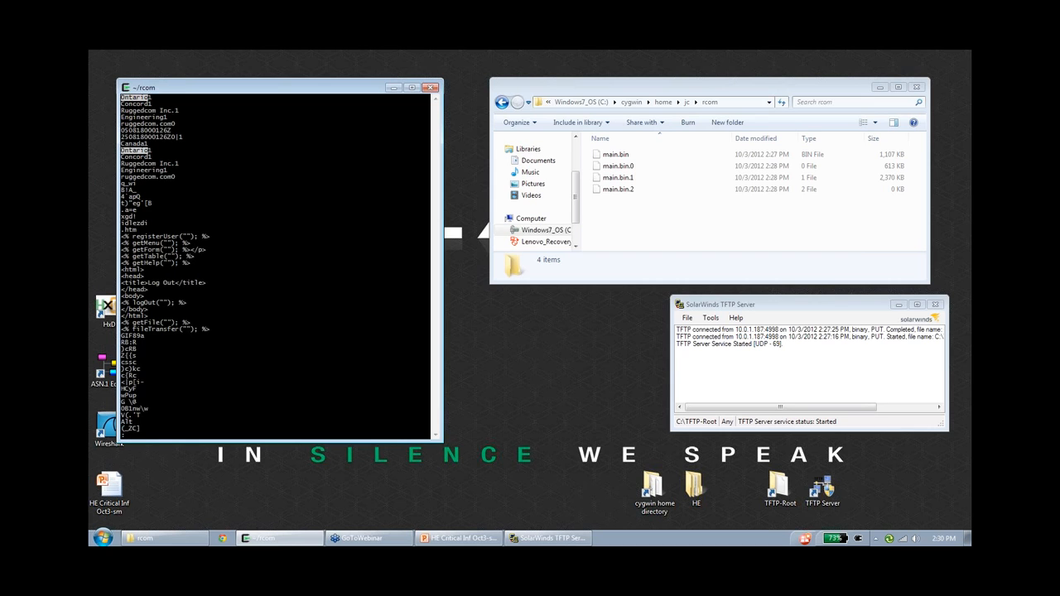
Scroll the strings output for the Ontario text, then select main.bin.1 in Explorer.
{"action": "scroll", "scroll_direction": "down", "scroll_amount": 3}
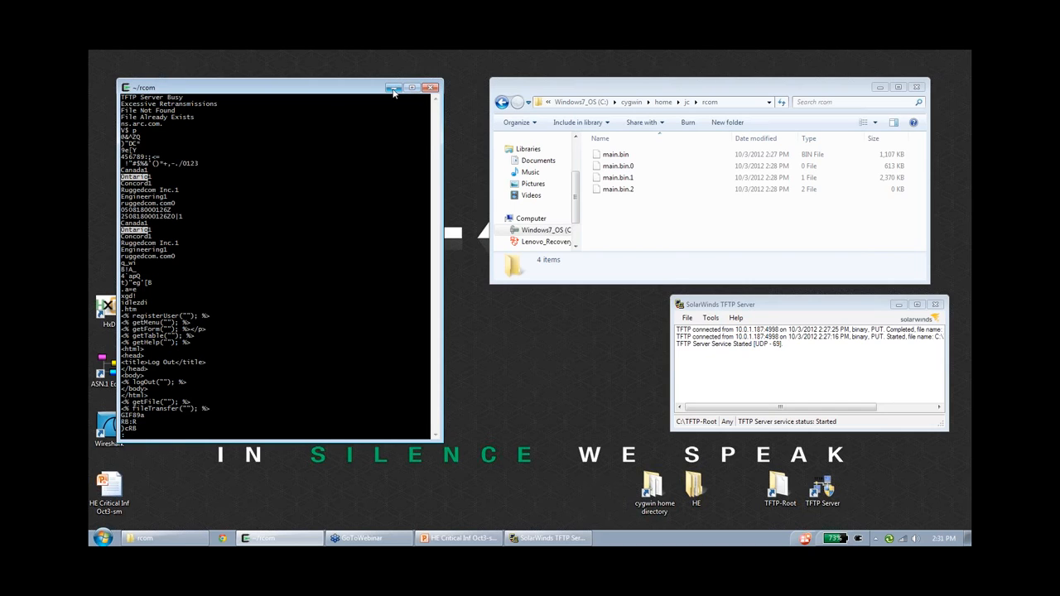
{"action": "mouse_move", "coordinate": [394, 88]}
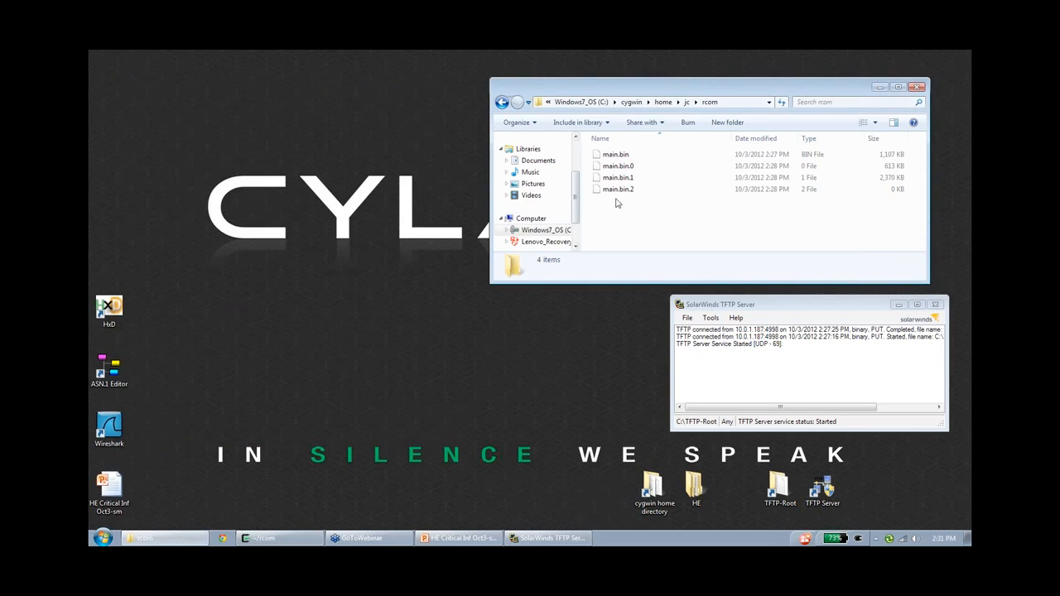
{"action": "left_click", "coordinate": [617, 177]}
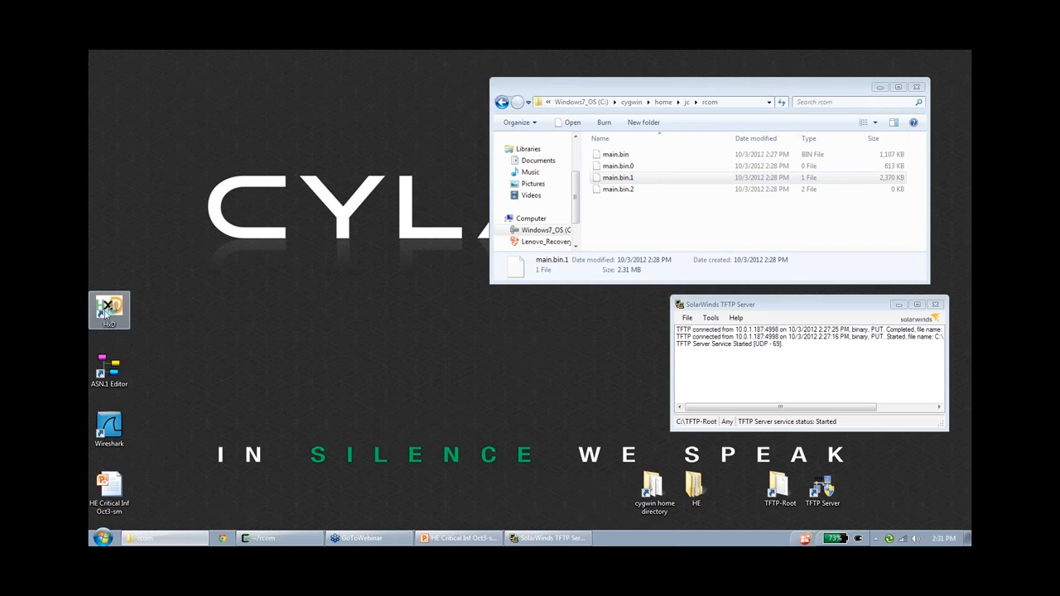
Open main.bin.1 in HxD and search it for the text-string Ontario.
{"action": "double_click", "coordinate": [108, 306]}
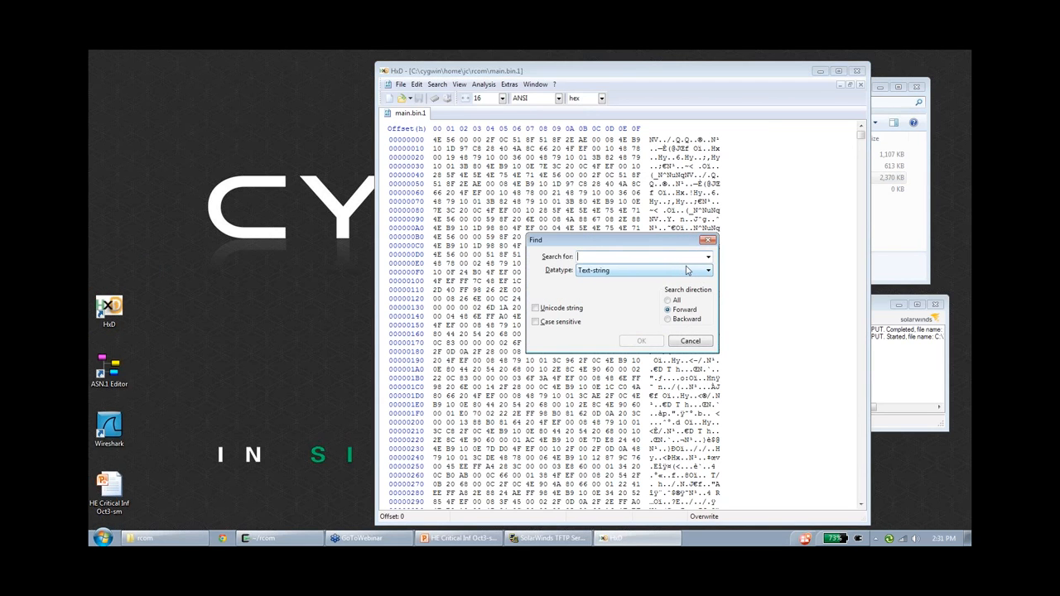
{"action": "type", "text": "Ontario"}
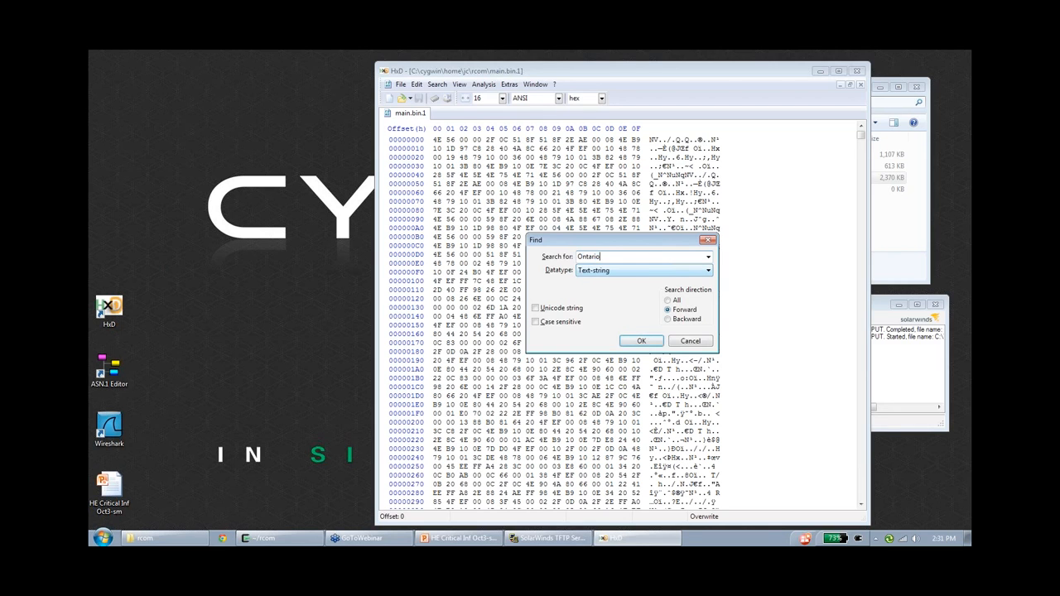
{"action": "left_click", "coordinate": [641, 340]}
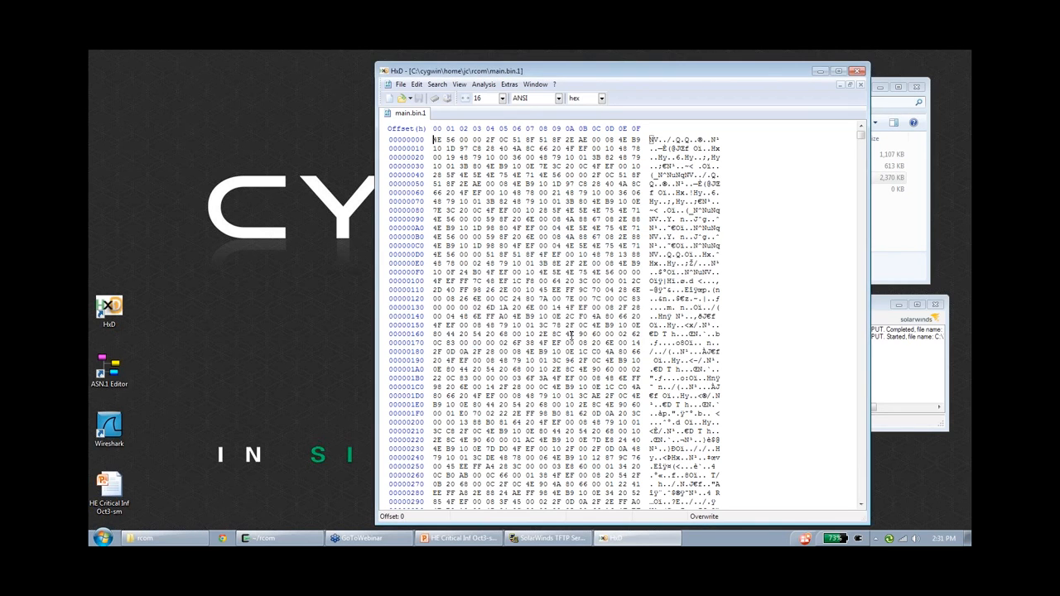
{"action": "left_click", "coordinate": [436, 84]}
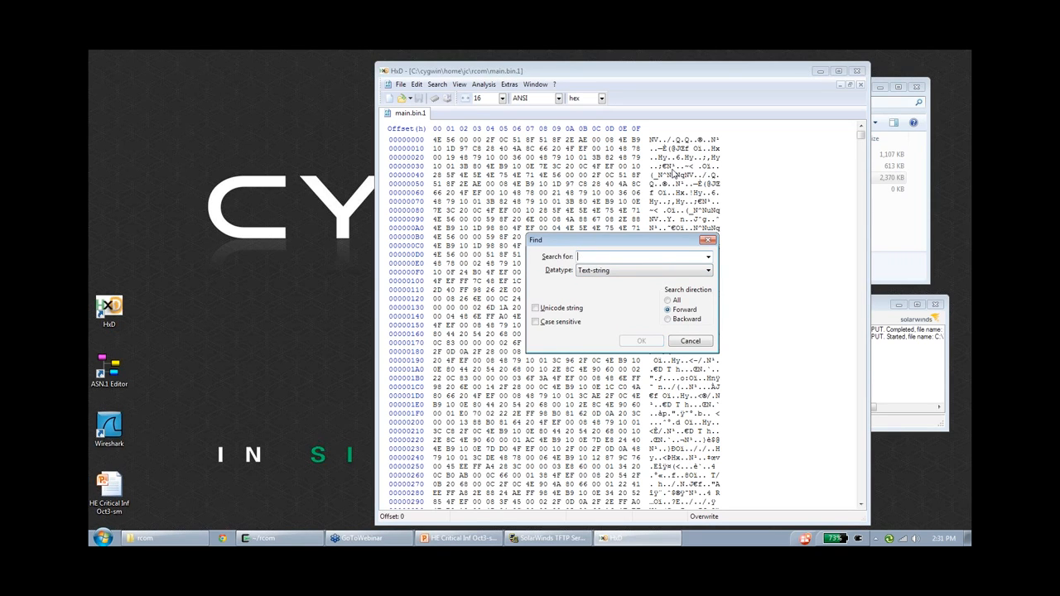
{"action": "mouse_move", "coordinate": [675, 236]}
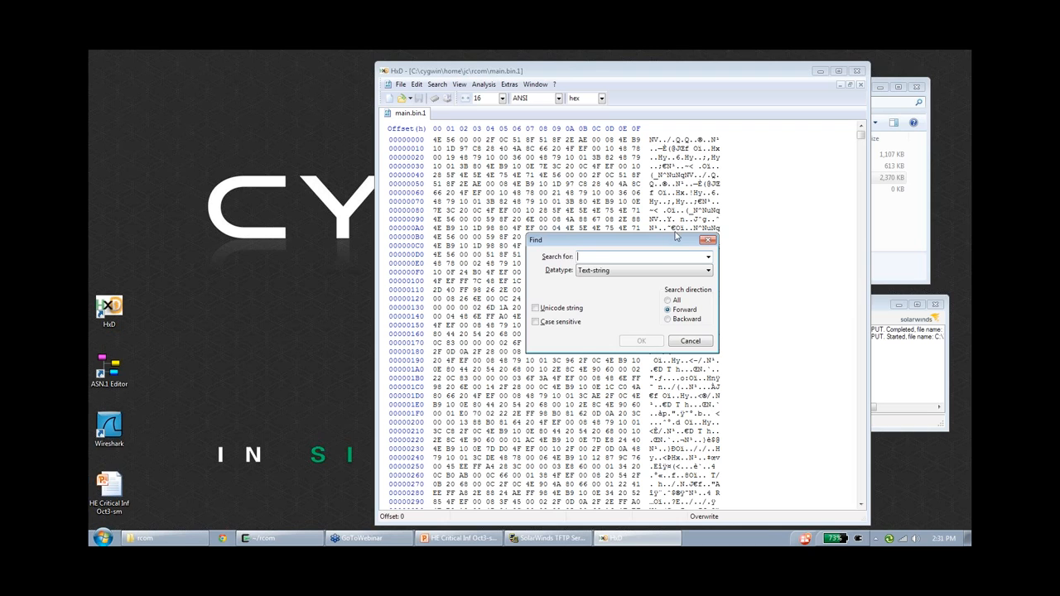
{"action": "left_click", "coordinate": [689, 341]}
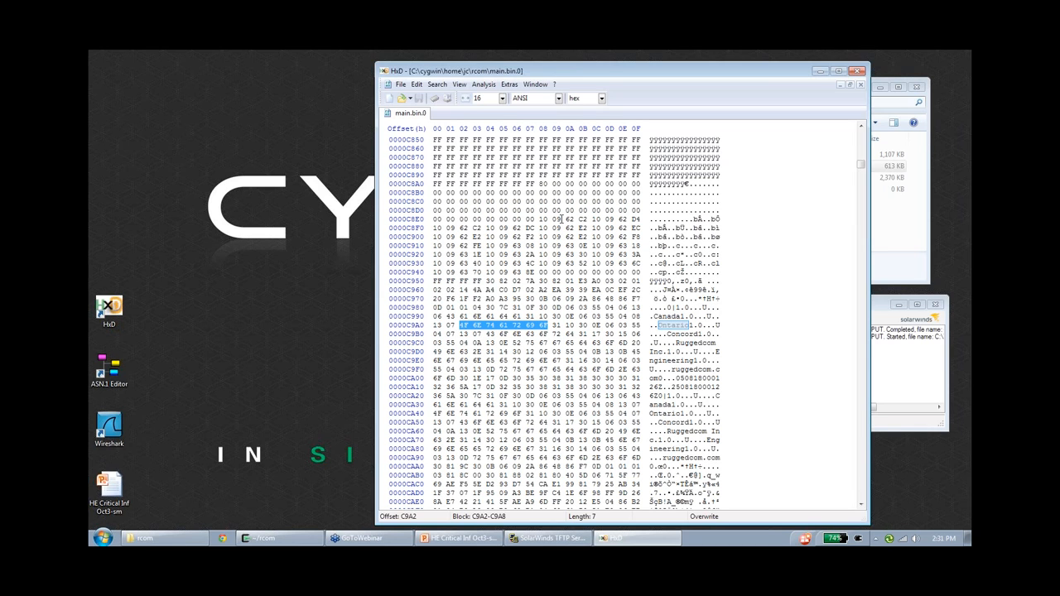
{"action": "mouse_move", "coordinate": [784, 454]}
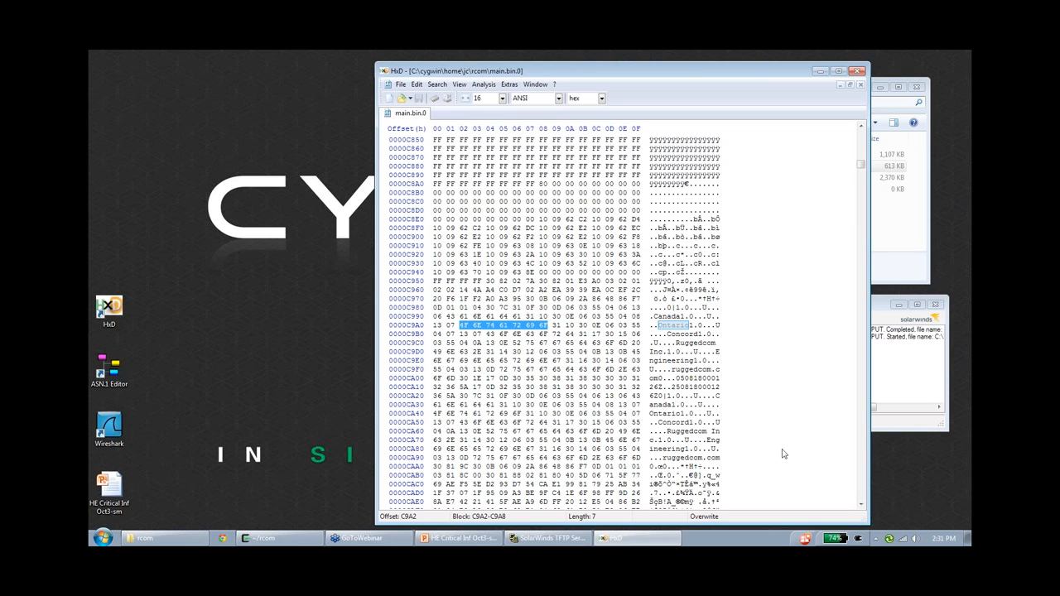
{"action": "mouse_move", "coordinate": [857, 508]}
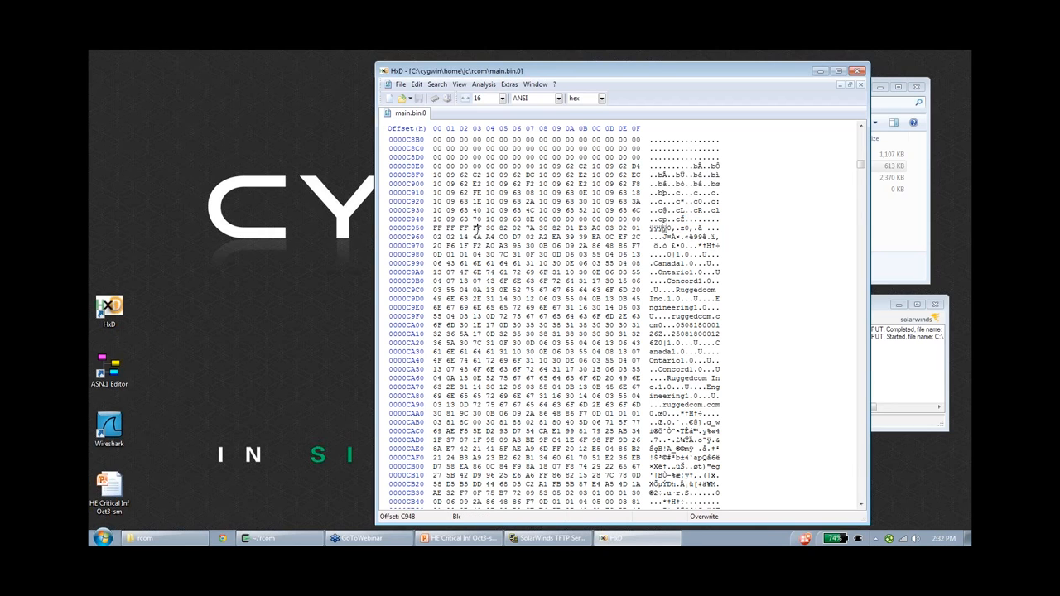
Select the certificate bytes starting 30 82 02 7A at offset C954 and copy them.
{"action": "left_click_drag", "start_coordinate": [450, 228], "coordinate": [476, 228]}
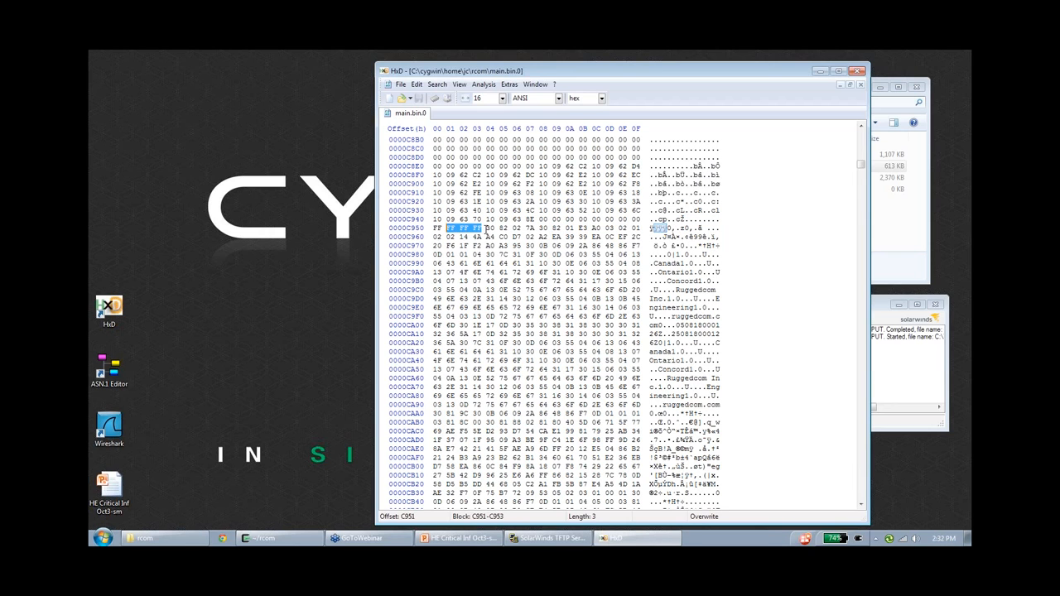
{"action": "left_click", "coordinate": [505, 227]}
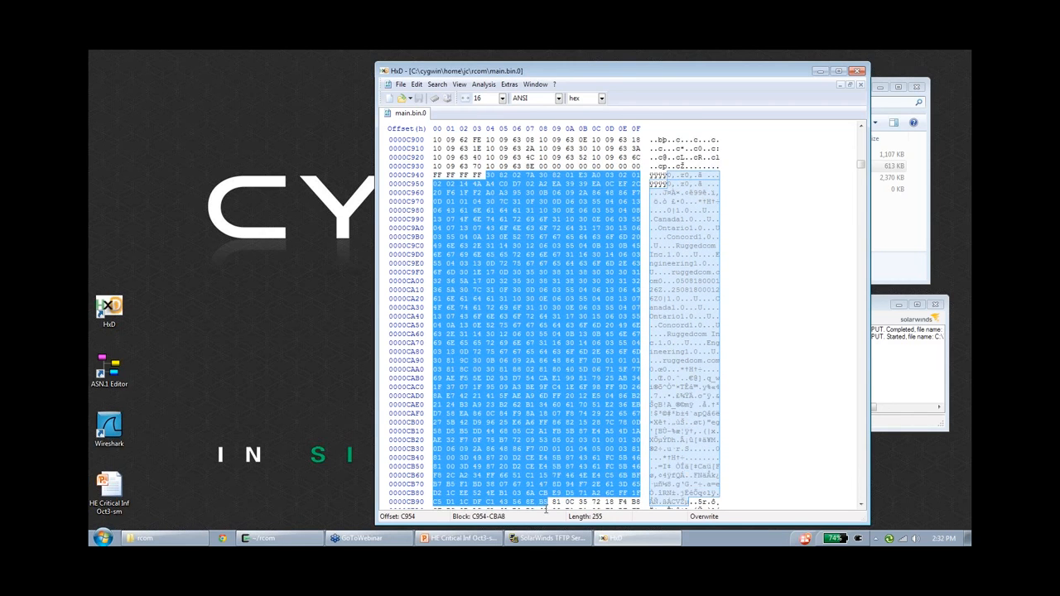
{"action": "scroll", "scroll_direction": "down", "scroll_amount": 3}
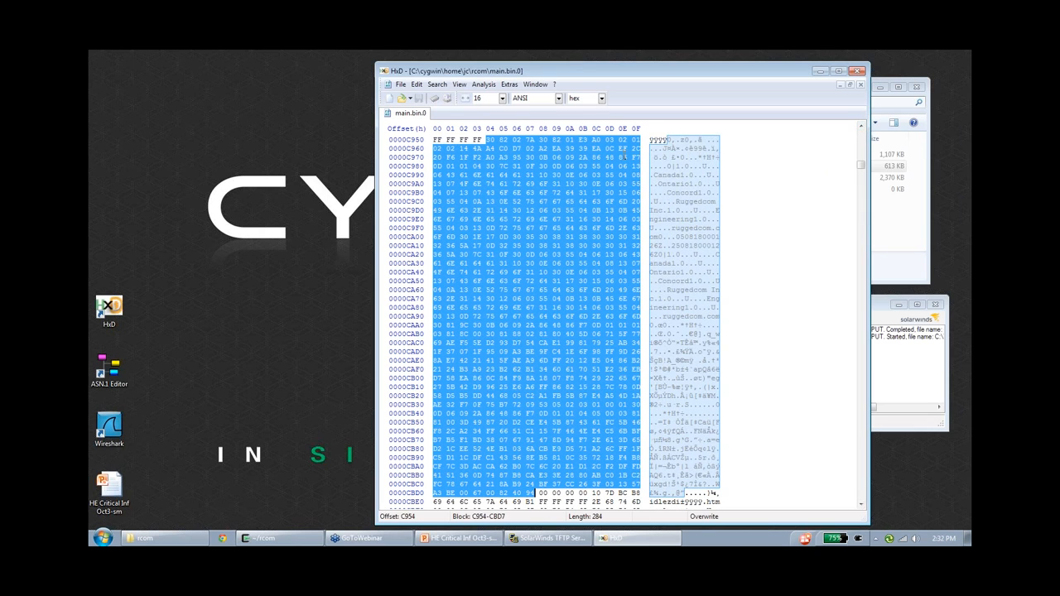
{"action": "left_click", "coordinate": [389, 97]}
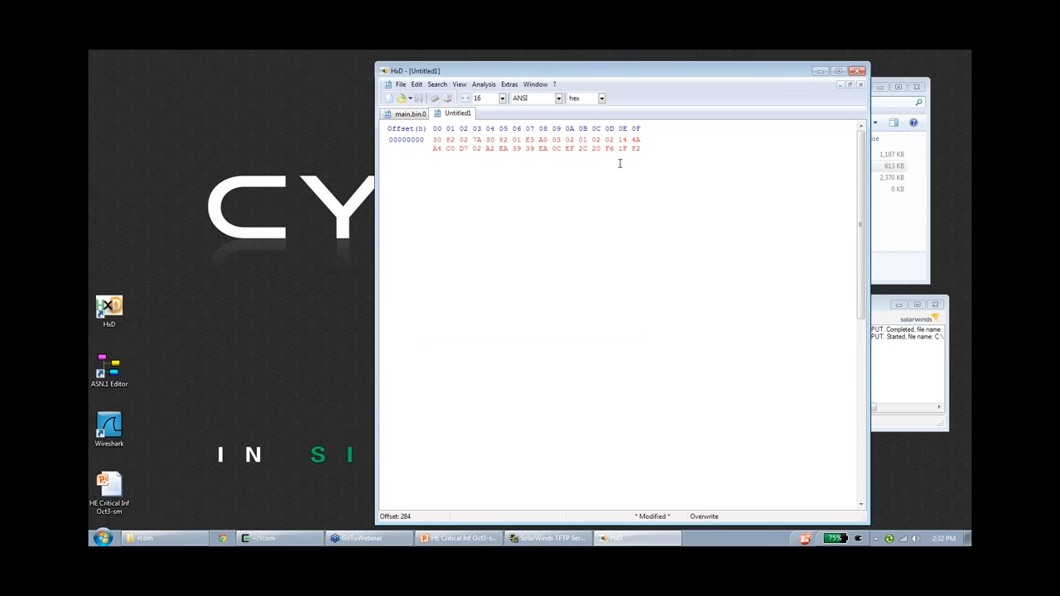
Save the copied certificate bytes as 'pub' and confirm its 644-byte size in rcom.
{"action": "left_click", "coordinate": [403, 97]}
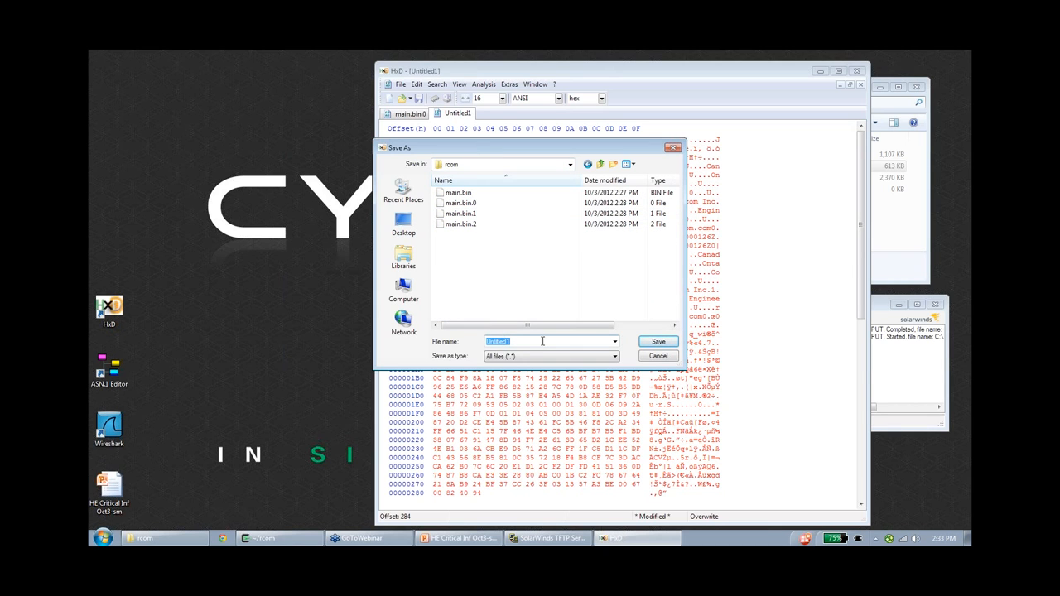
{"action": "type", "text": "pub"}
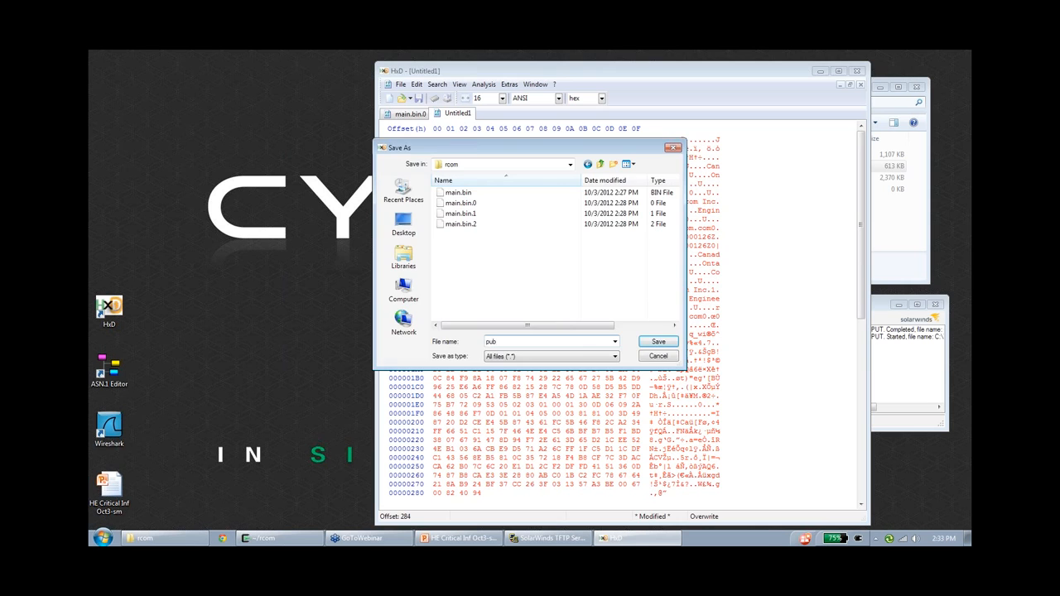
{"action": "left_click", "coordinate": [658, 342]}
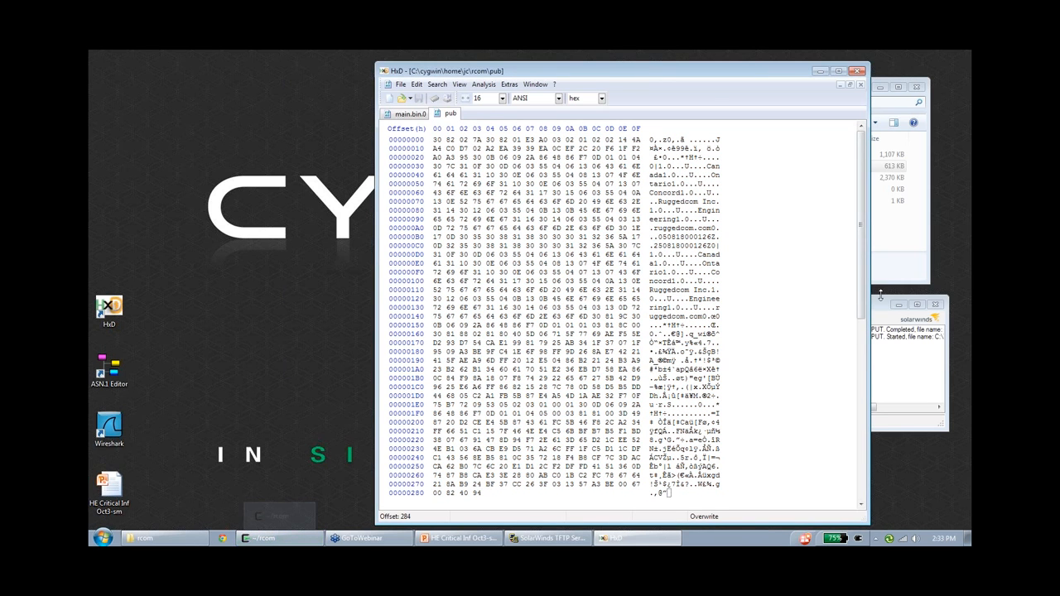
{"action": "left_click", "coordinate": [261, 538]}
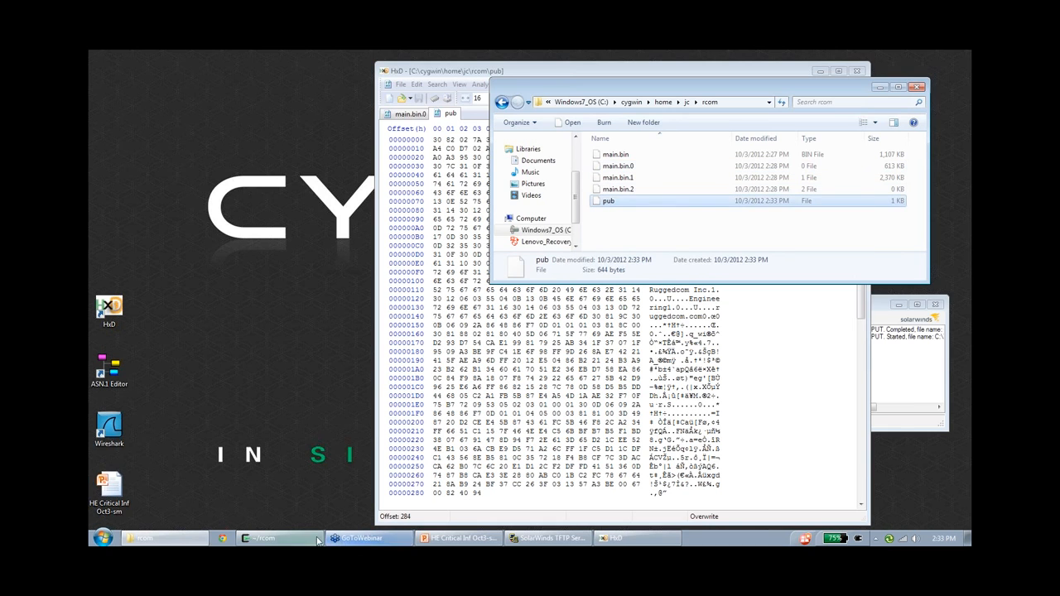
Run openssl x509 -inform DER -in pub -text to show the Ruggedcom 1023-bit RSA certificate.
{"action": "left_click", "coordinate": [277, 538]}
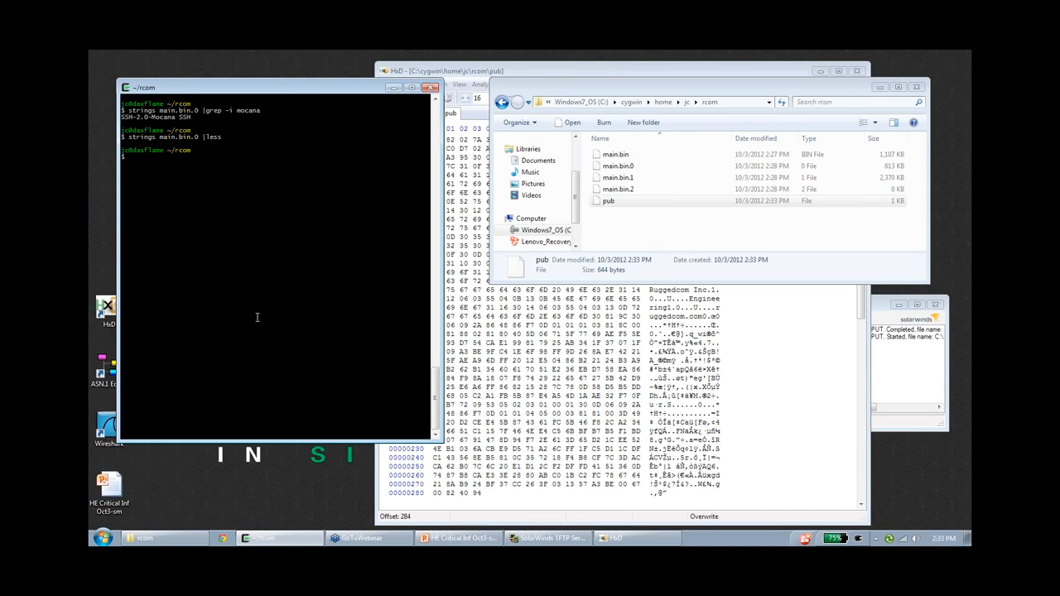
{"action": "type", "text": "o"}
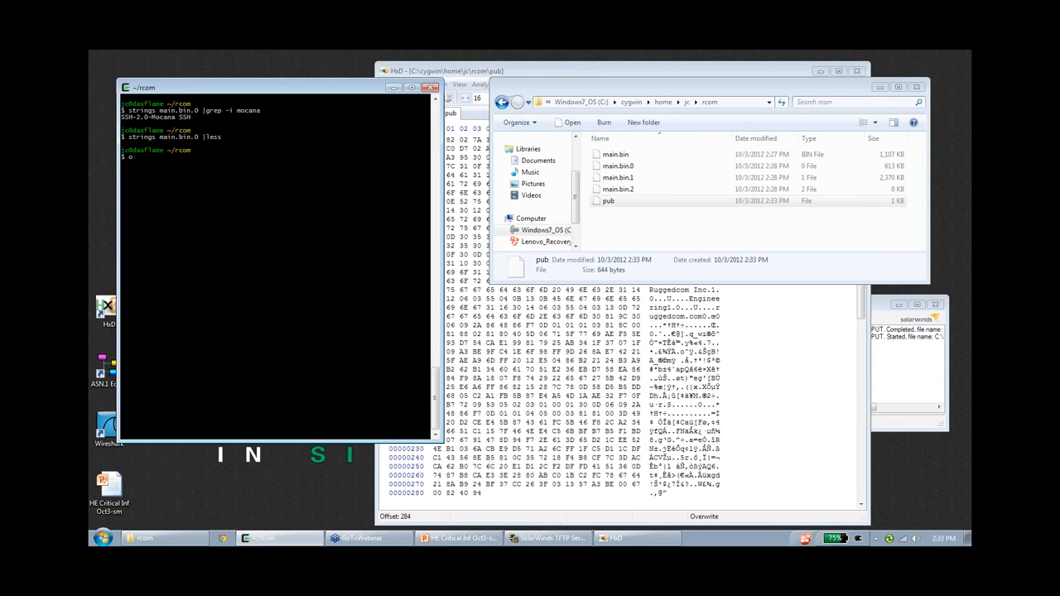
{"action": "type", "text": "penssl x"}
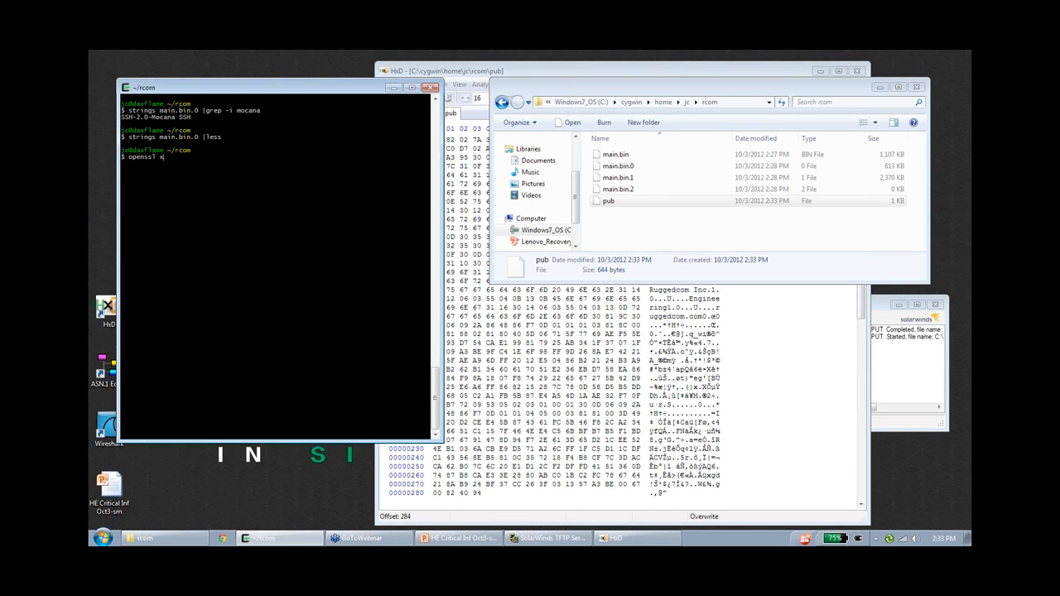
{"action": "type", "text": "509 -inform DER -in k"}
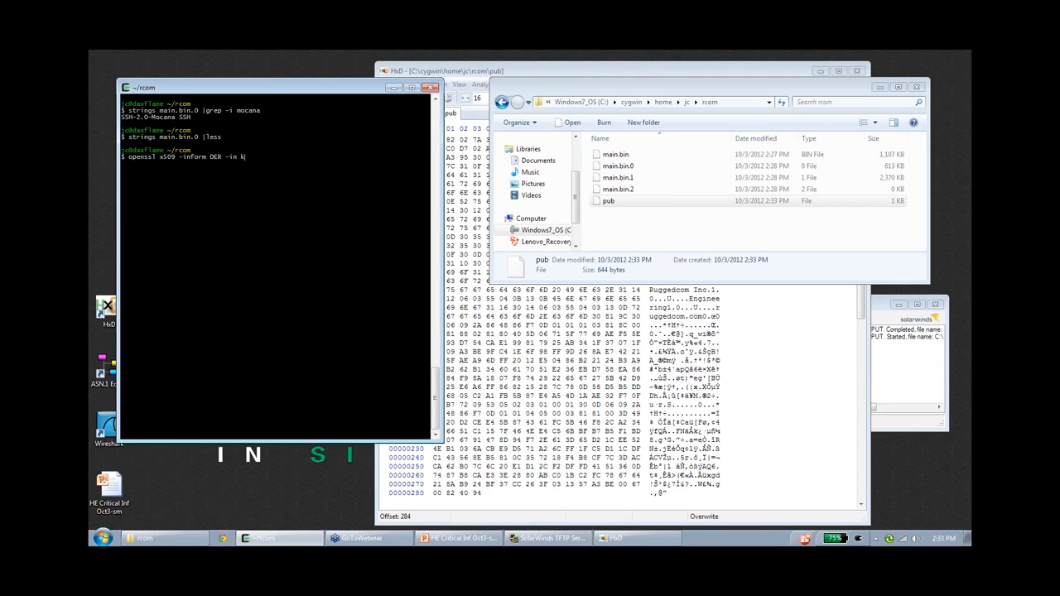
{"action": "type", "text": "pub -"}
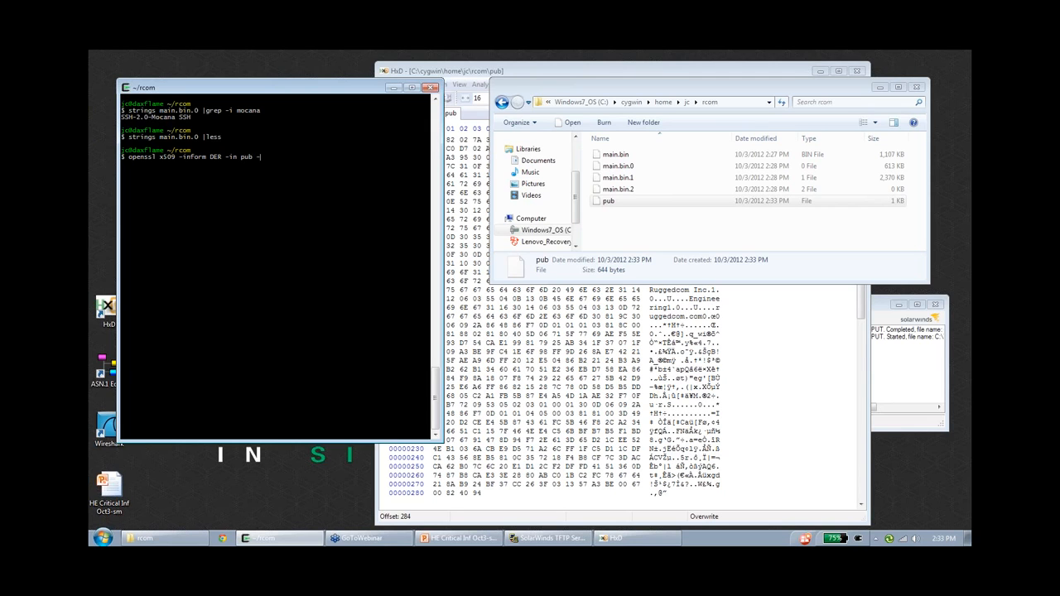
{"action": "type", "text": "-text"}
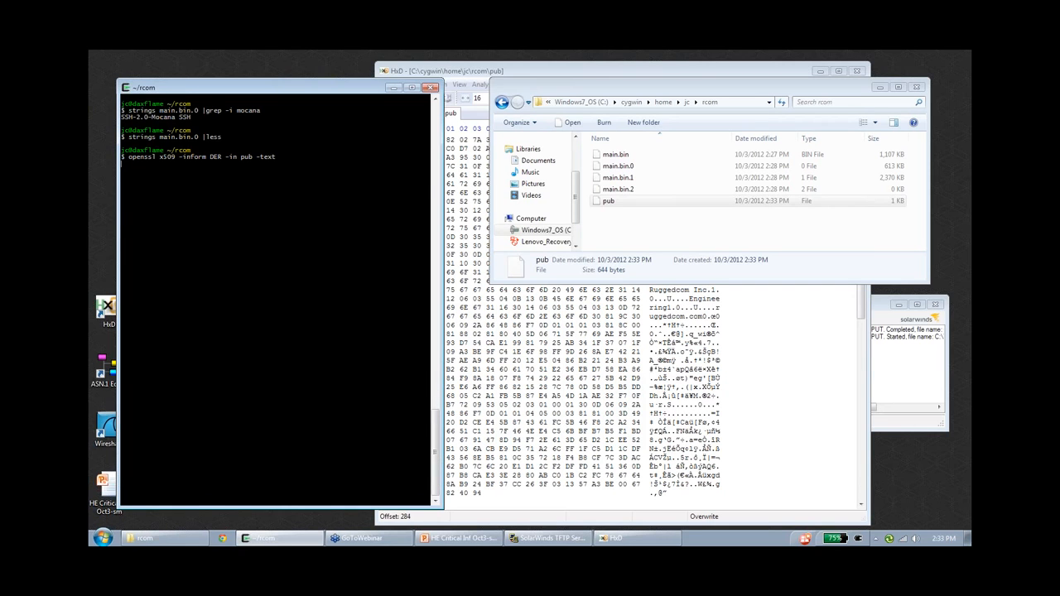
{"action": "key", "text": "Return"}
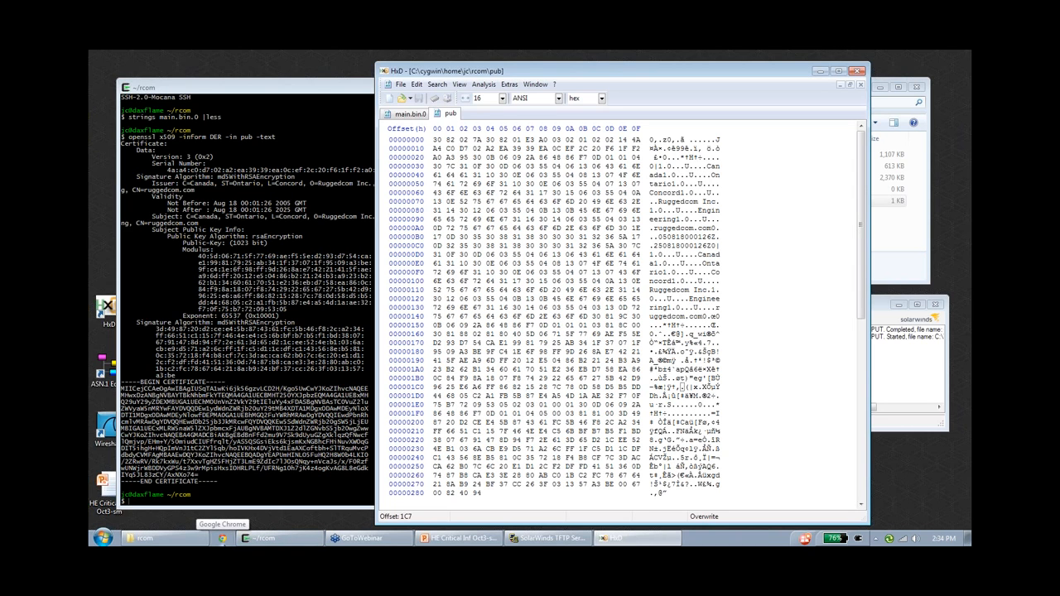
Search Google for mocana "key blob" filetype:pdf.
{"action": "left_click", "coordinate": [222, 537]}
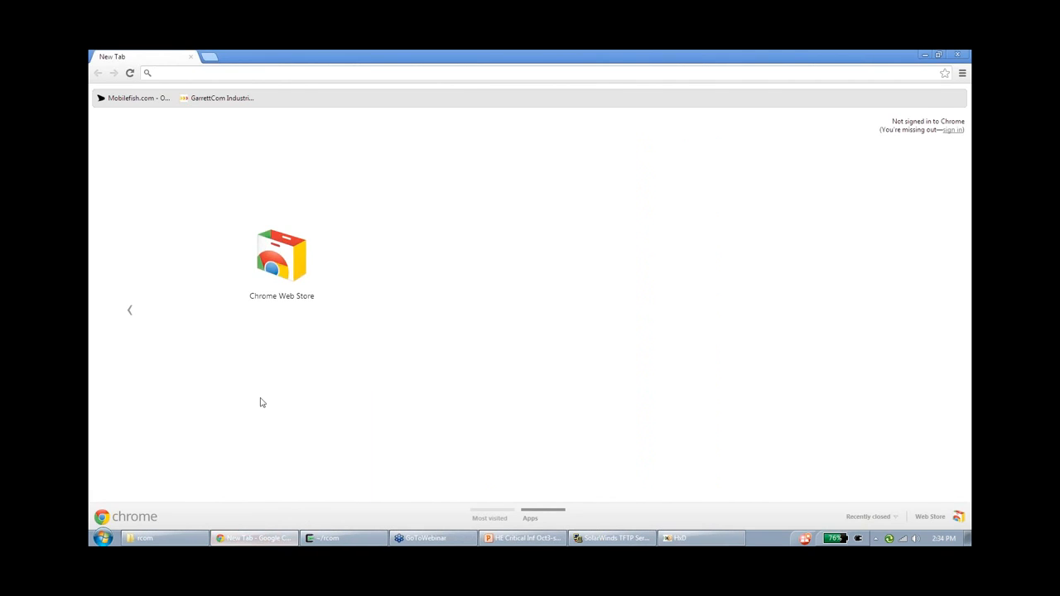
{"action": "mouse_move", "coordinate": [414, 415]}
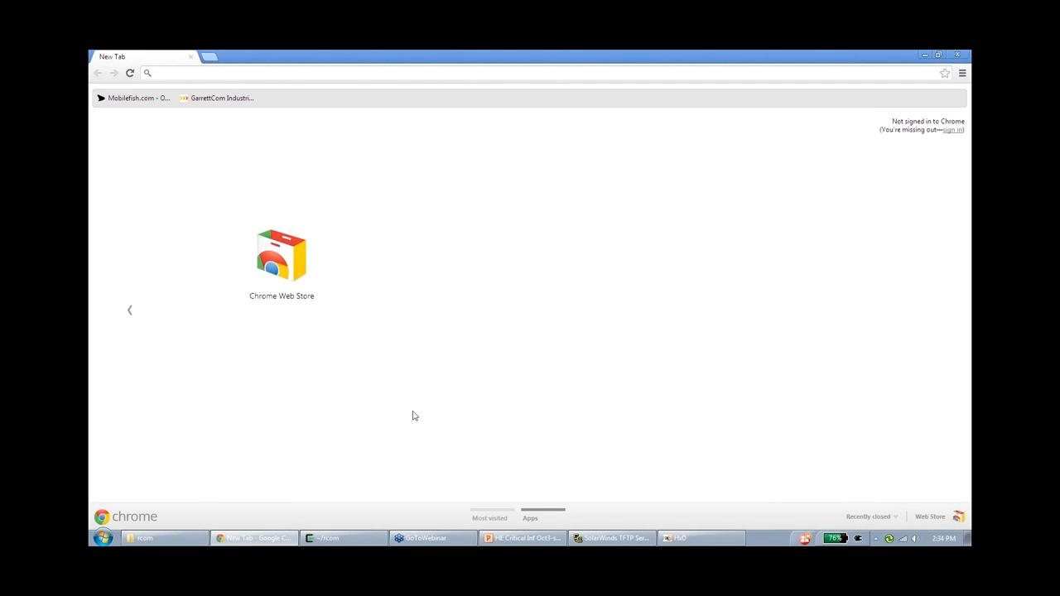
{"action": "left_click", "coordinate": [331, 72]}
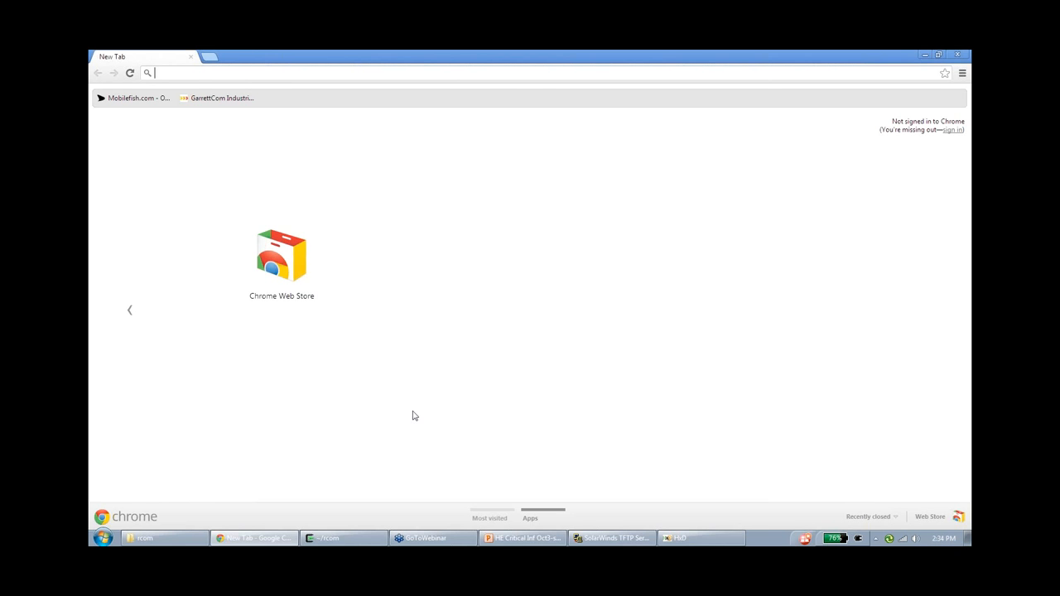
{"action": "type", "text": "garrettcom.com"}
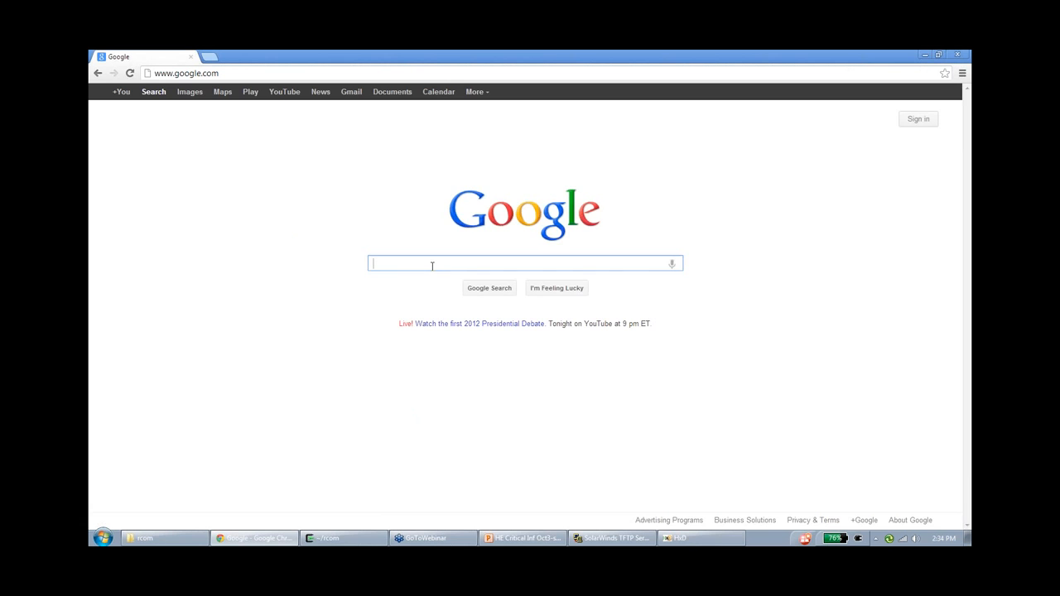
{"action": "type", "text": "mocana \"key blob"}
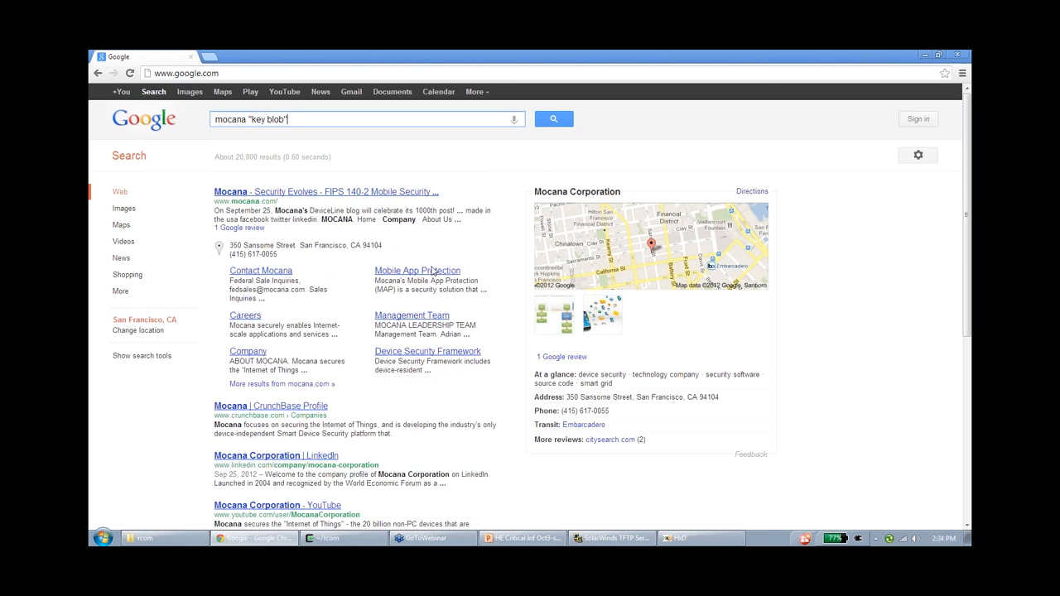
{"action": "type", "text": "filetype:pdf"}
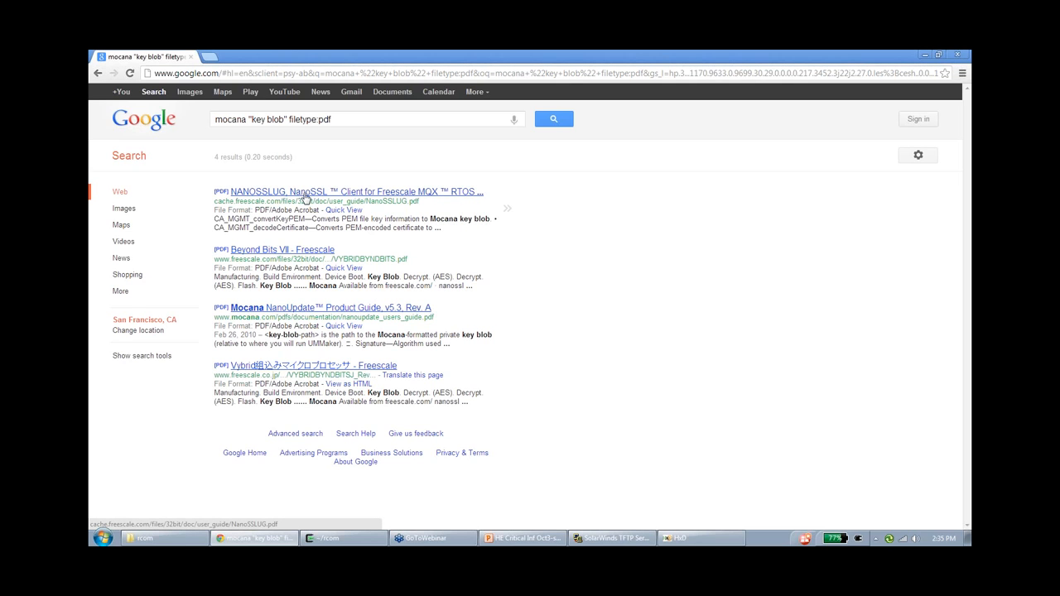
Open the Freescale NanoSSL guide and highlight the RSA key blob field layout.
{"action": "left_click", "coordinate": [356, 192]}
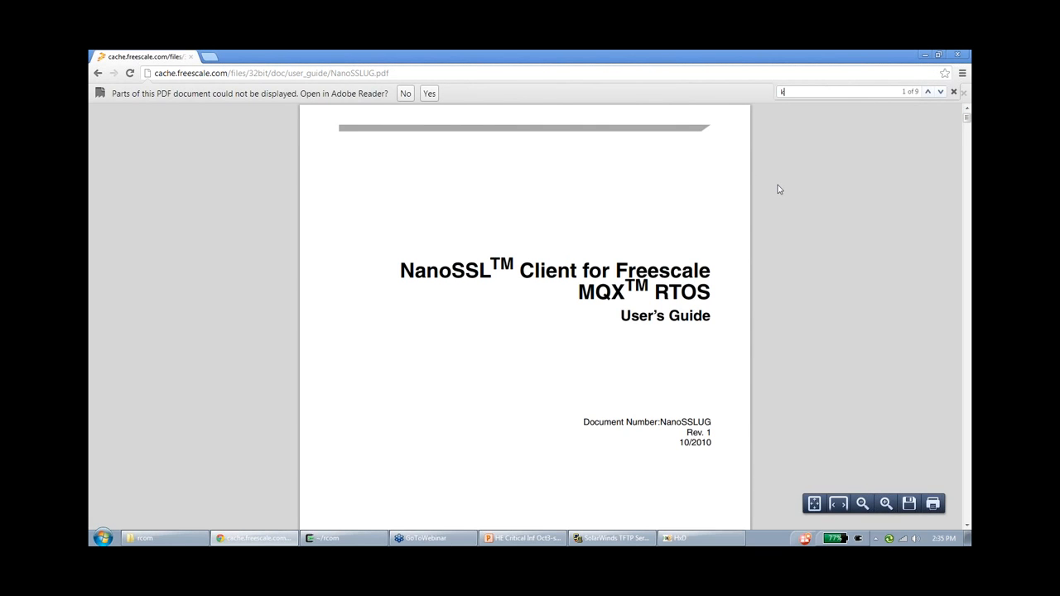
{"action": "type", "text": "key blob"}
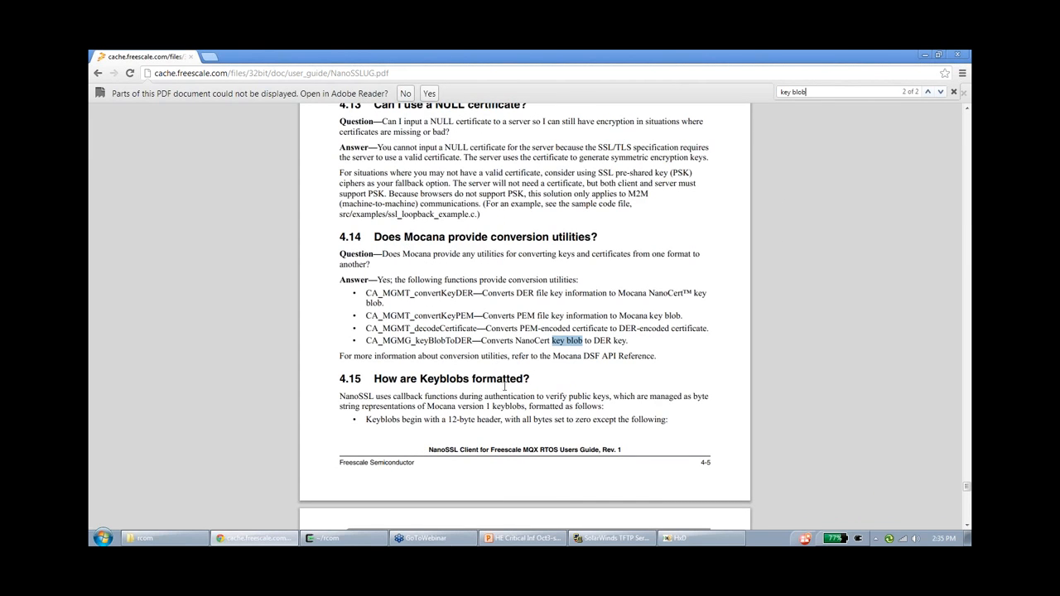
{"action": "left_click", "coordinate": [927, 91]}
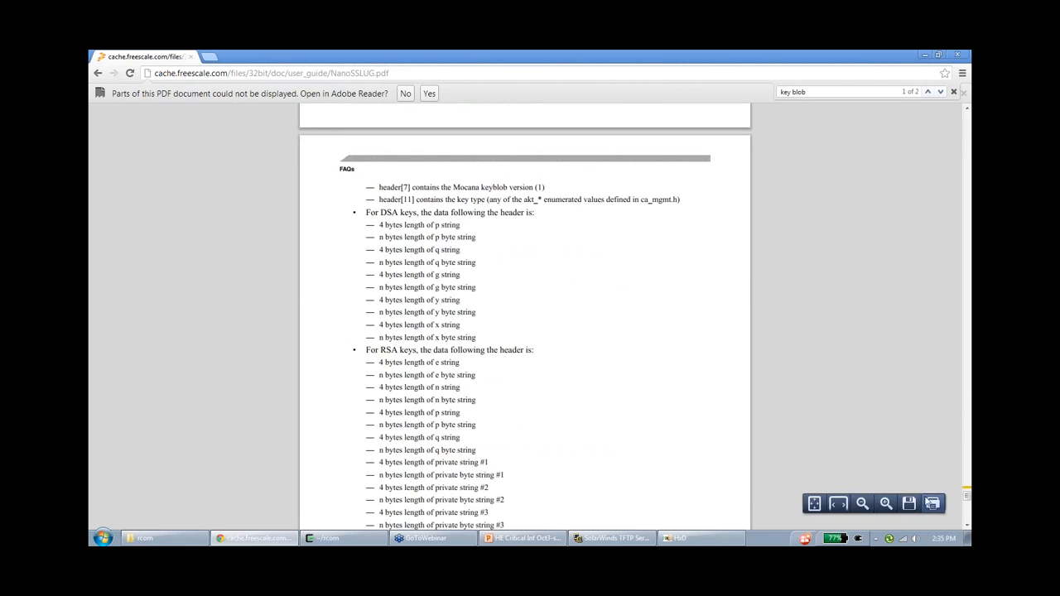
{"action": "scroll", "scroll_direction": "down", "scroll_amount": 3}
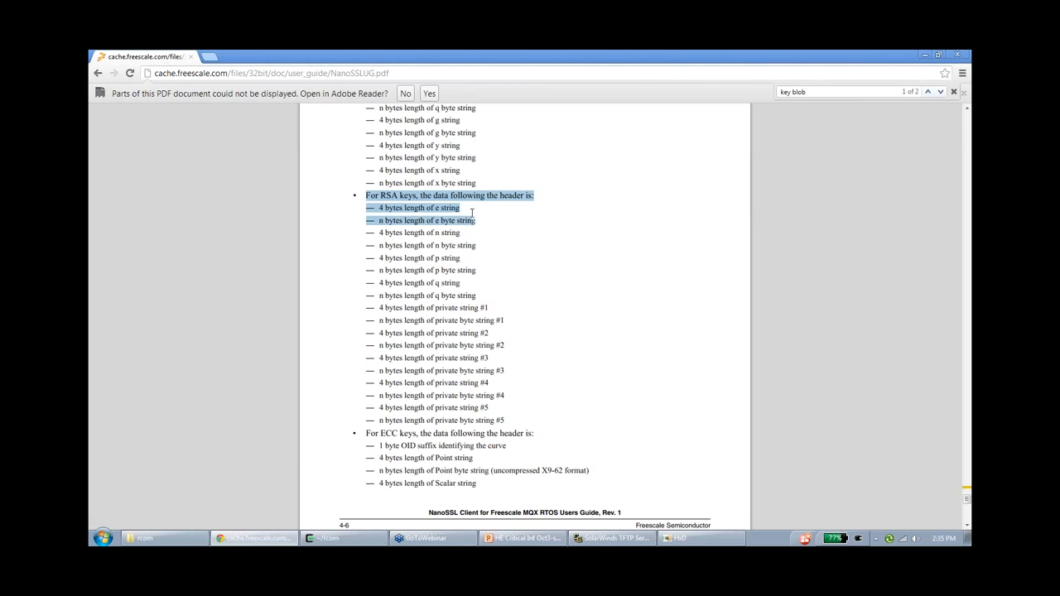
{"action": "left_click_drag", "start_coordinate": [473, 215], "coordinate": [483, 295]}
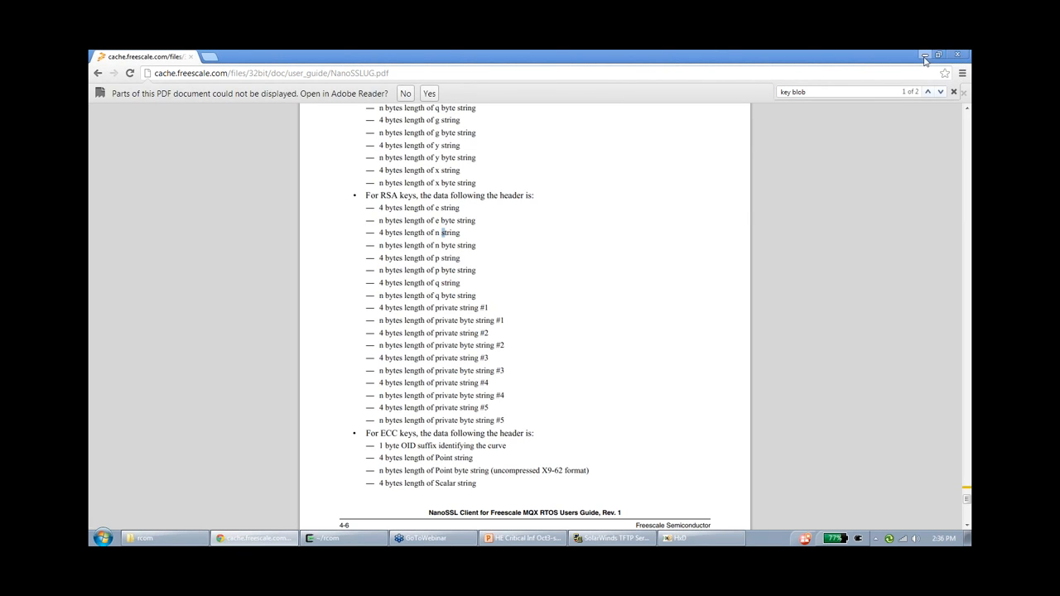
{"action": "mouse_move", "coordinate": [925, 55]}
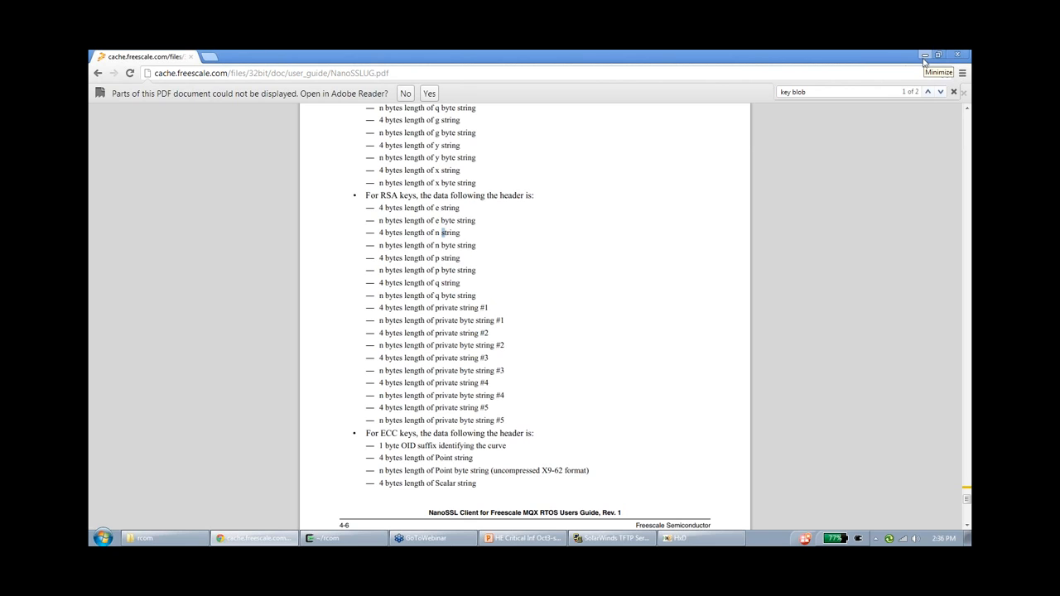
{"action": "mouse_move", "coordinate": [660, 210]}
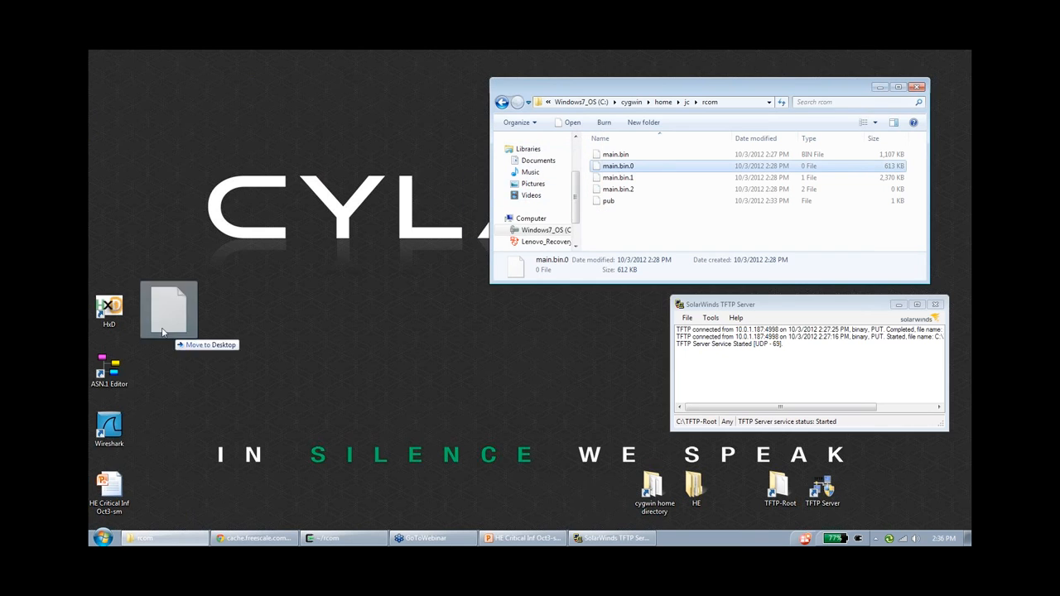
Open main.bin.0 in HxD and search it for the text 'SSL', dismissing the not-found message.
{"action": "double_click", "coordinate": [617, 166]}
{"action": "type", "text": "SSL"}
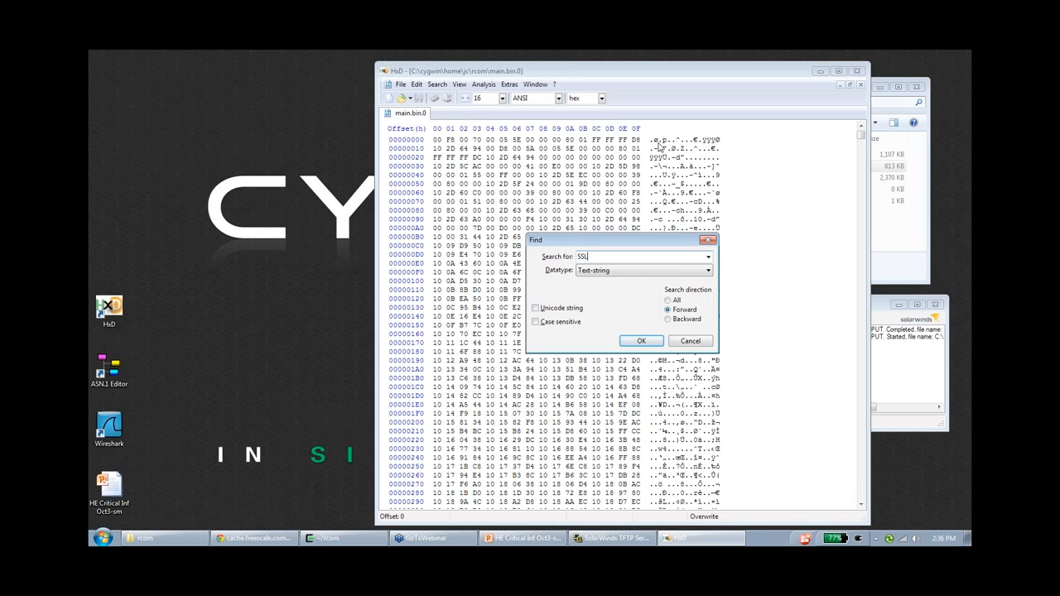
{"action": "left_click", "coordinate": [641, 340]}
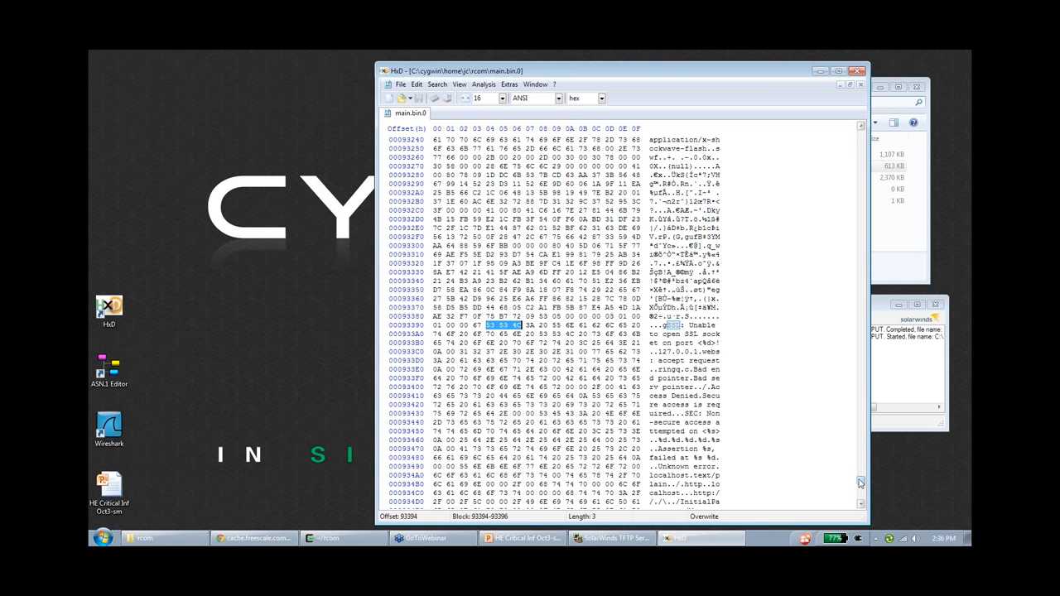
{"action": "scroll", "scroll_direction": "down", "scroll_amount": 3}
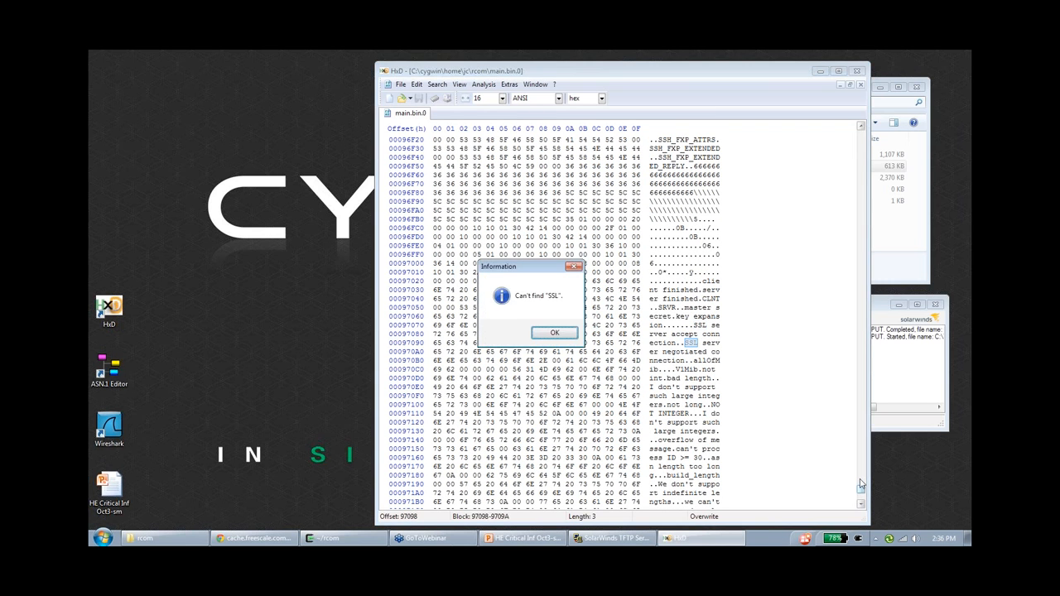
{"action": "left_click", "coordinate": [554, 332]}
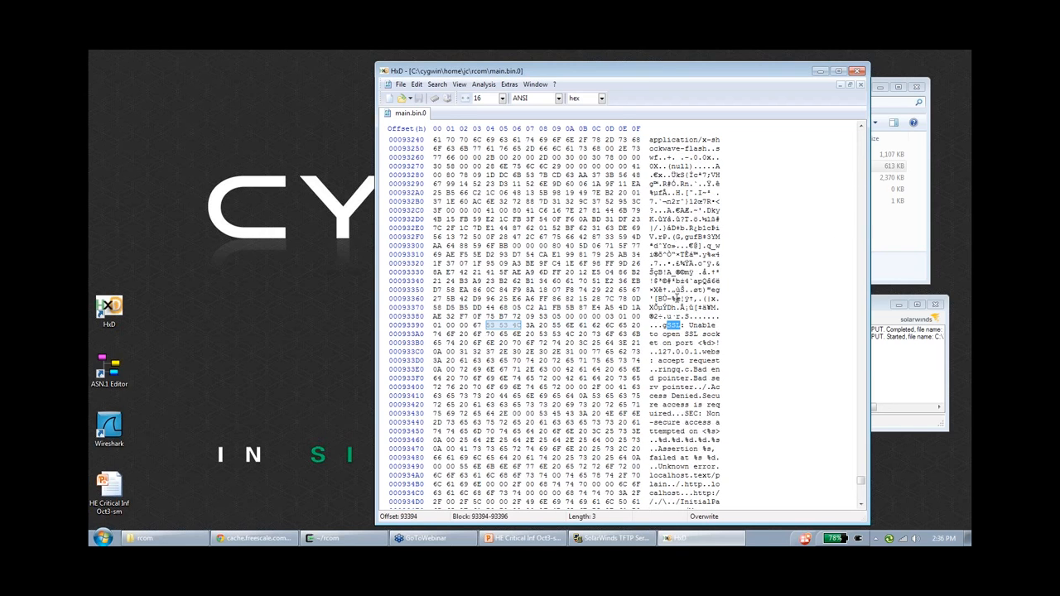
{"action": "mouse_move", "coordinate": [810, 162]}
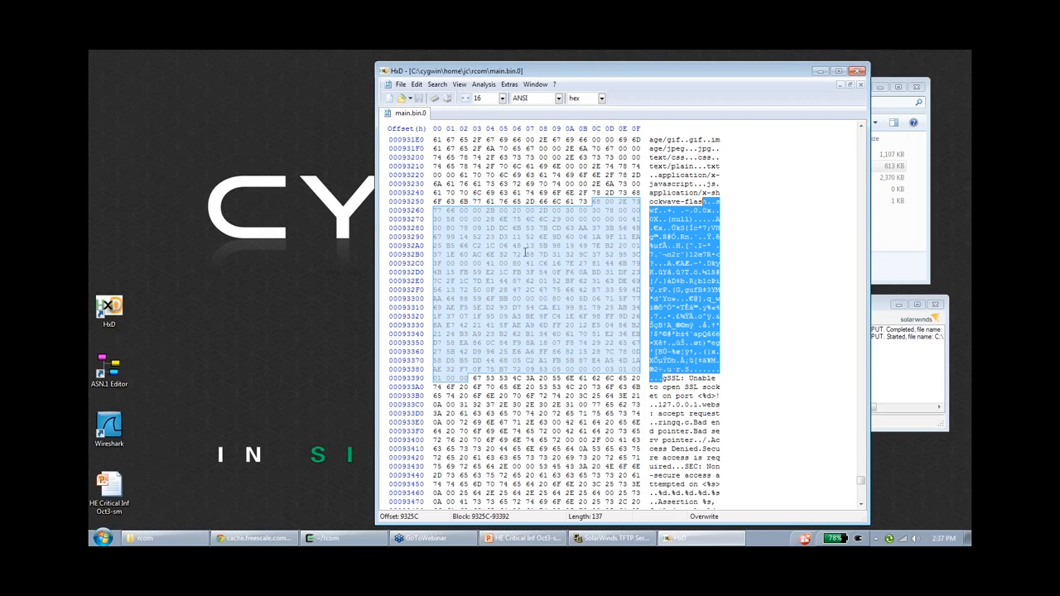
{"action": "mouse_move", "coordinate": [596, 220]}
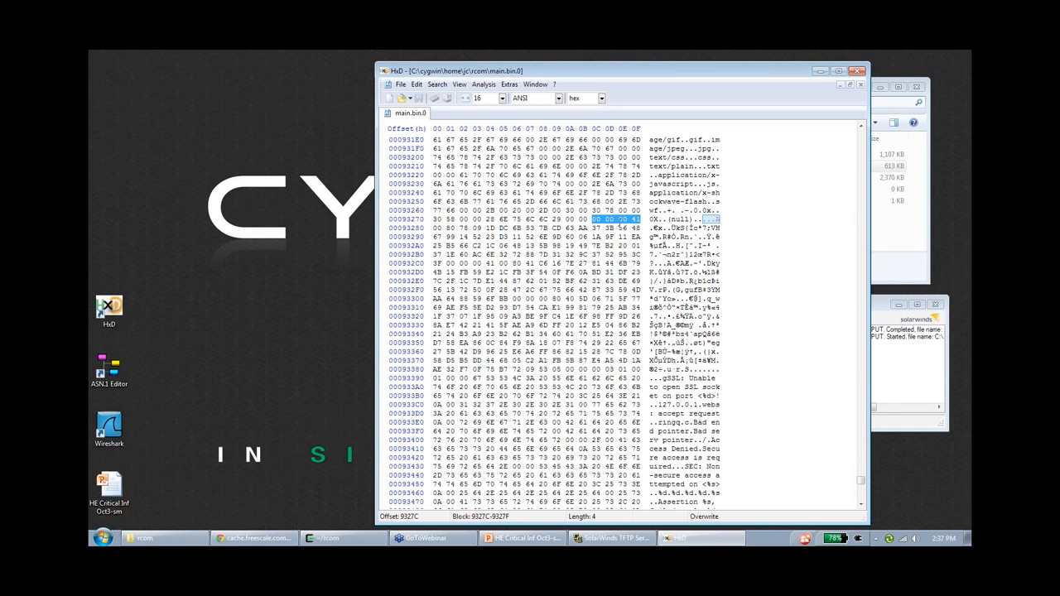
{"action": "mouse_move", "coordinate": [590, 455]}
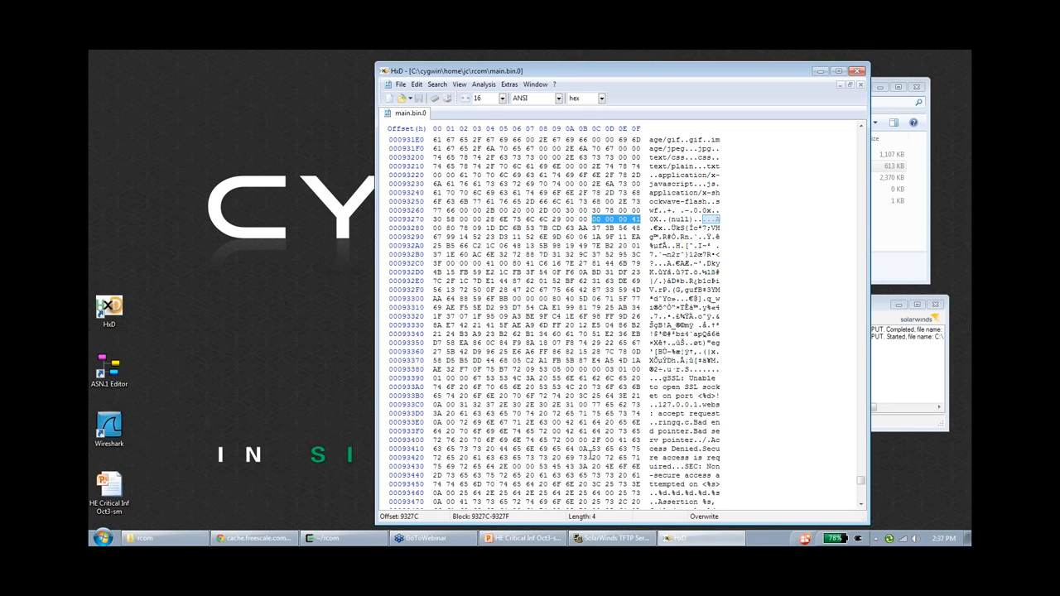
Measure the 0x41-byte block after the 00 00 00 41 length field, then return to the NanoSSL guide.
{"action": "left_click", "coordinate": [611, 539]}
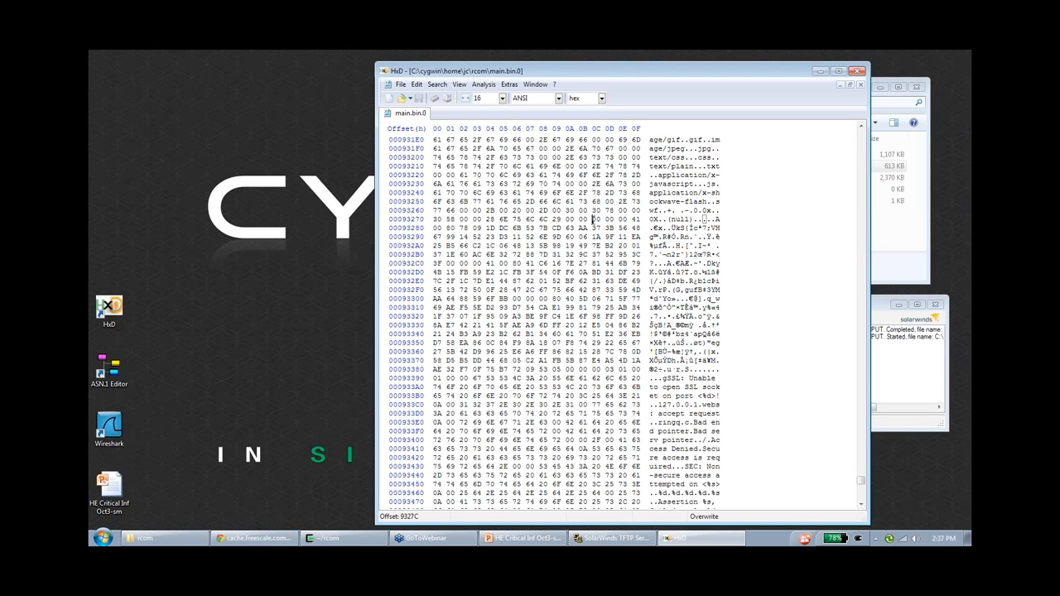
{"action": "left_click_drag", "start_coordinate": [589, 218], "coordinate": [636, 219]}
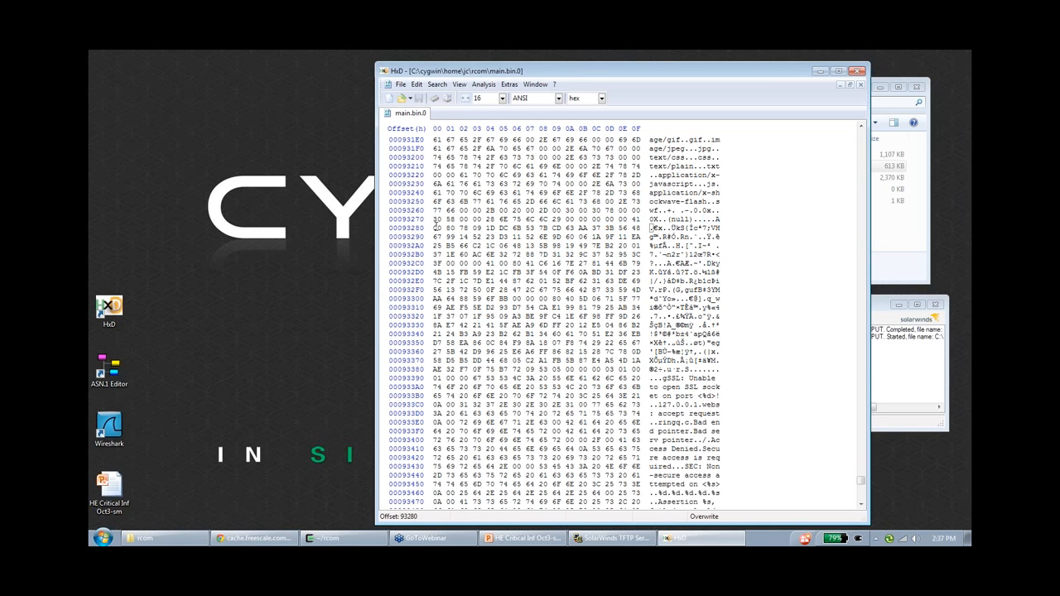
{"action": "left_click_drag", "start_coordinate": [430, 227], "coordinate": [465, 227]}
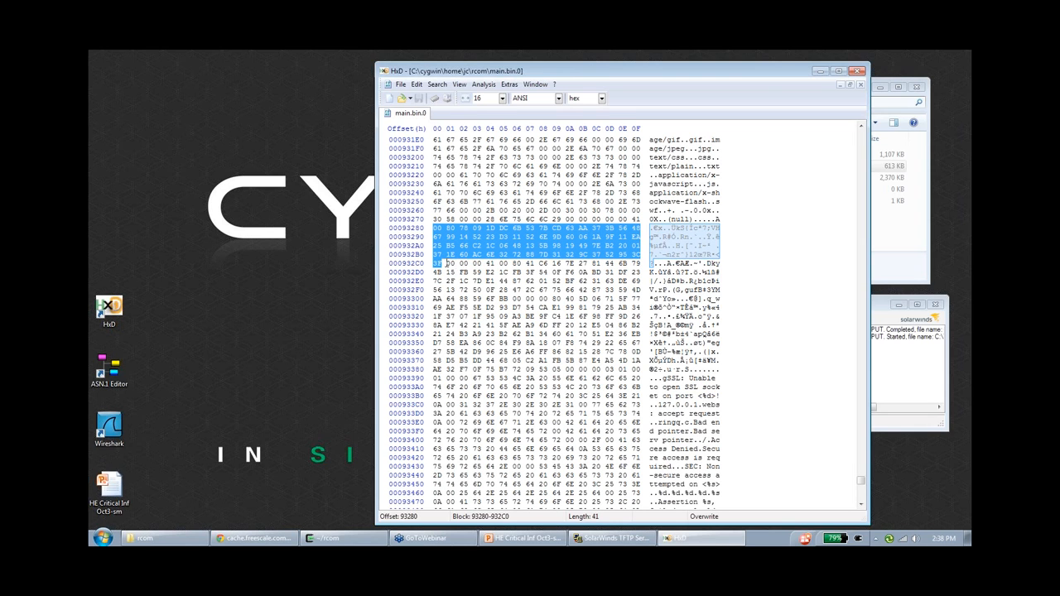
{"action": "left_click", "coordinate": [490, 263]}
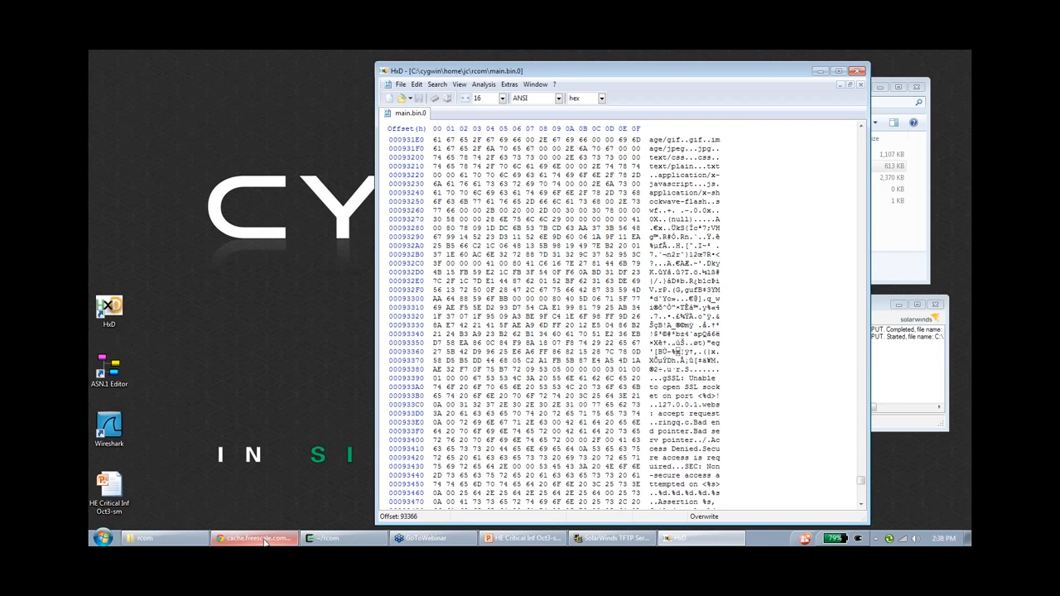
{"action": "left_click", "coordinate": [253, 538]}
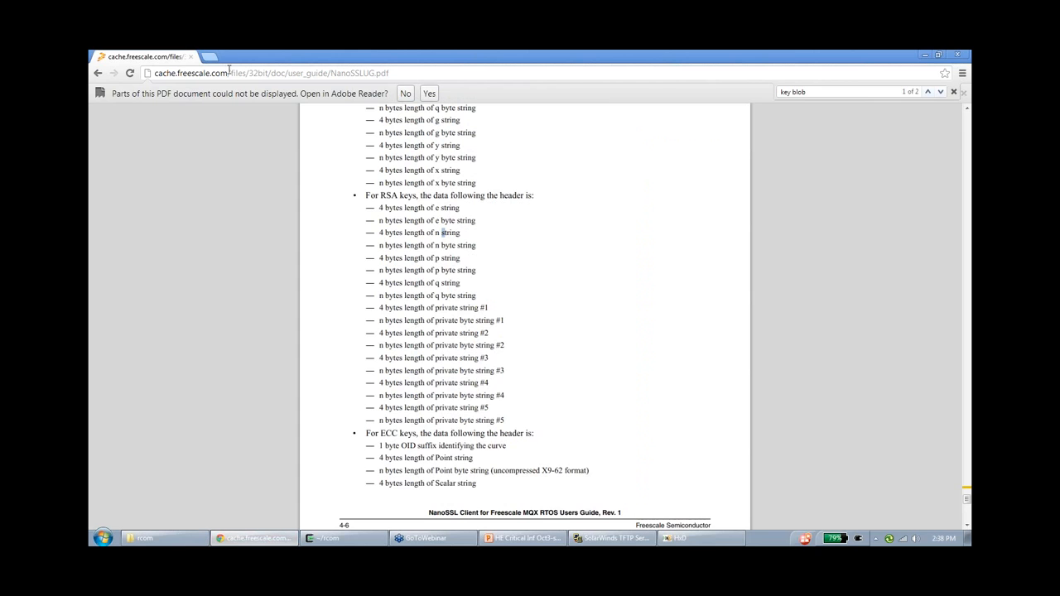
Go to Mobilefish's online RSA key generation page and scroll to the prime p and q fields.
{"action": "left_click", "coordinate": [269, 73]}
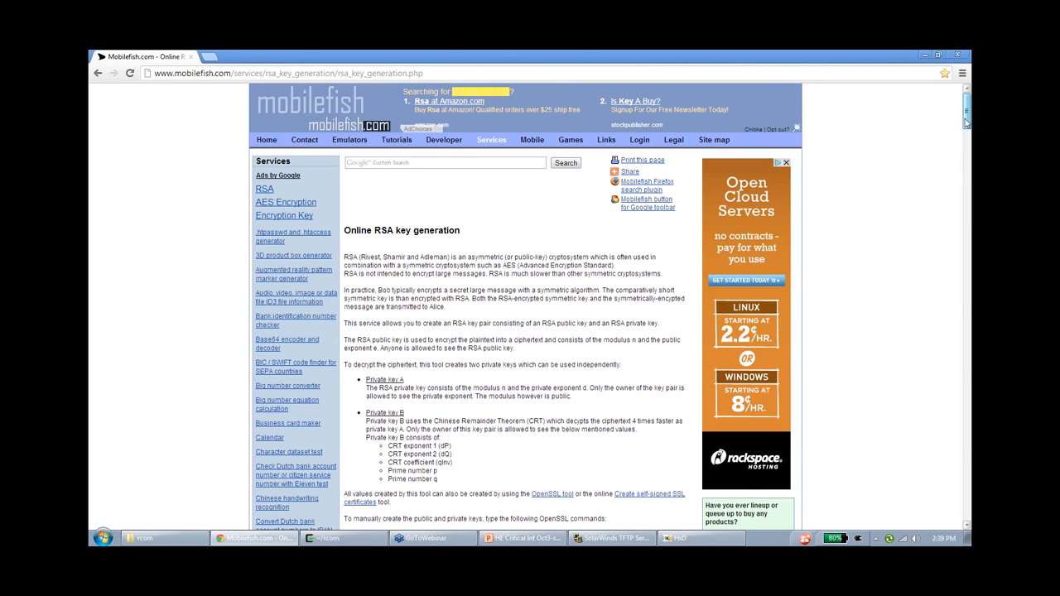
{"action": "scroll", "scroll_direction": "down", "scroll_amount": 3}
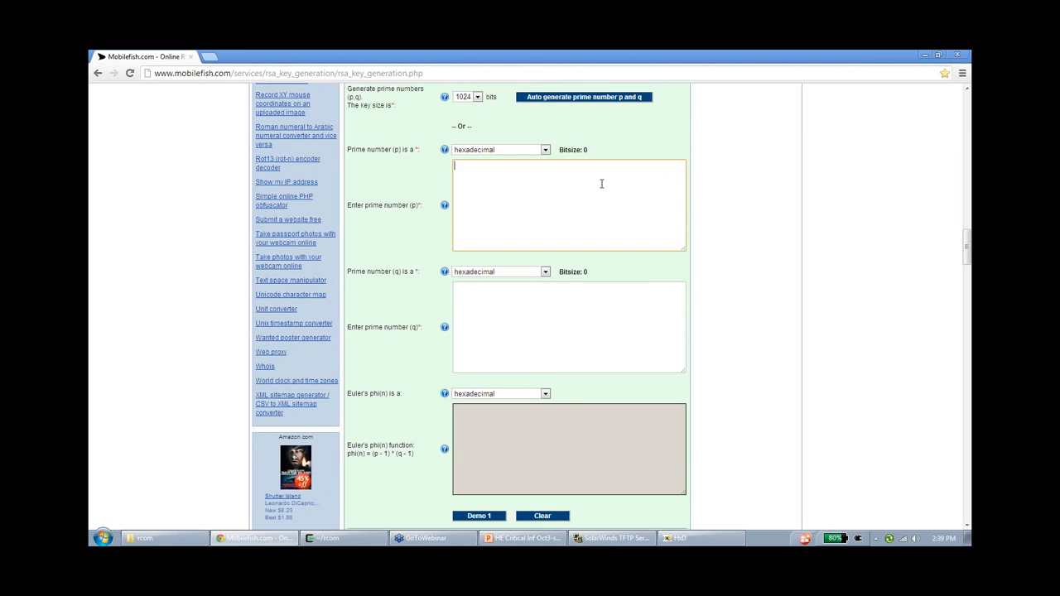
Generate keys with public exponent 10001, producing a 1024-bit modulus n and private exponent d.
{"action": "left_click", "coordinate": [699, 539]}
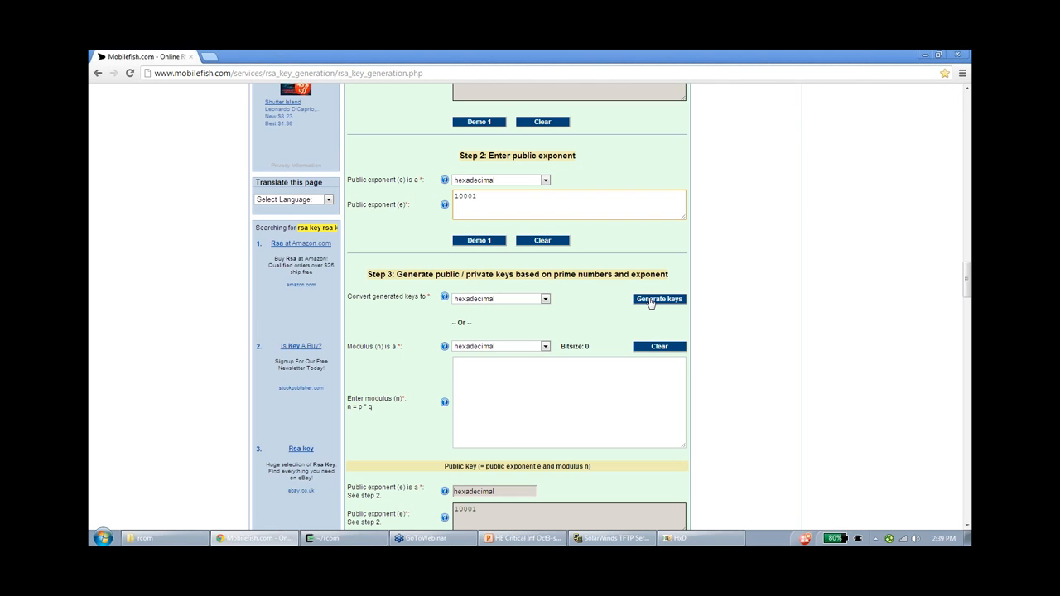
{"action": "left_click", "coordinate": [658, 299]}
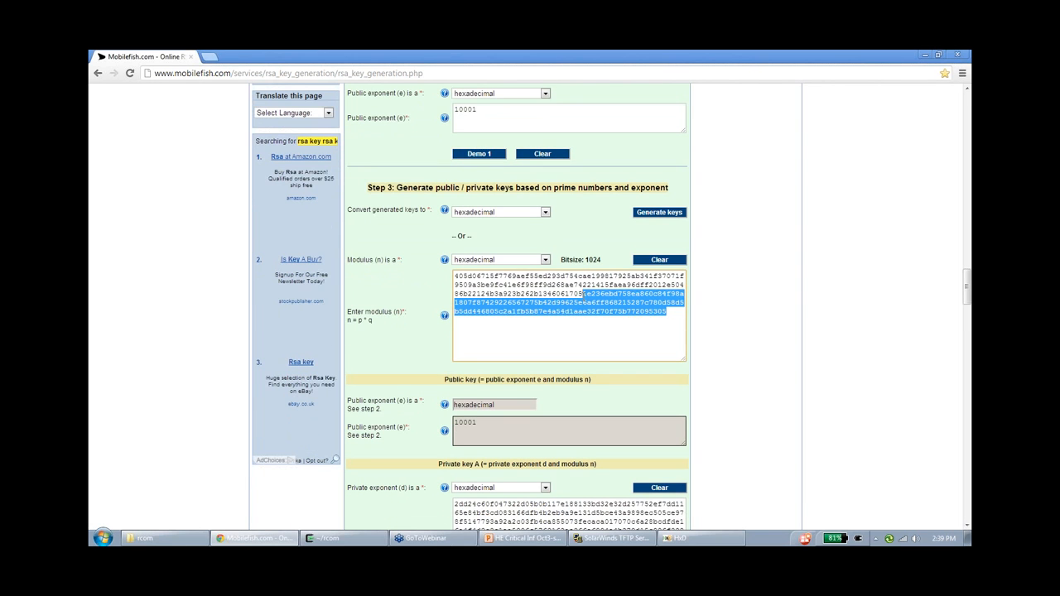
{"action": "scroll", "scroll_direction": "down", "scroll_amount": 3}
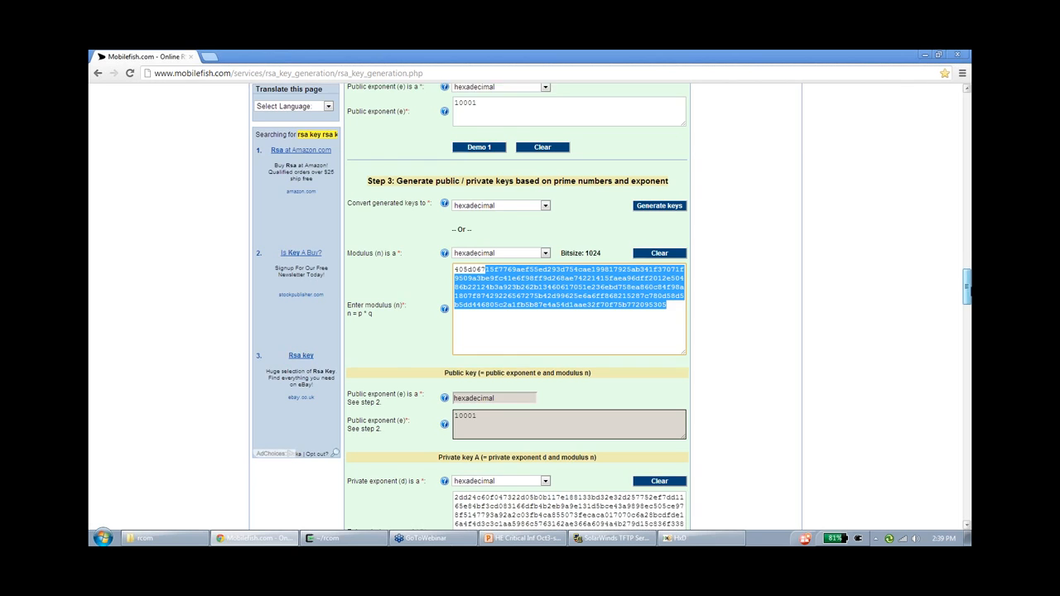
{"action": "scroll", "scroll_direction": "down", "scroll_amount": 3}
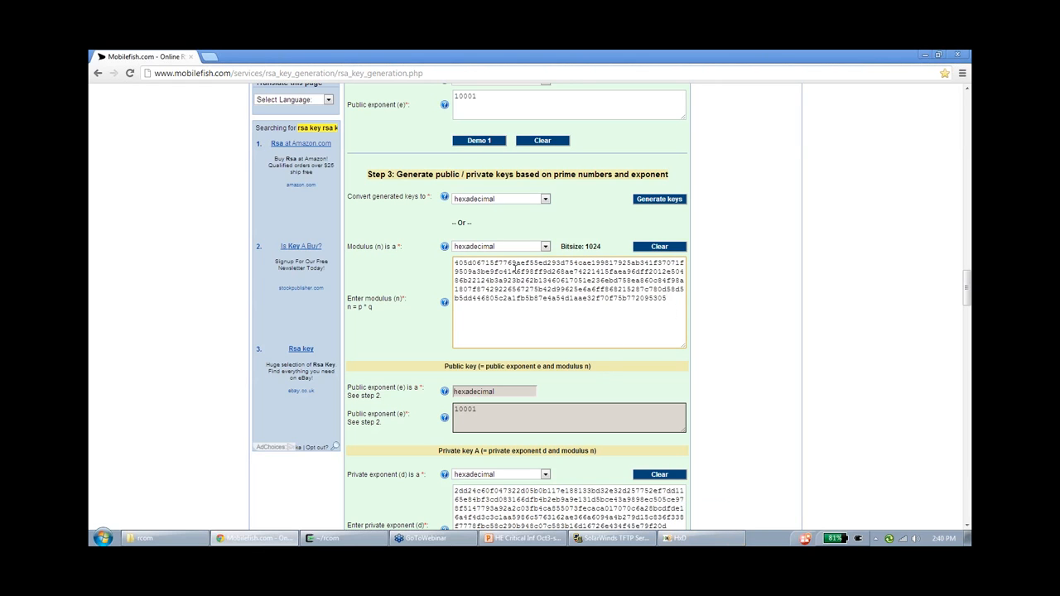
{"action": "mouse_move", "coordinate": [644, 305]}
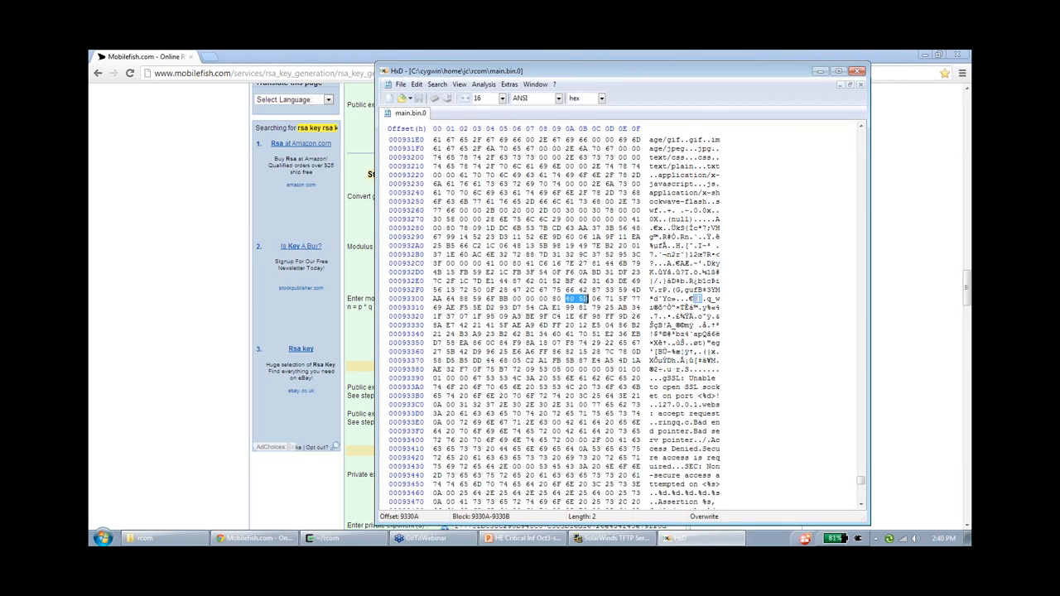
Select a short run of bytes in the main.bin.0 hex dump.
{"action": "left_click_drag", "start_coordinate": [563, 299], "coordinate": [559, 343]}
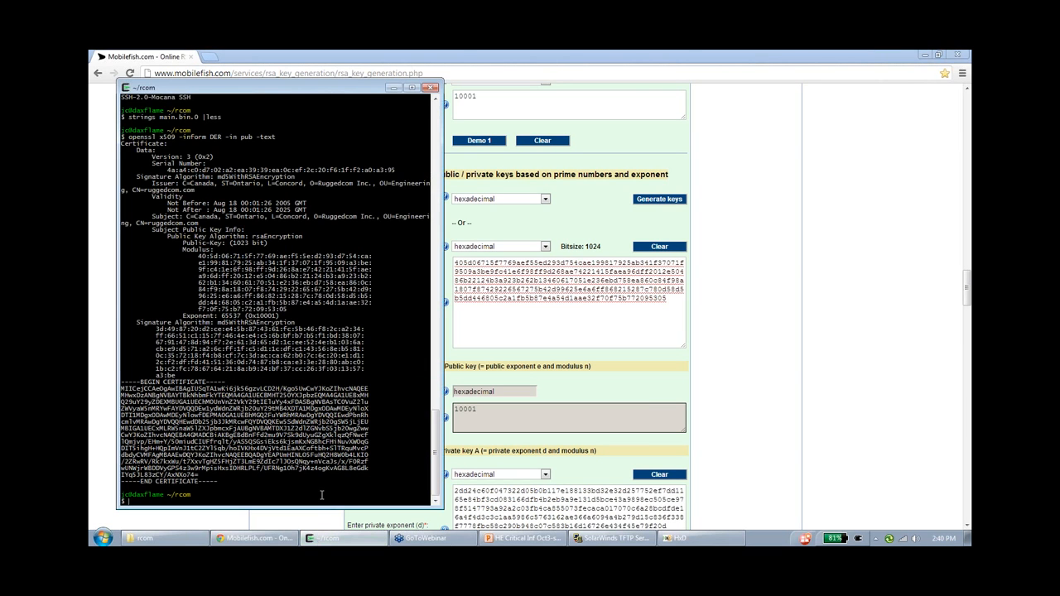
Create key.pem with 'openssl genrsa -out key.pem -f4 1024' and confirm it with ls -l.
{"action": "type", "text": "ls -l"}
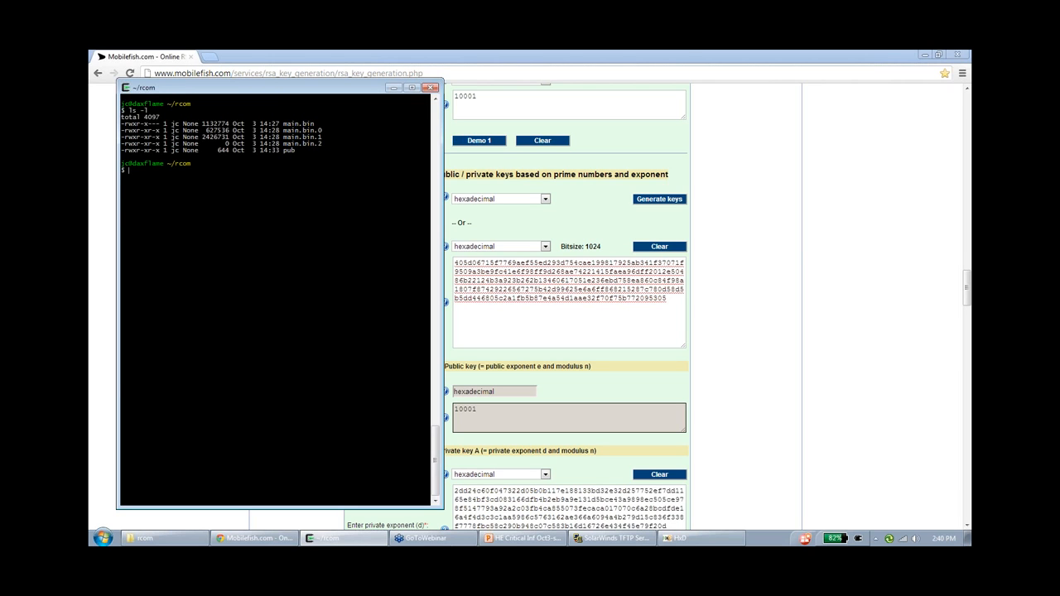
{"action": "type", "text": "openssl genrsa -out key.pem -f4 1024"}
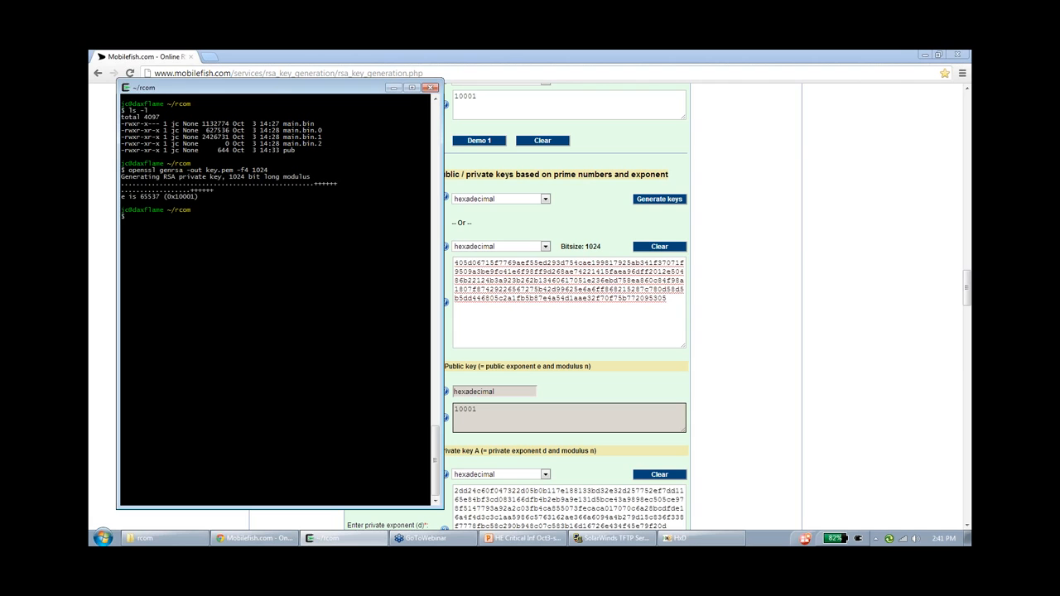
{"action": "type", "text": "ls -l"}
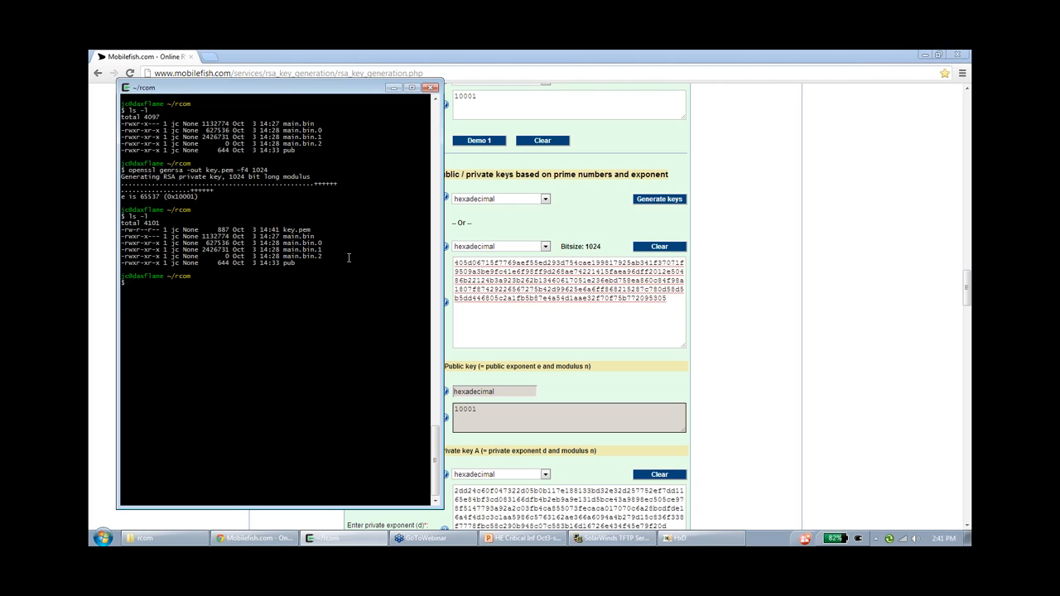
{"action": "type", "text": "openssl rsa -noout -text"}
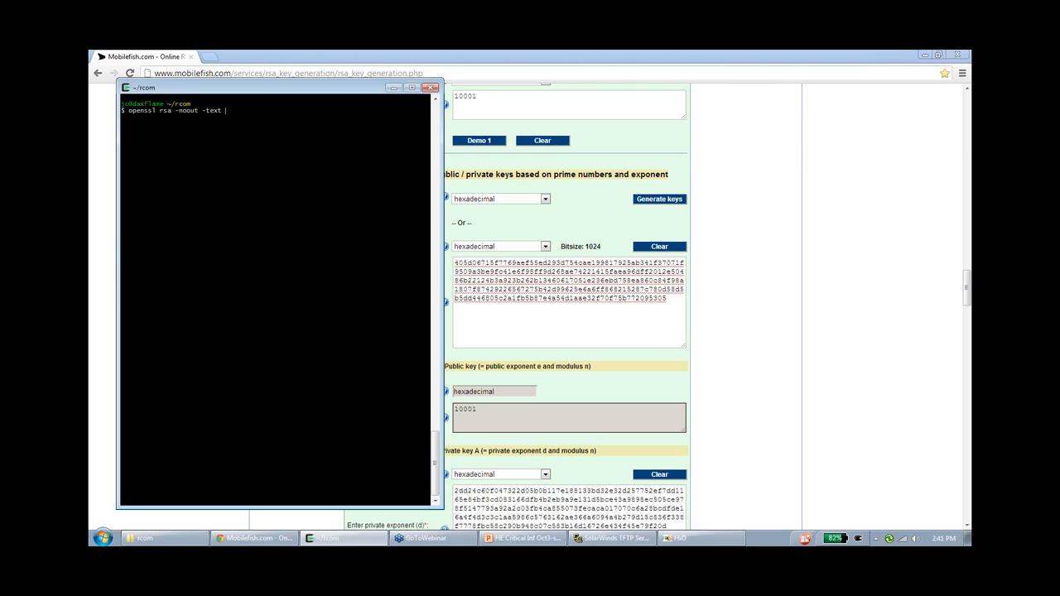
{"action": "type", "text": "-in key.pem"}
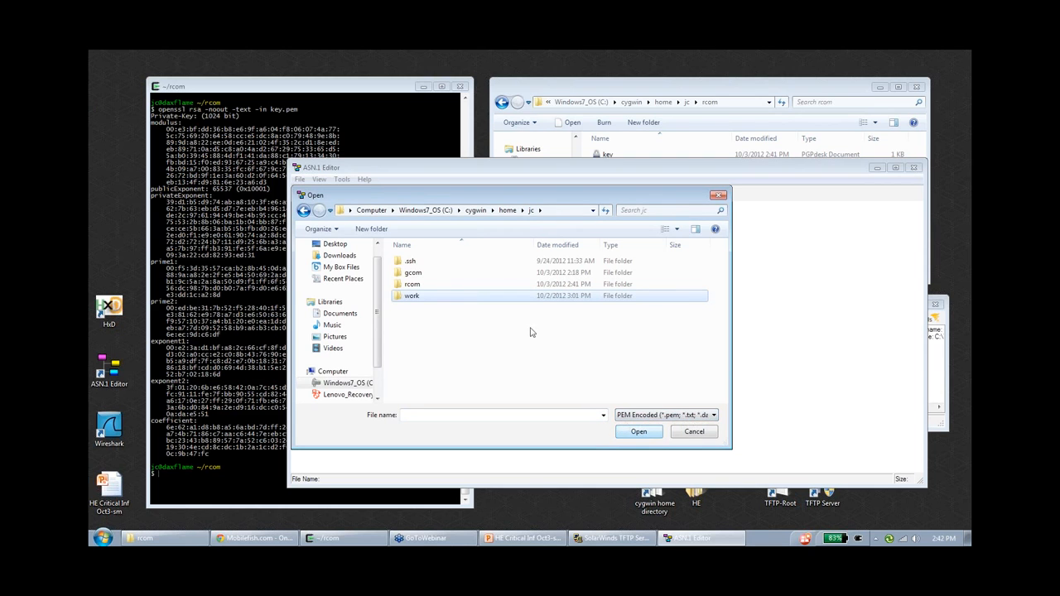
Load rcom\key.pem and replace its modulus INTEGER with the Mobilefish 405D0671… modulus.
{"action": "left_click", "coordinate": [411, 284]}
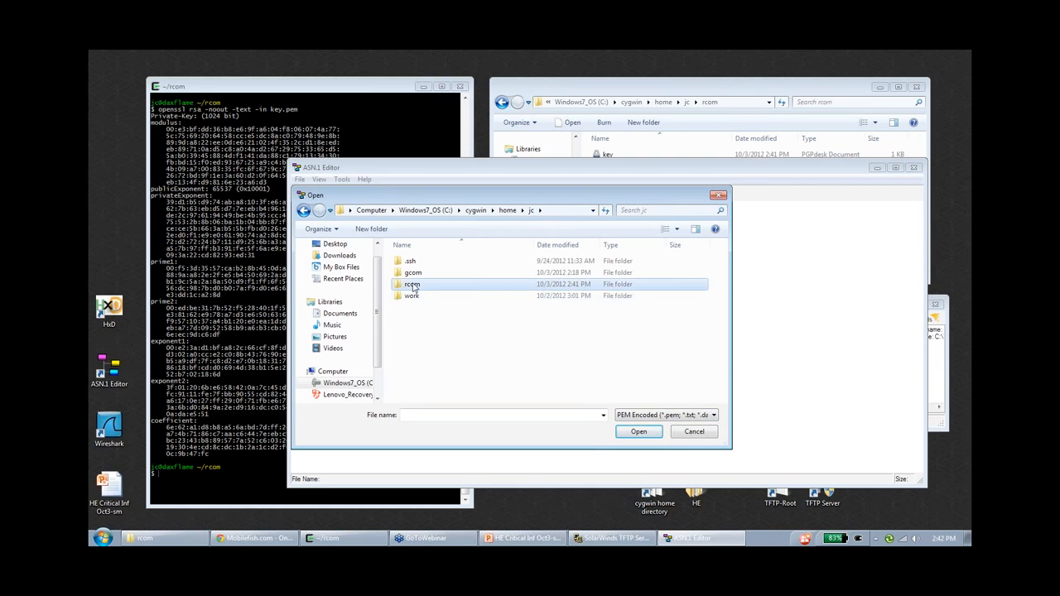
{"action": "left_click", "coordinate": [694, 432]}
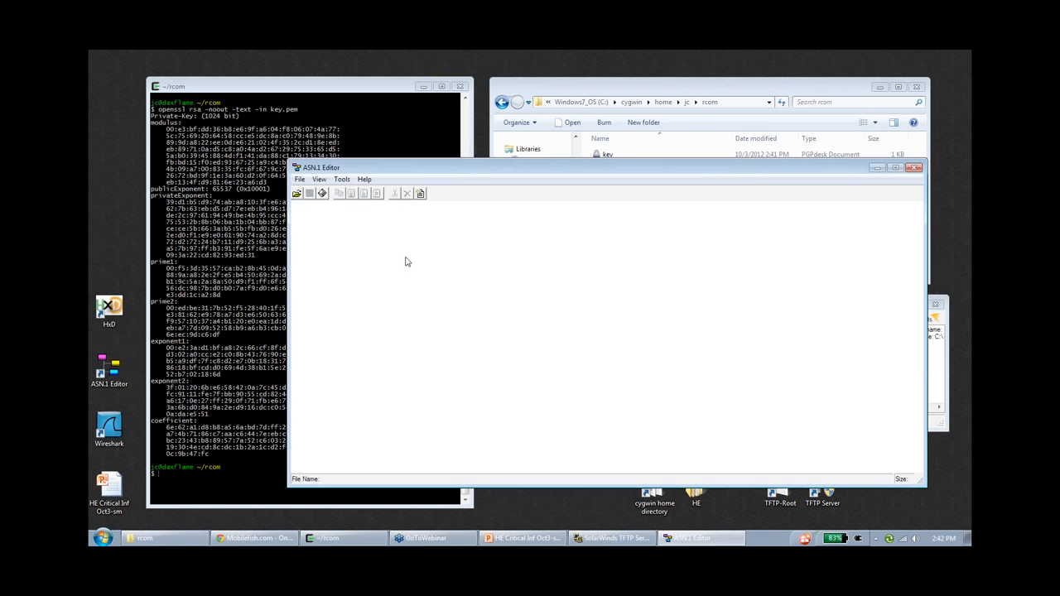
{"action": "left_click", "coordinate": [298, 192]}
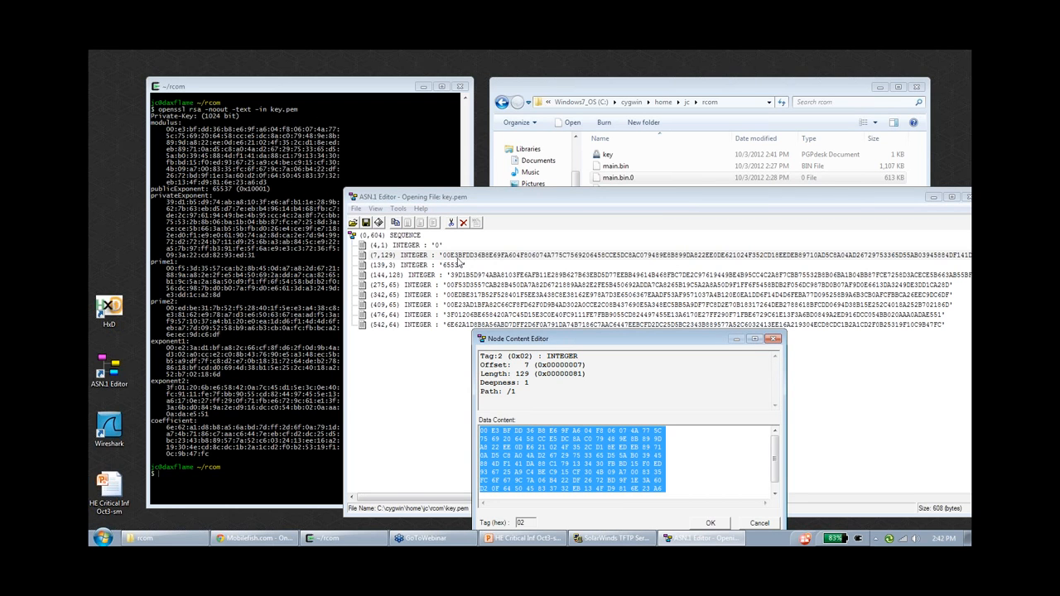
{"action": "mouse_move", "coordinate": [607, 361]}
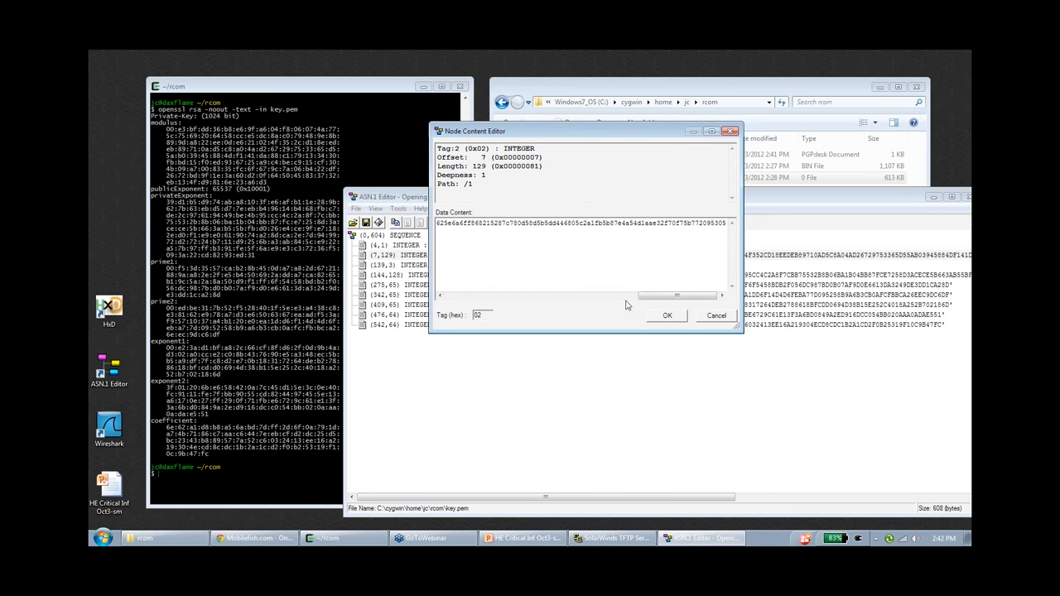
{"action": "left_click", "coordinate": [667, 315]}
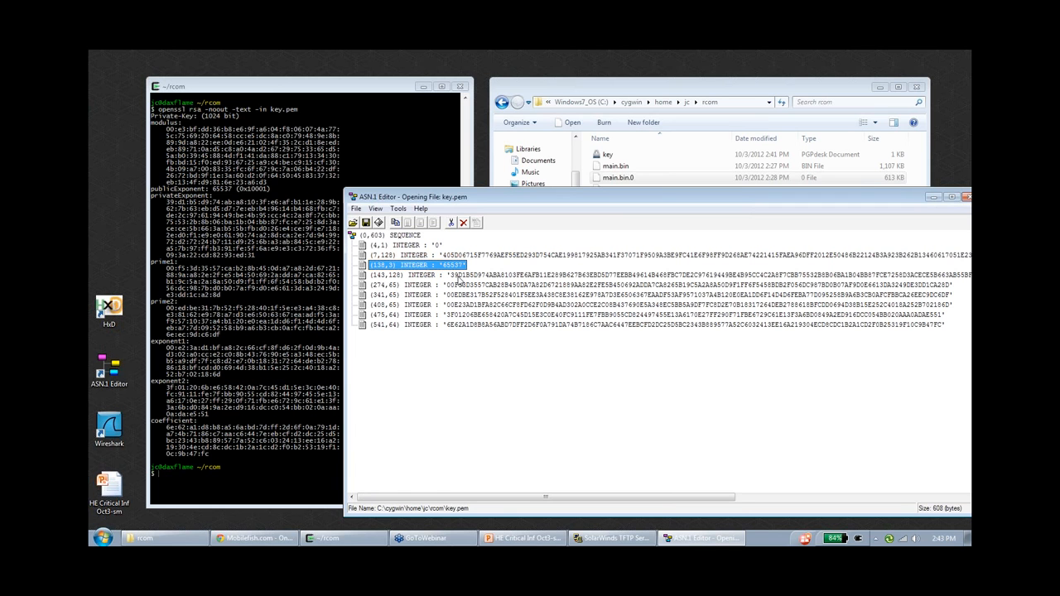
Compare key.pem's private exponent and first prime with the Mobilefish page values.
{"action": "left_click", "coordinate": [252, 538]}
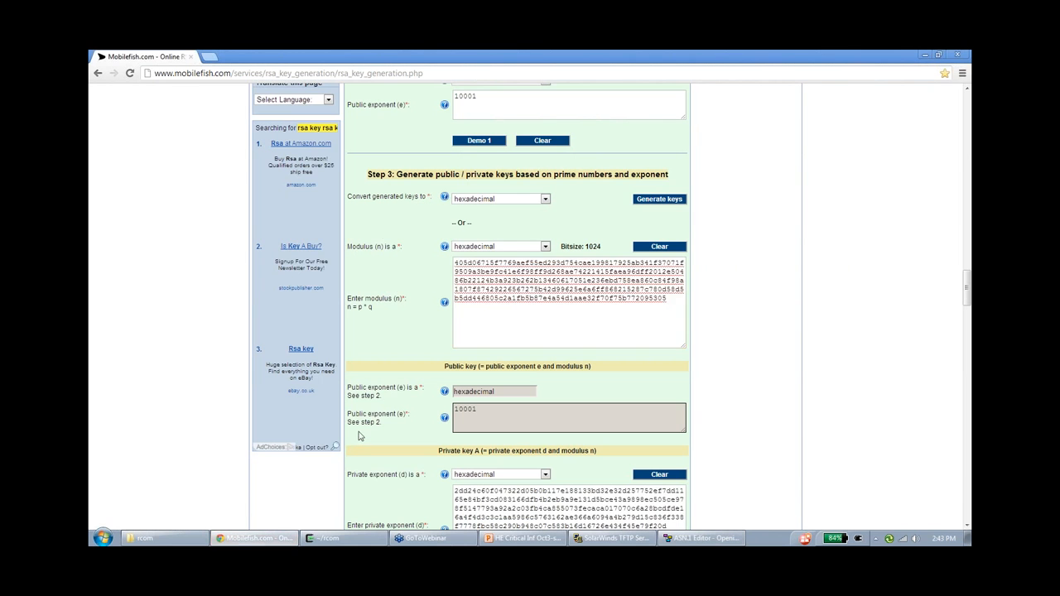
{"action": "scroll", "scroll_direction": "down", "scroll_amount": 3}
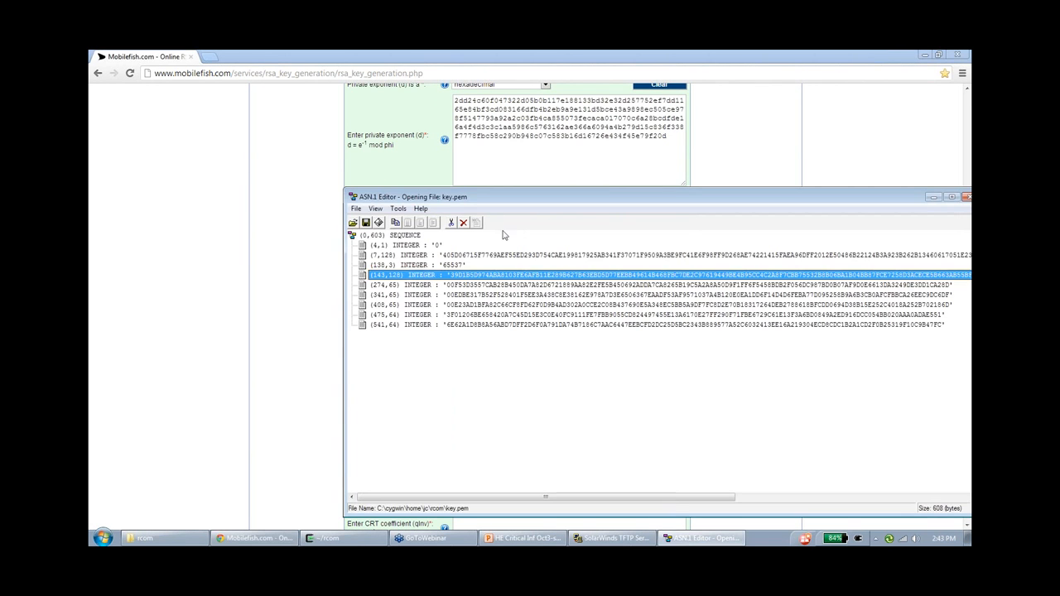
{"action": "double_click", "coordinate": [662, 274]}
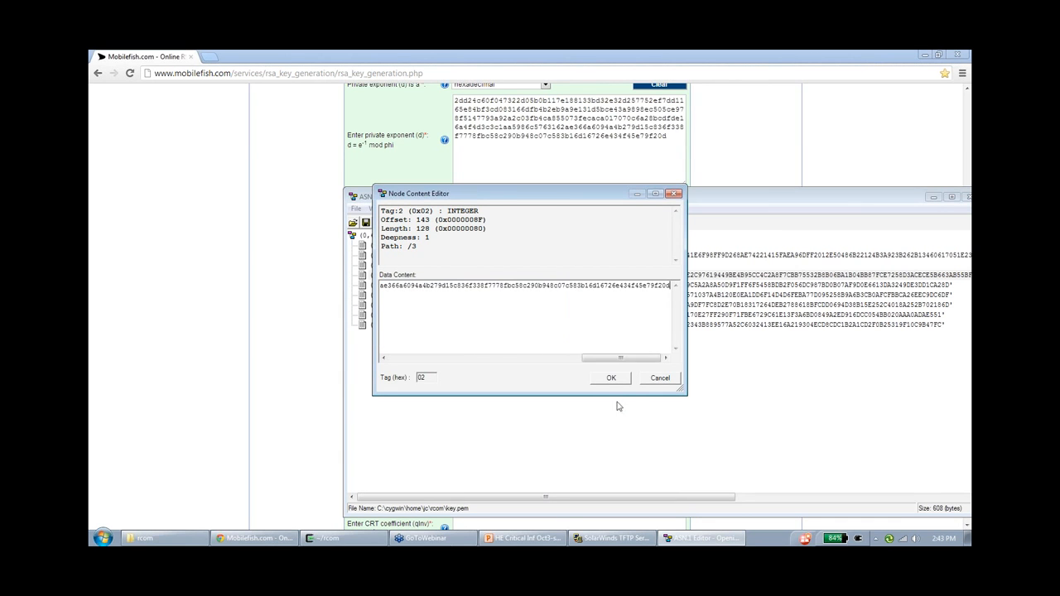
{"action": "left_click", "coordinate": [610, 377]}
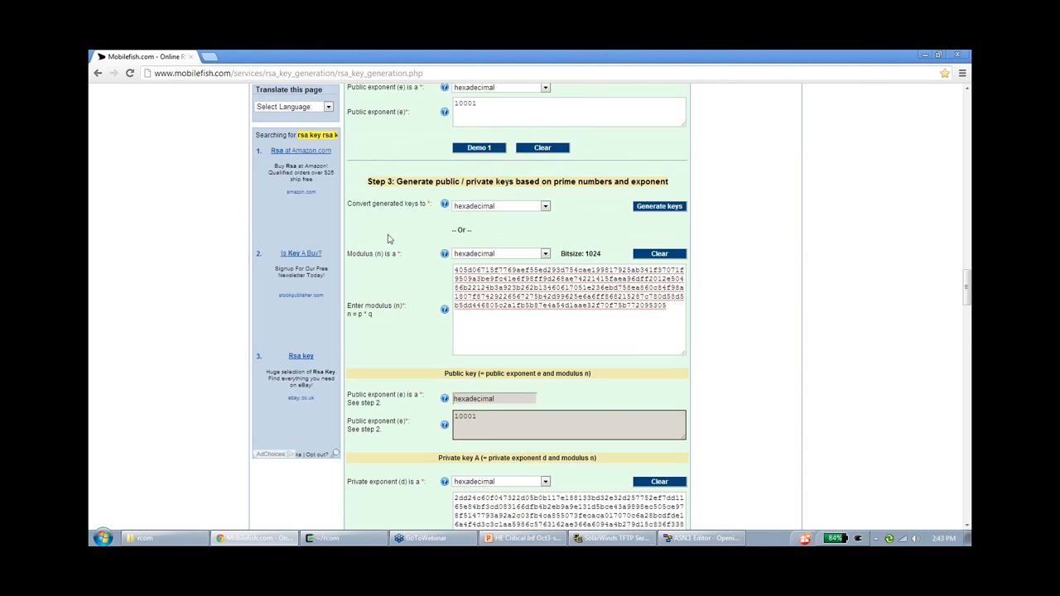
{"action": "scroll", "scroll_direction": "up", "scroll_amount": 3}
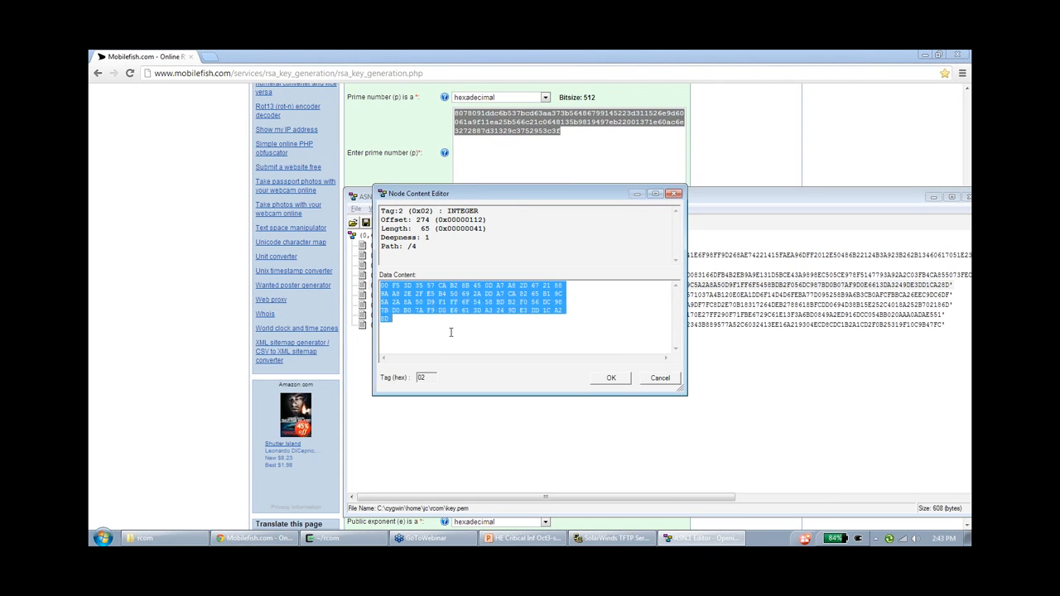
{"action": "left_click", "coordinate": [610, 378]}
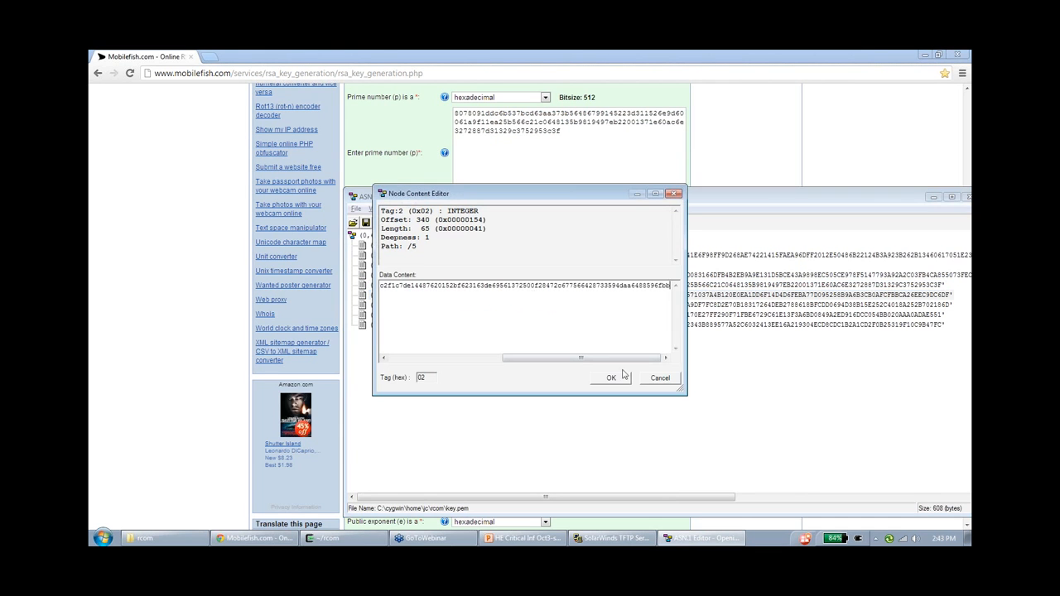
Compare the second prime, CRT exponents and CRT coefficient with the Mobilefish values.
{"action": "left_click", "coordinate": [611, 377]}
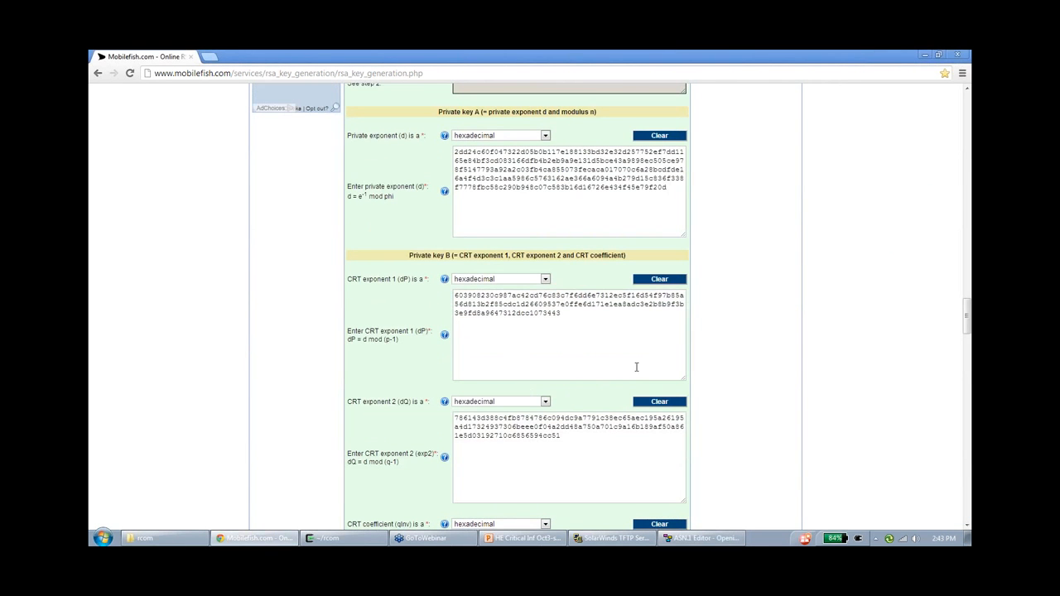
{"action": "left_click", "coordinate": [700, 538]}
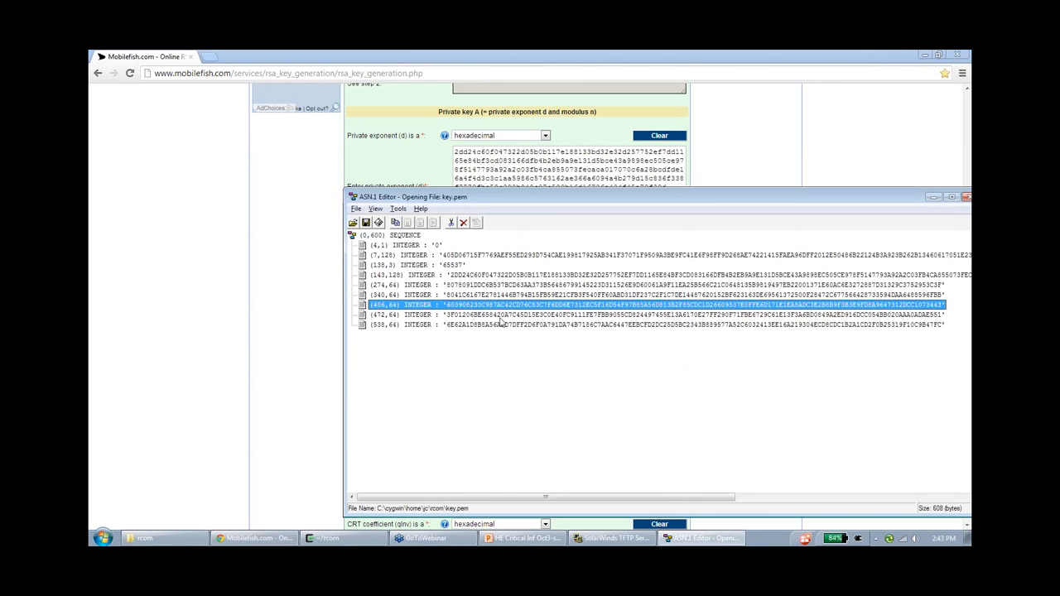
{"action": "double_click", "coordinate": [579, 315]}
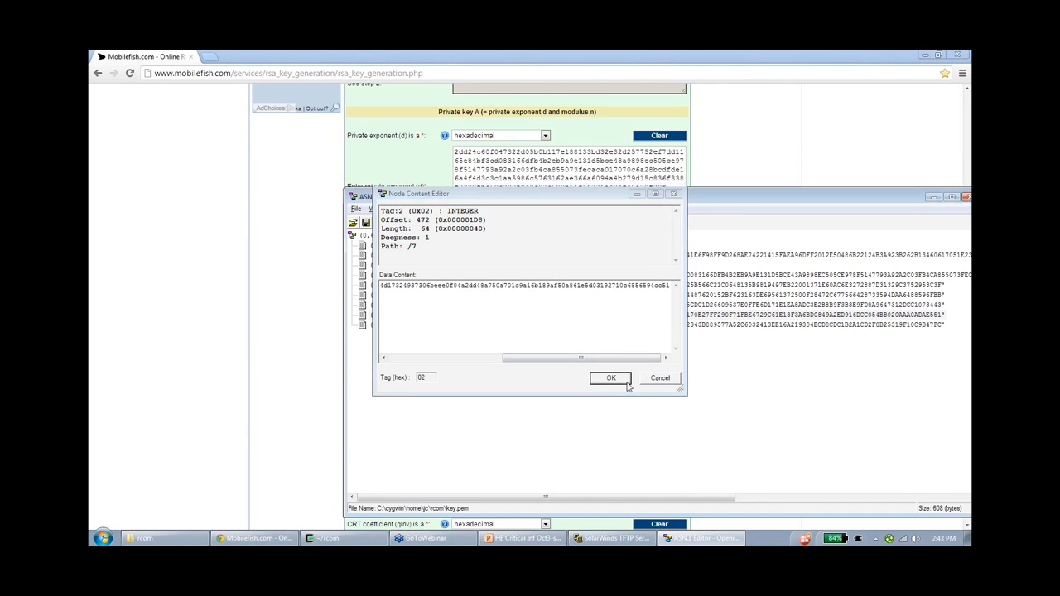
{"action": "left_click", "coordinate": [611, 379]}
{"action": "type", "text": "qinv"}
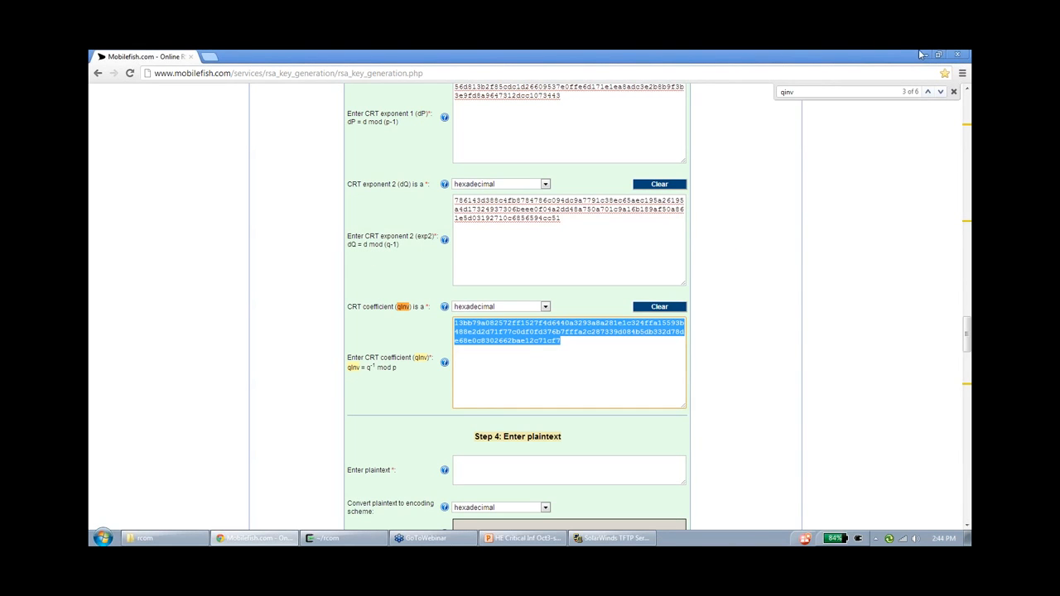
{"action": "left_click", "coordinate": [611, 538]}
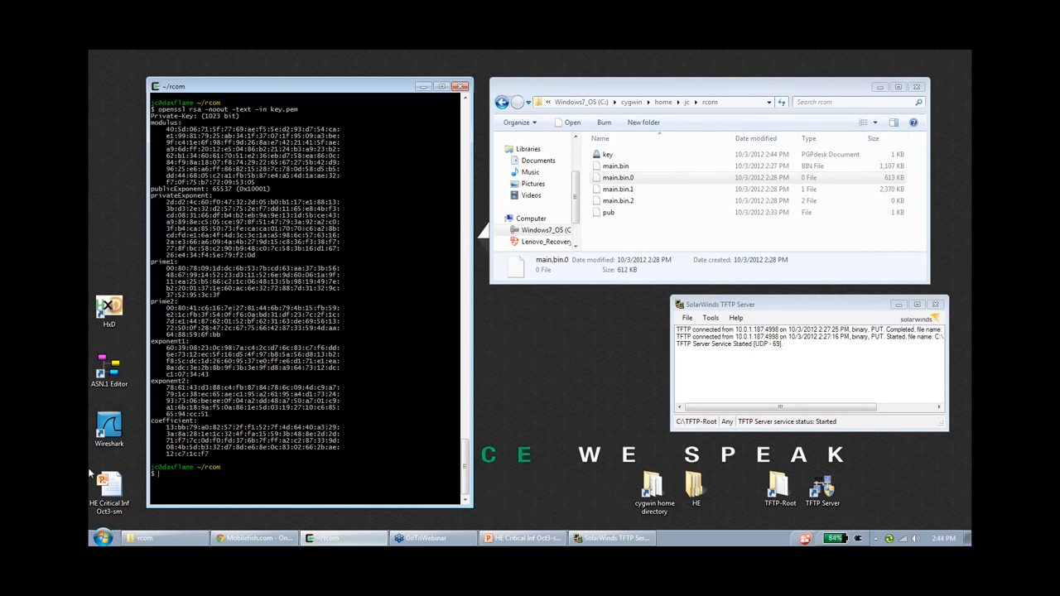
Open the ruggedcom wireshark capture from HE > rcom > RCOM Key Recovery.
{"action": "left_click", "coordinate": [696, 484]}
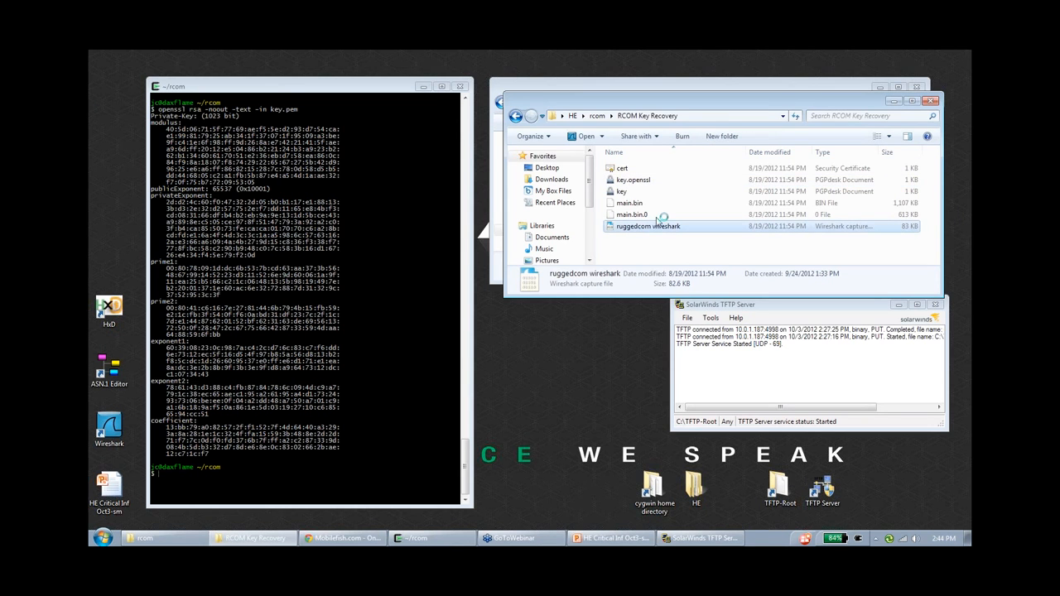
{"action": "double_click", "coordinate": [648, 226]}
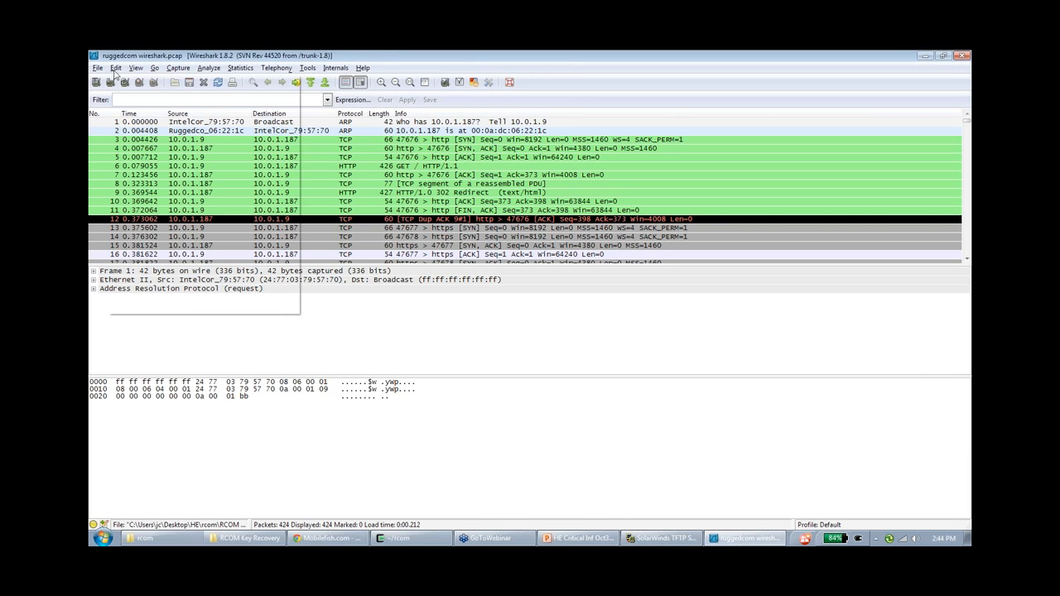
Open Edit > Preferences in Wireshark.
{"action": "left_click", "coordinate": [212, 122]}
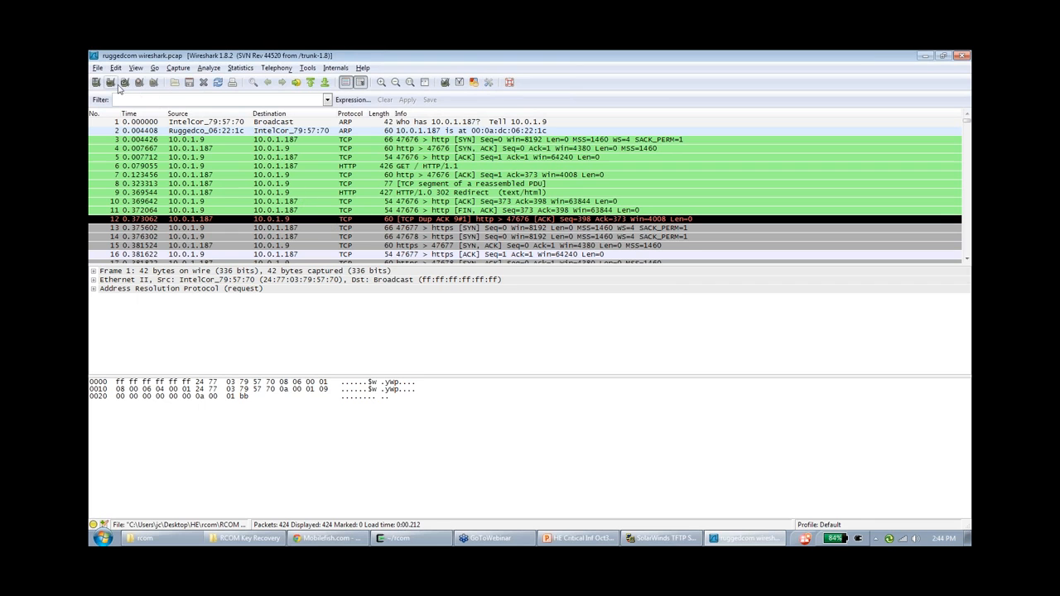
{"action": "left_click", "coordinate": [115, 67]}
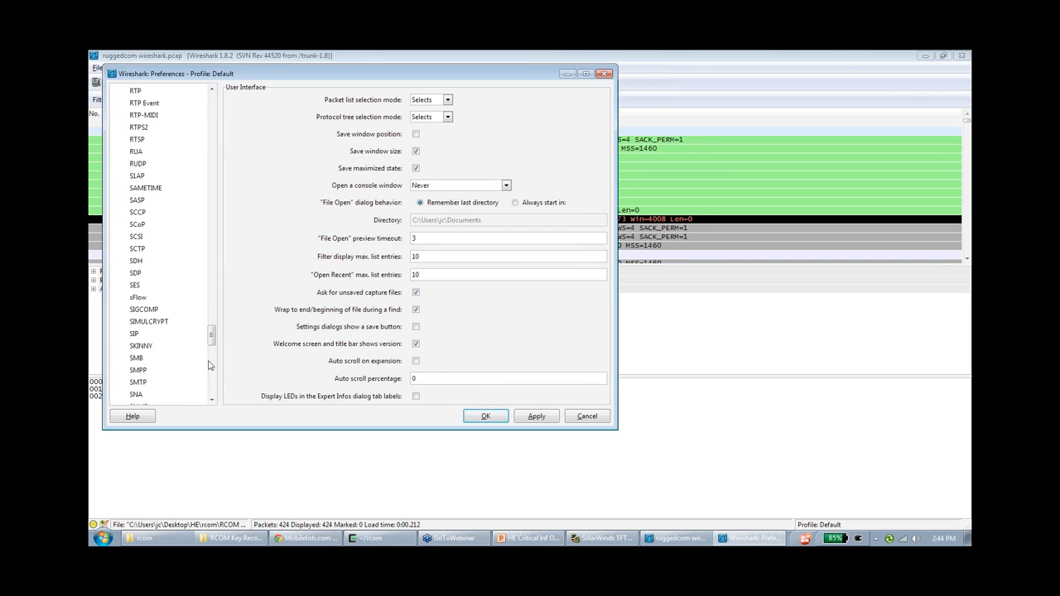
Delete the rcom.priv.pem RSA key entries for 10.0.1.187 and 10.0.1.15, then save preferences.
{"action": "left_click", "coordinate": [134, 179]}
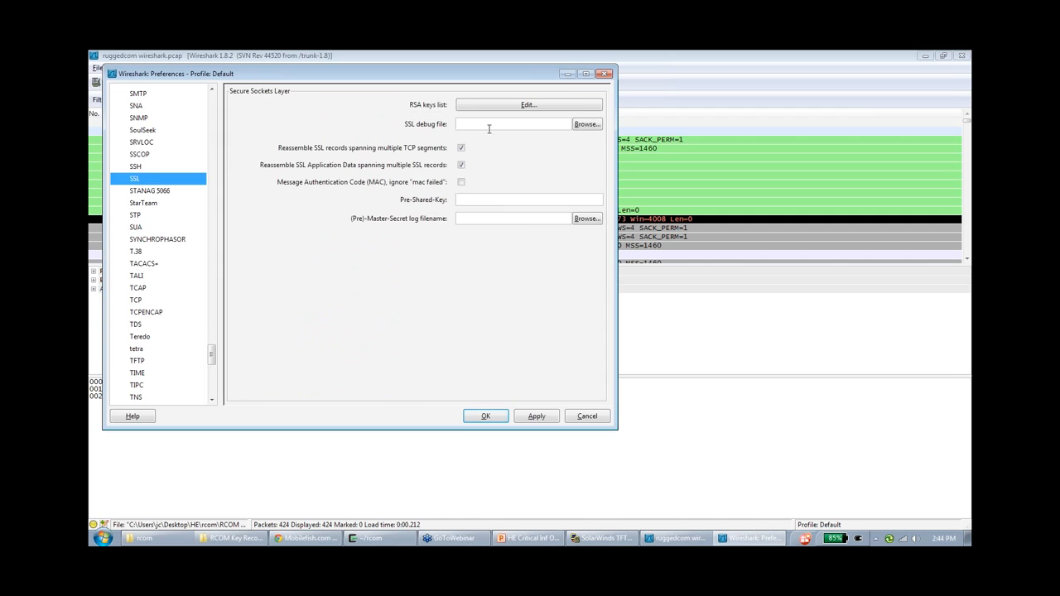
{"action": "left_click", "coordinate": [528, 105]}
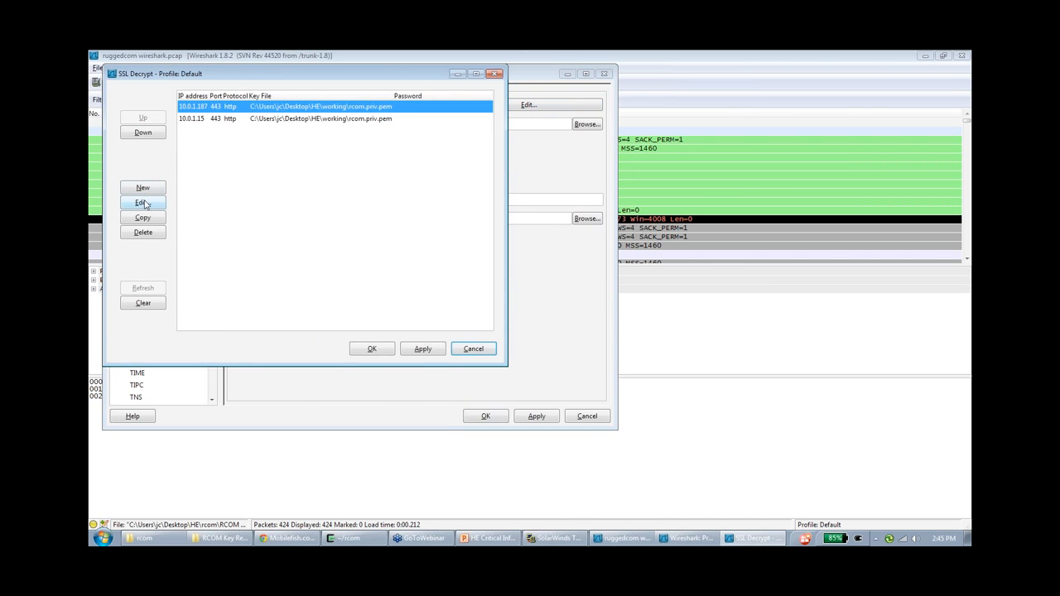
{"action": "left_click", "coordinate": [142, 232]}
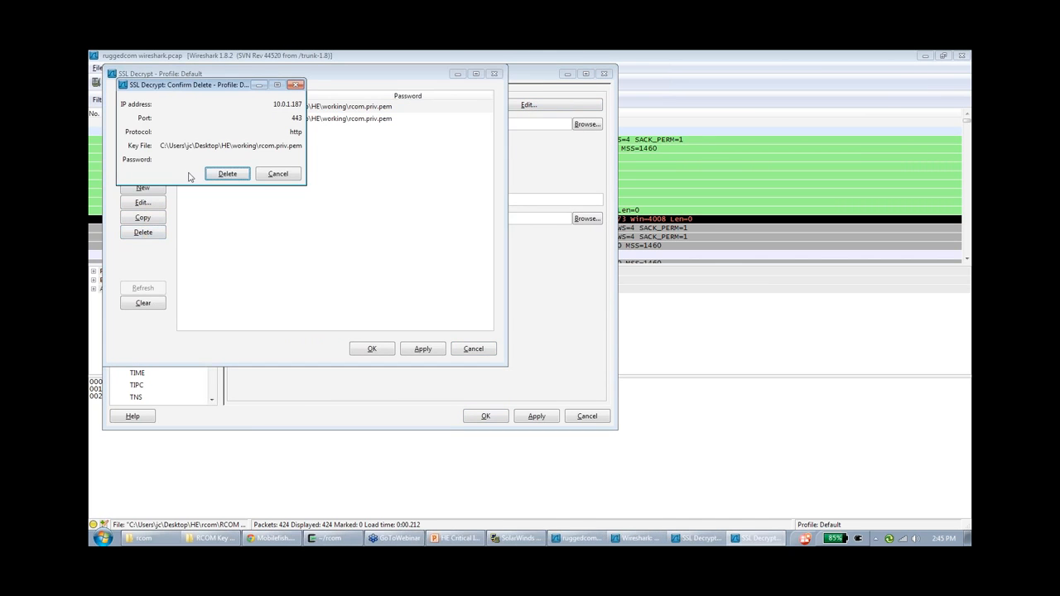
{"action": "left_click", "coordinate": [226, 174]}
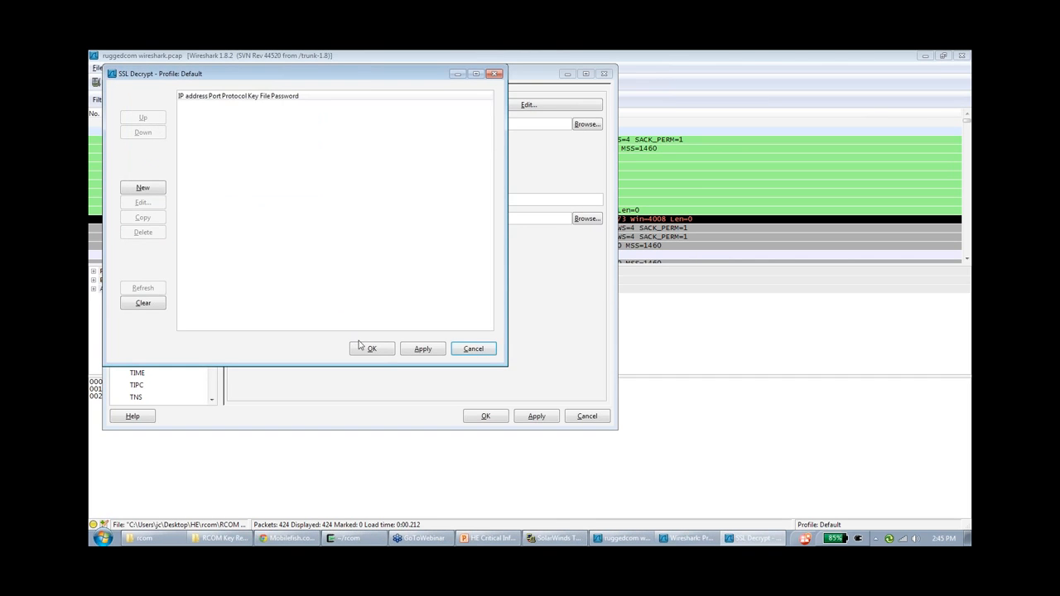
{"action": "left_click", "coordinate": [371, 348]}
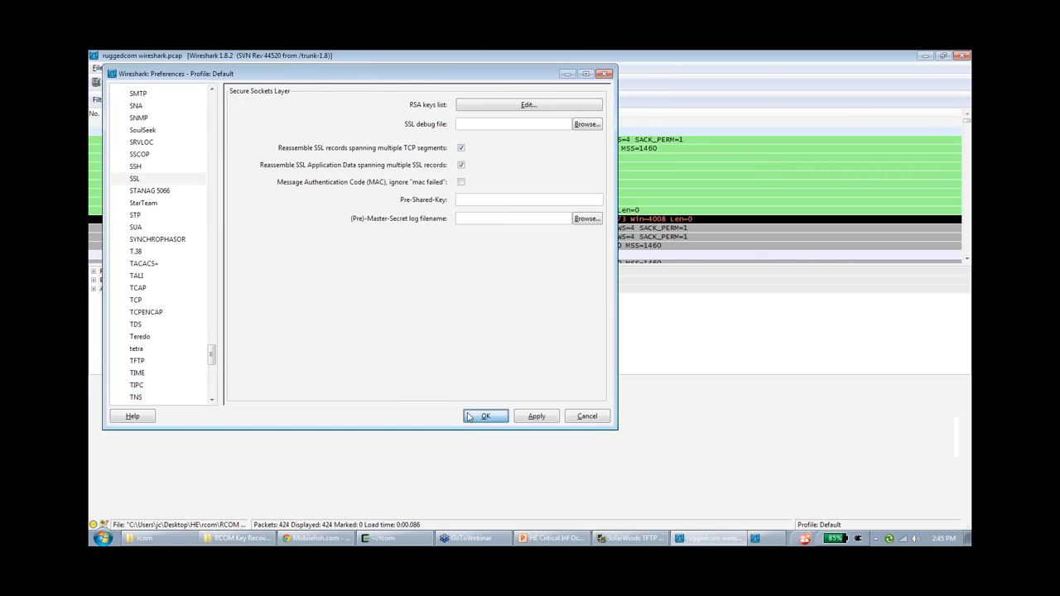
{"action": "left_click", "coordinate": [484, 415]}
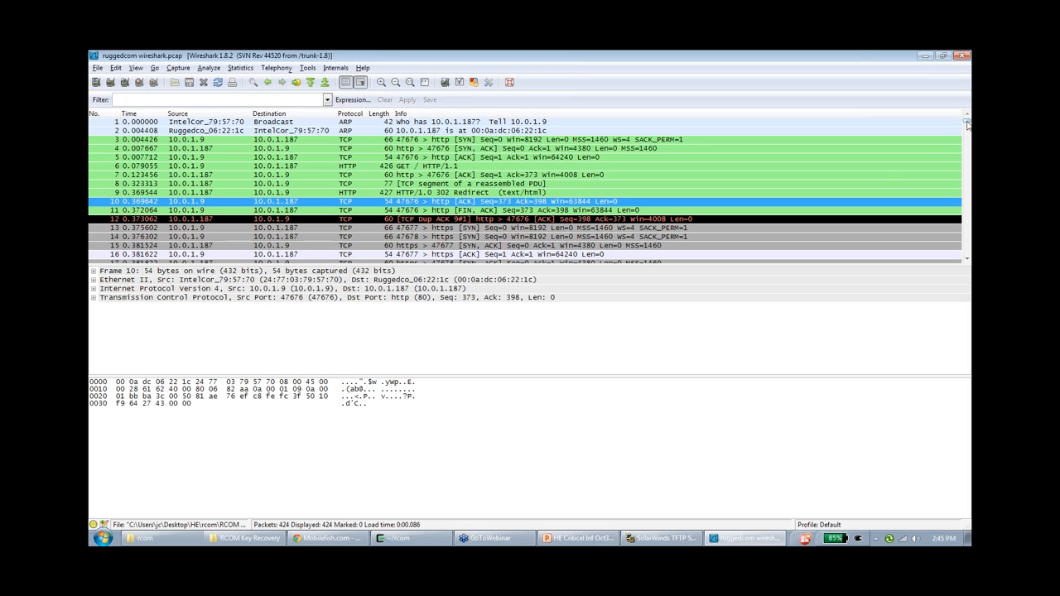
Select https packet 246 to inspect its 682 bytes of encrypted payload.
{"action": "scroll", "scroll_direction": "down", "scroll_amount": 3}
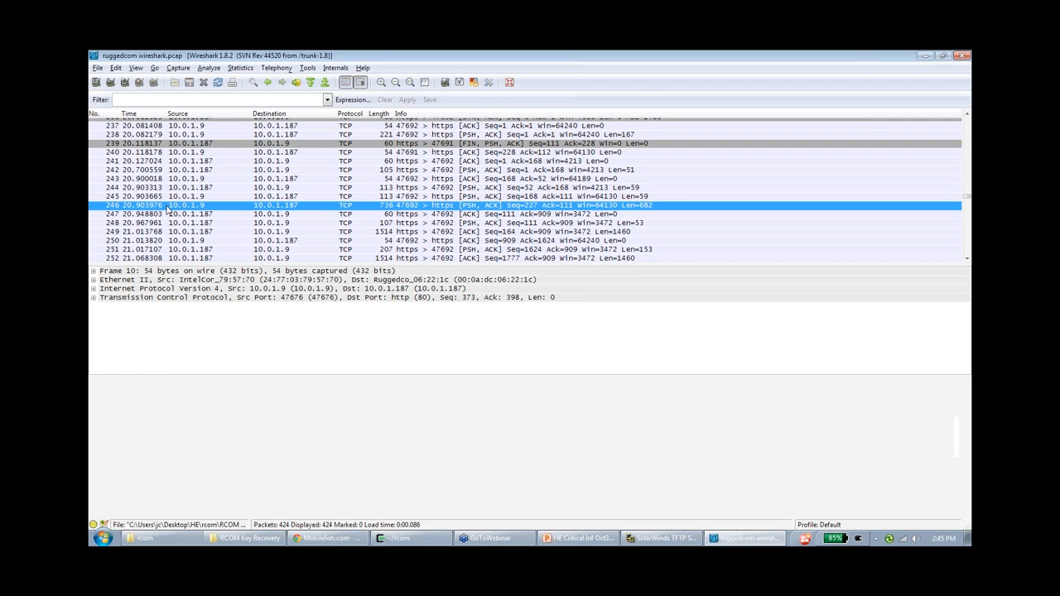
{"action": "left_click", "coordinate": [332, 204]}
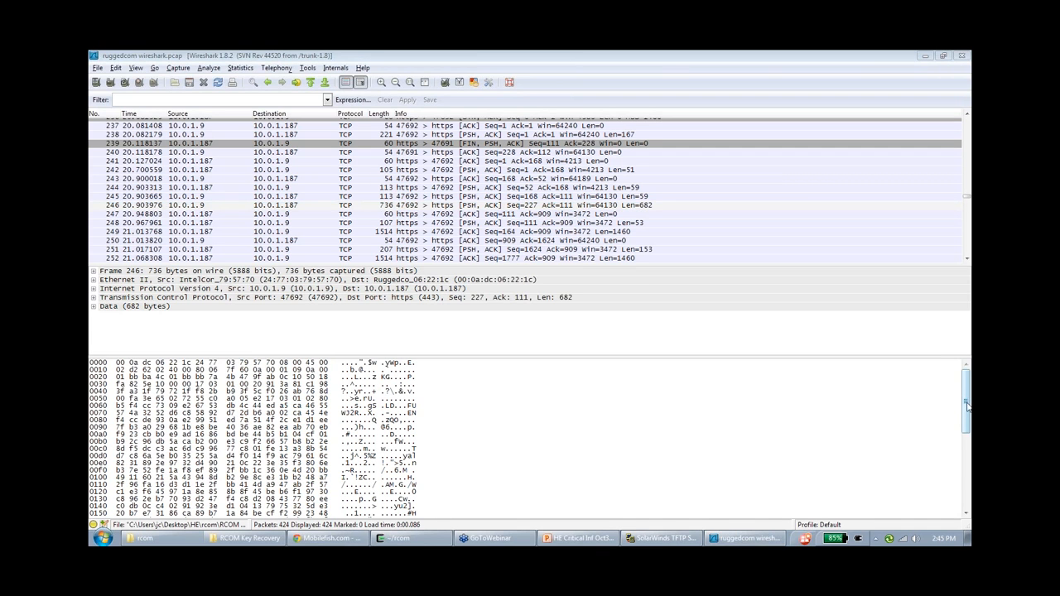
{"action": "left_click", "coordinate": [331, 205]}
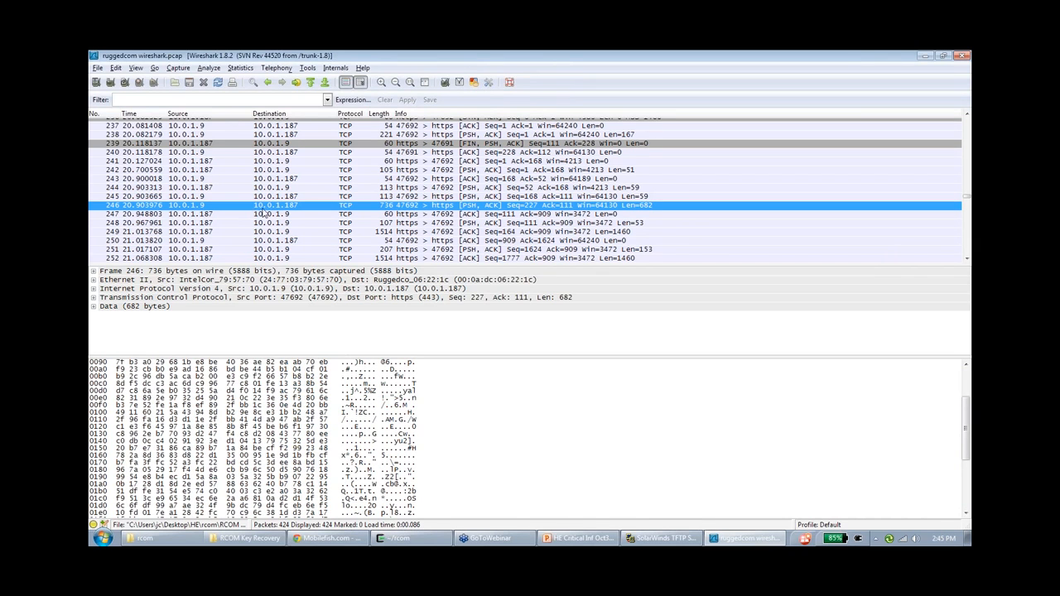
{"action": "mouse_move", "coordinate": [296, 211]}
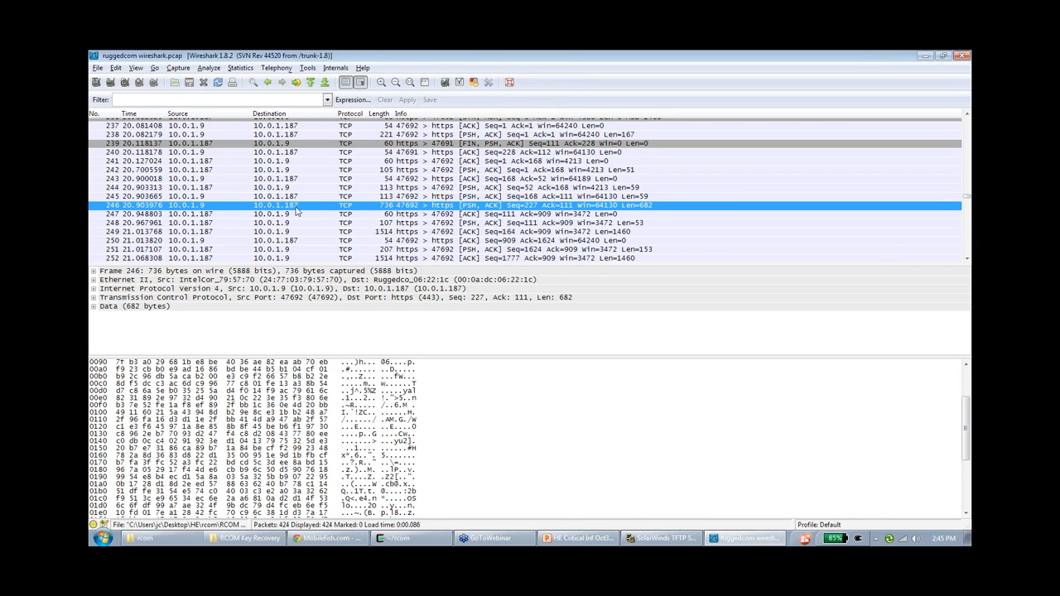
{"action": "mouse_move", "coordinate": [112, 73]}
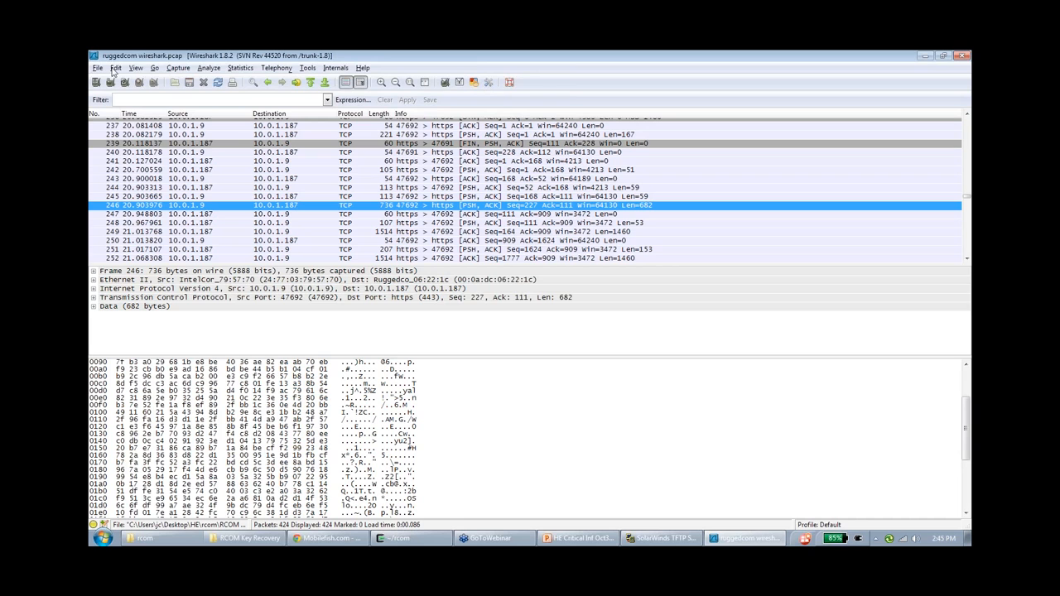
Open the empty SSL RSA keys list from Edit > Preferences > Protocols > SSL.
{"action": "left_click", "coordinate": [115, 67]}
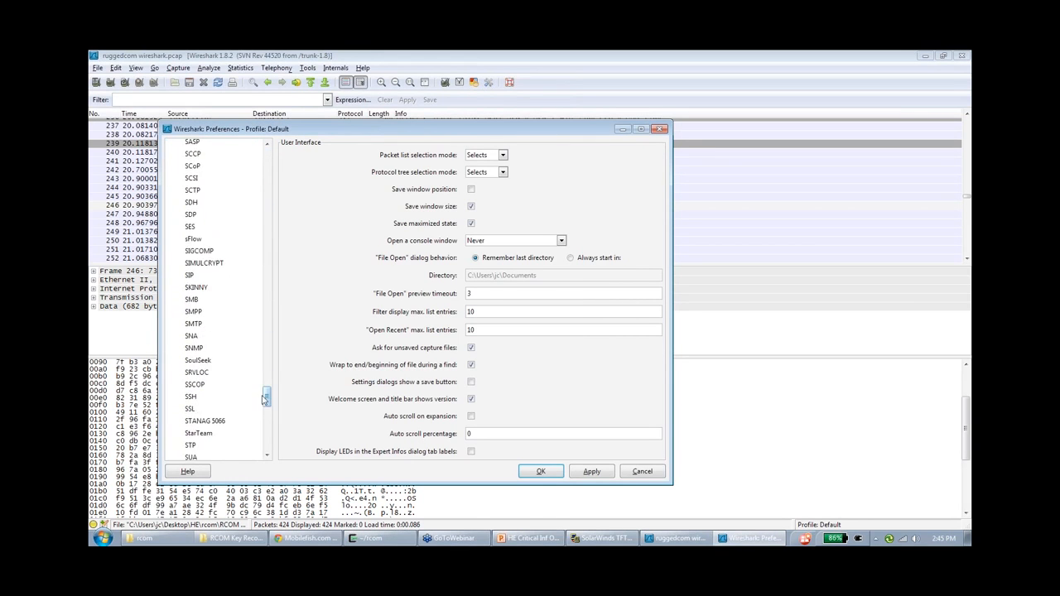
{"action": "left_click", "coordinate": [190, 310]}
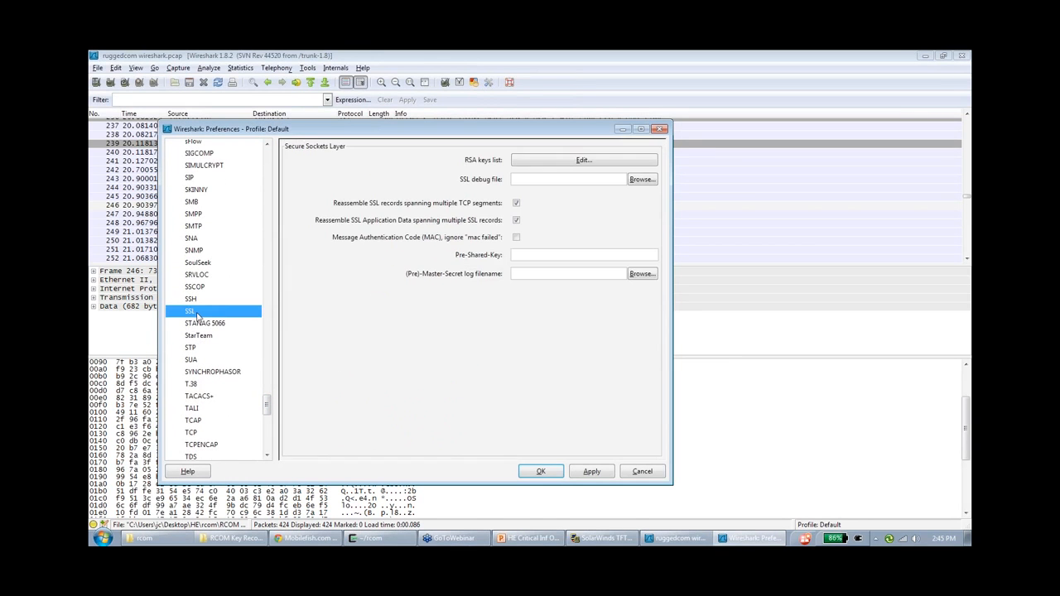
{"action": "mouse_move", "coordinate": [564, 166]}
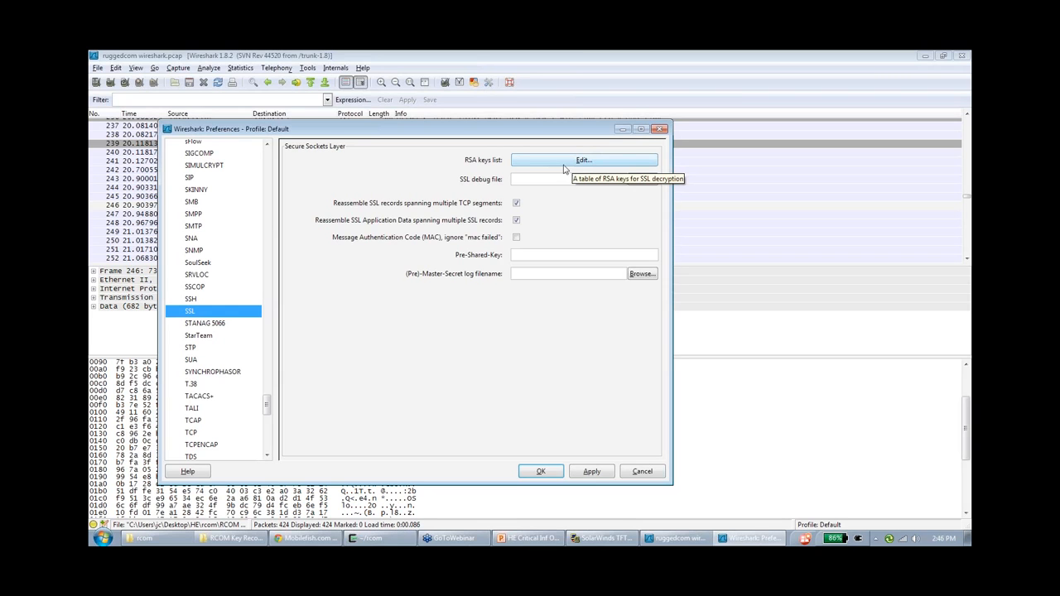
{"action": "left_click", "coordinate": [584, 159]}
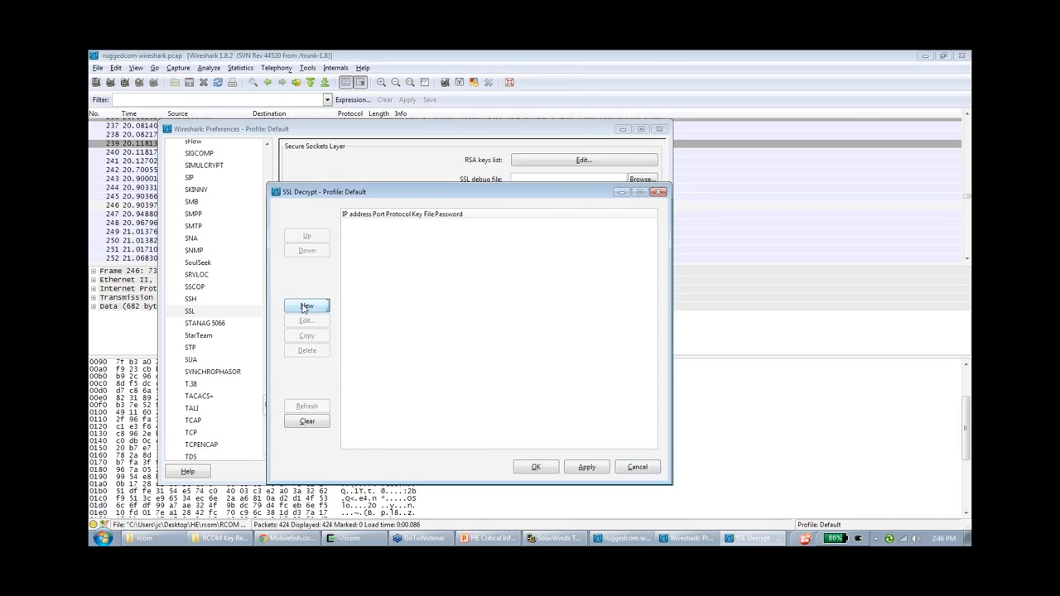
Start a new key entry with IP 10.0.1.187, port 443 and protocol http.
{"action": "left_click", "coordinate": [305, 306]}
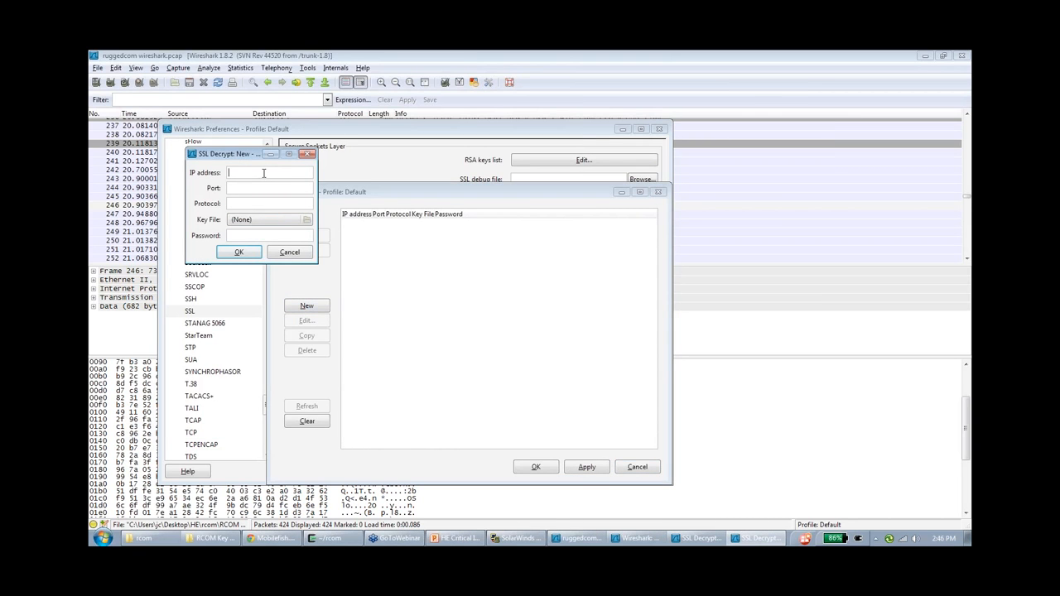
{"action": "type", "text": "10.0.1.187"}
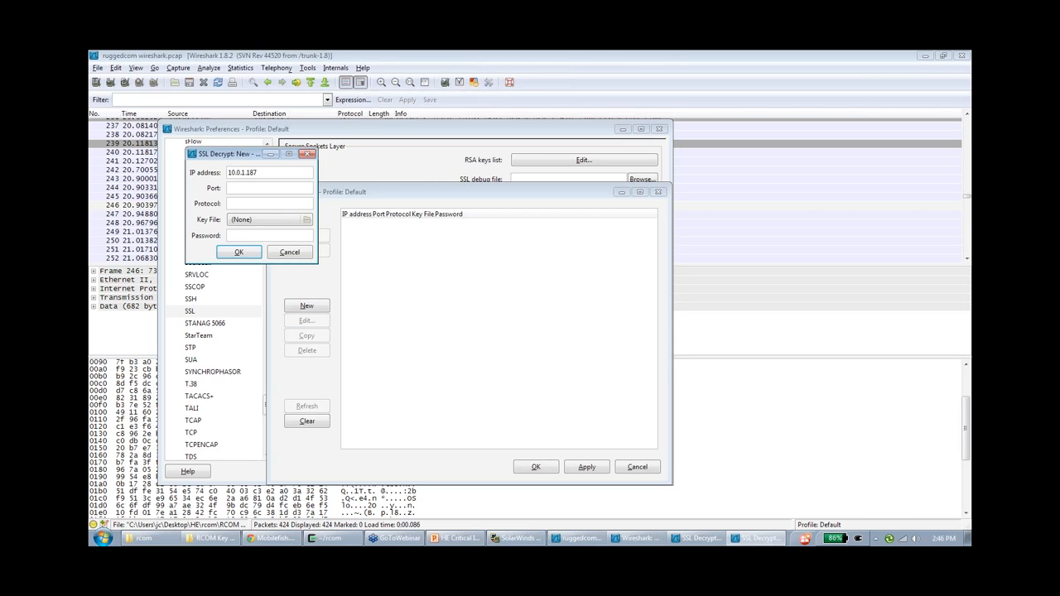
{"action": "type", "text": "443"}
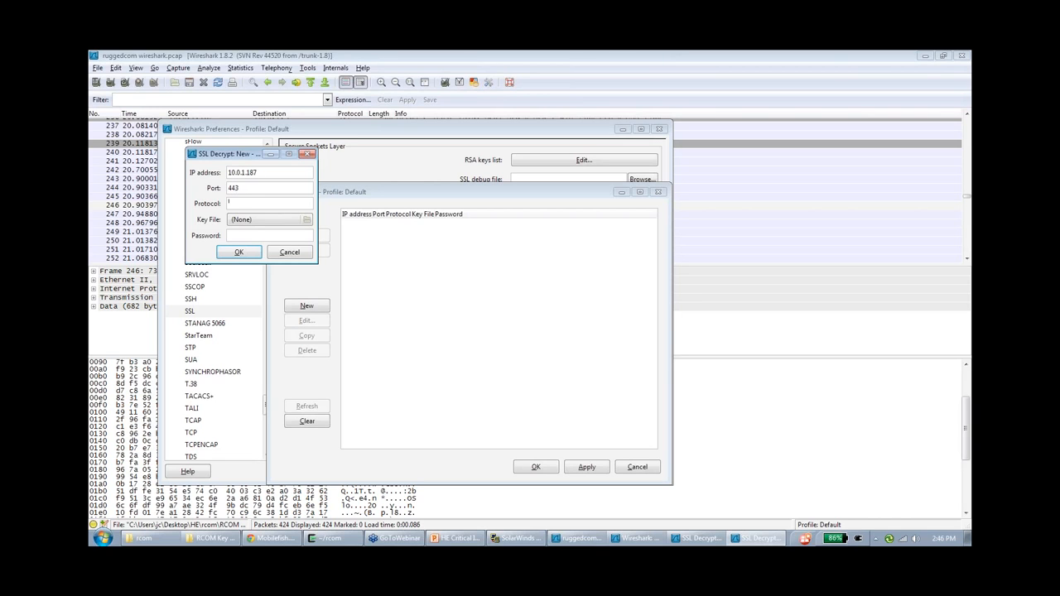
{"action": "type", "text": "http"}
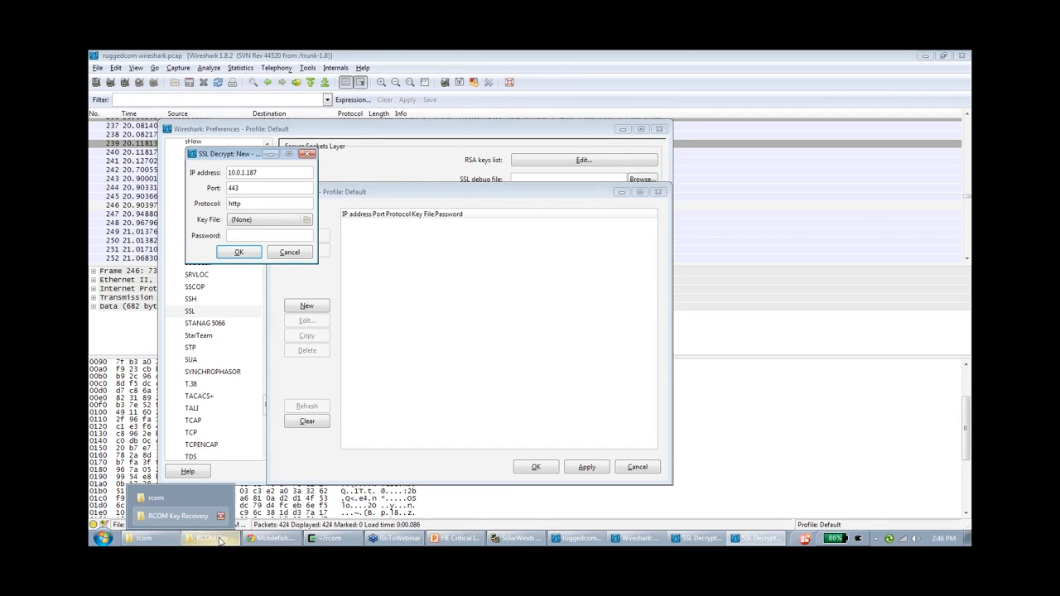
Set the entry's key file to key.pem from the rcom folder and save it.
{"action": "left_click", "coordinate": [306, 218]}
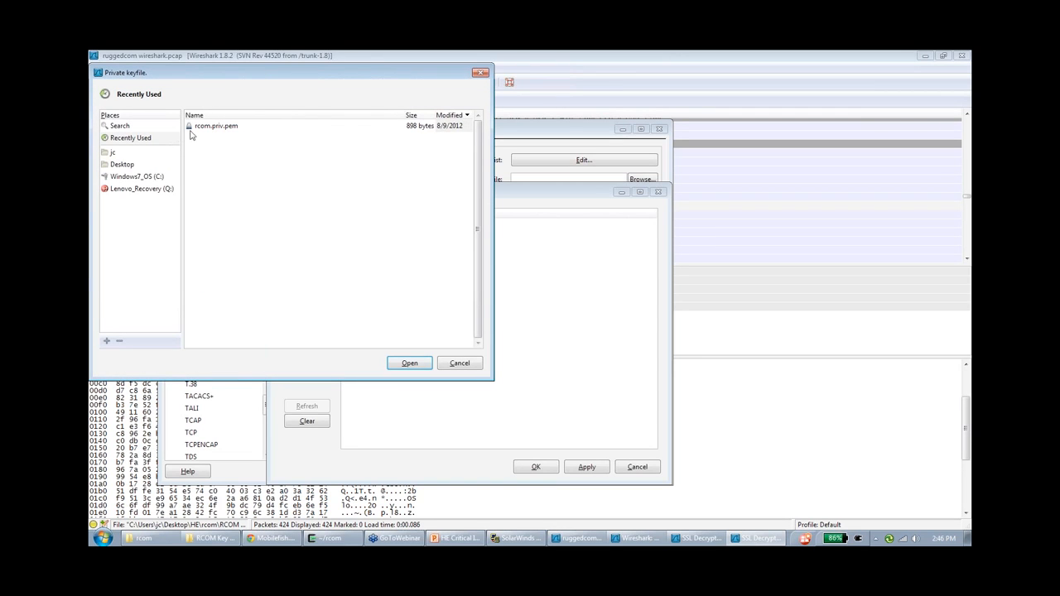
{"action": "mouse_move", "coordinate": [172, 155]}
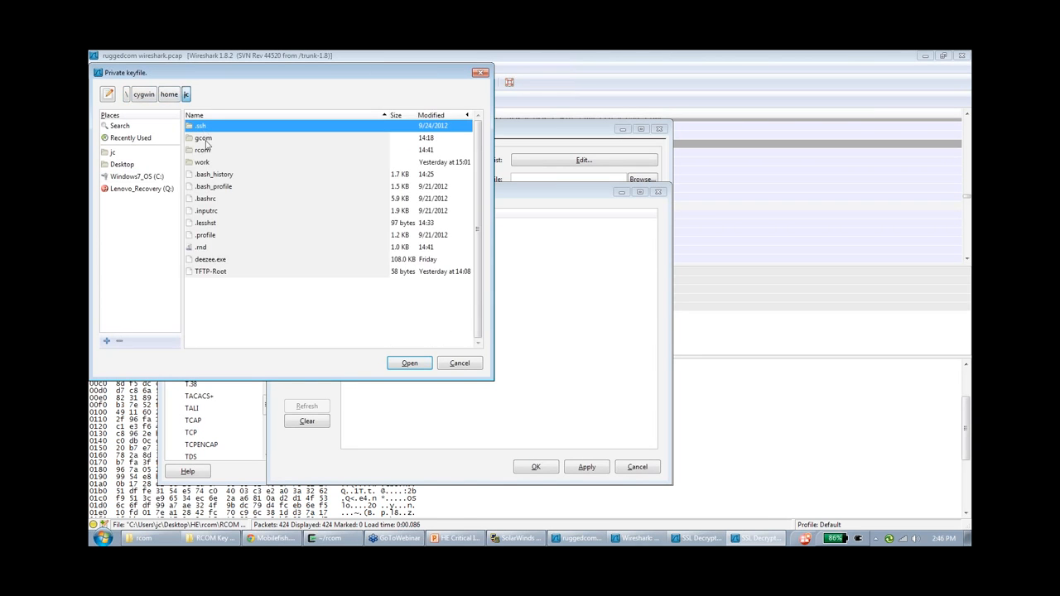
{"action": "double_click", "coordinate": [202, 150]}
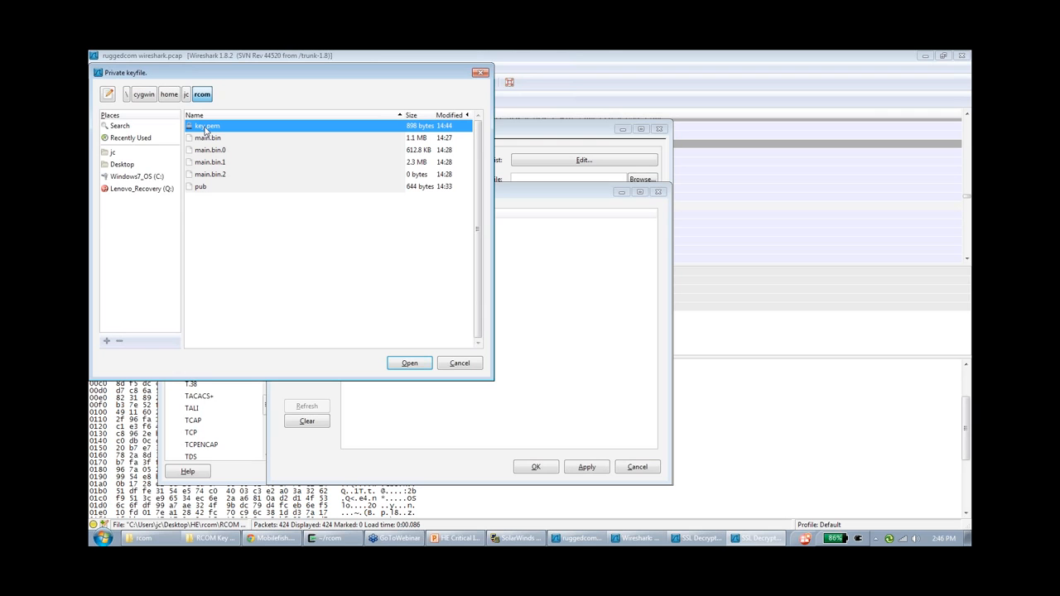
{"action": "left_click", "coordinate": [409, 363]}
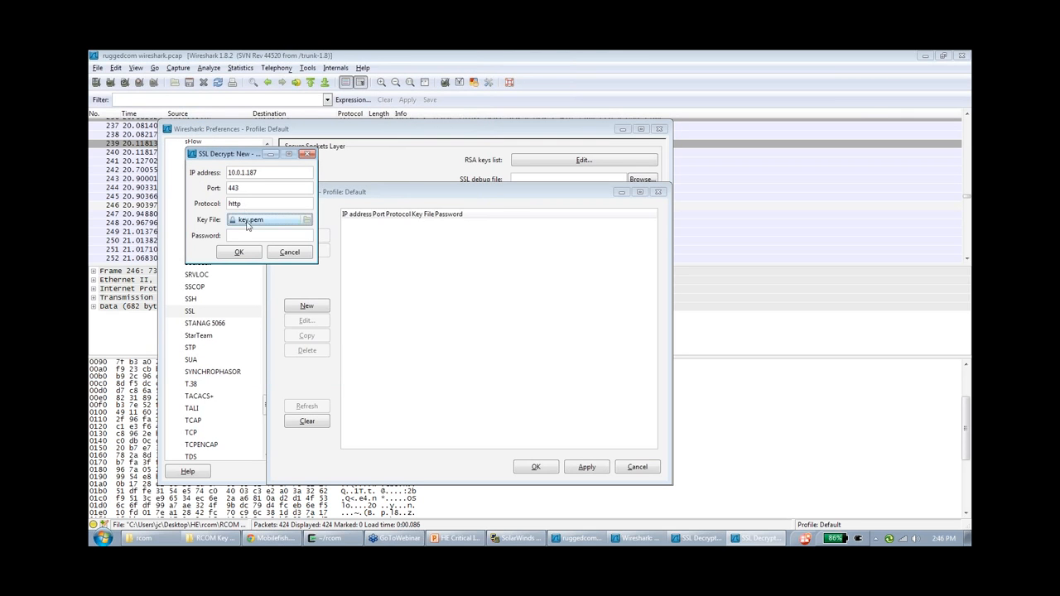
{"action": "left_click", "coordinate": [238, 252]}
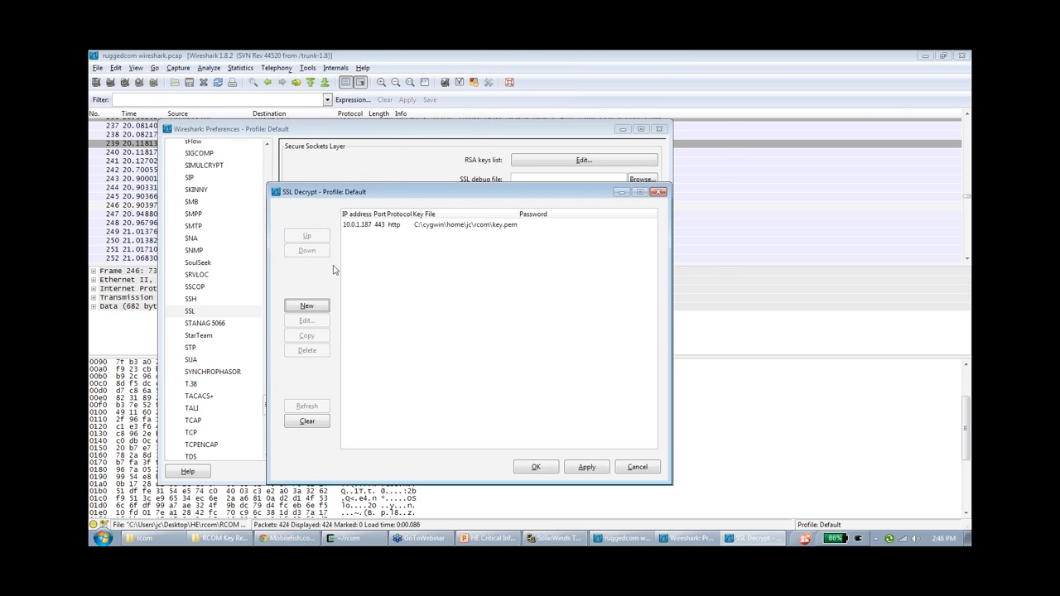
Start a second key entry for 10.0.1.9, port 443, protocol http.
{"action": "left_click", "coordinate": [306, 305]}
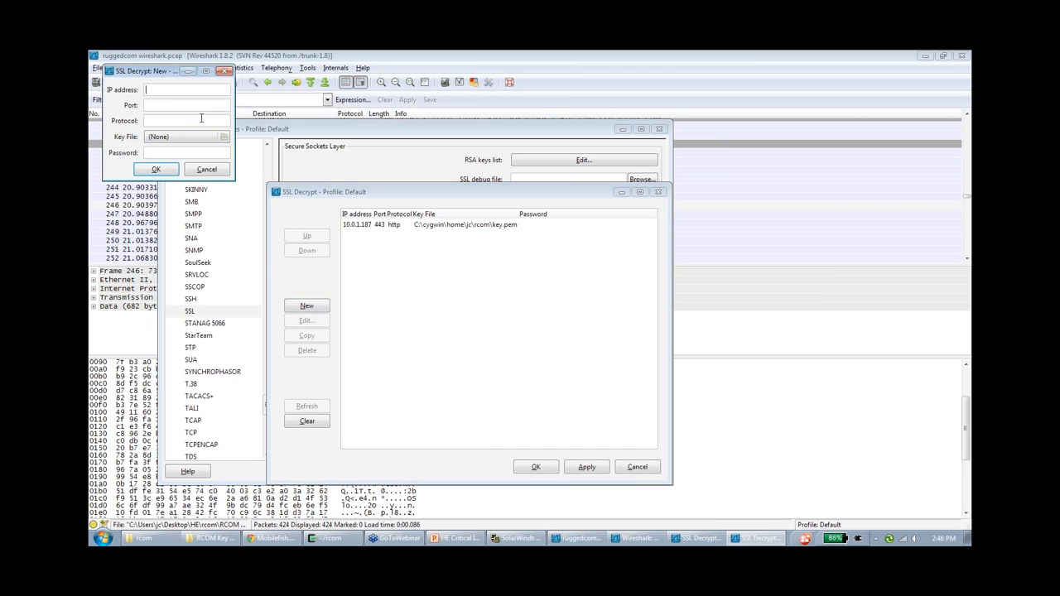
{"action": "type", "text": "10.0.1.9"}
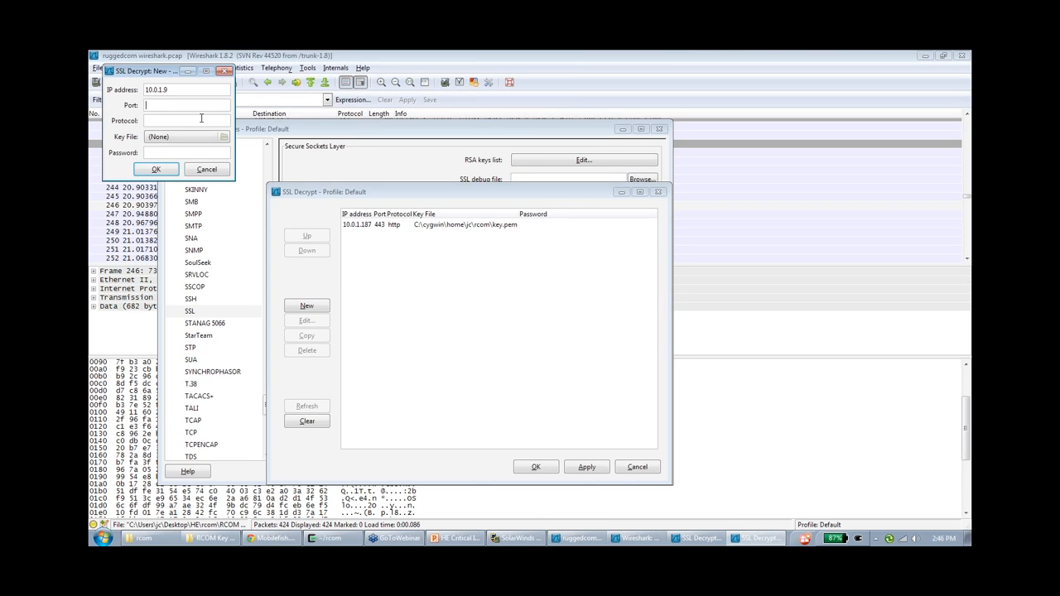
{"action": "type", "text": "ht"}
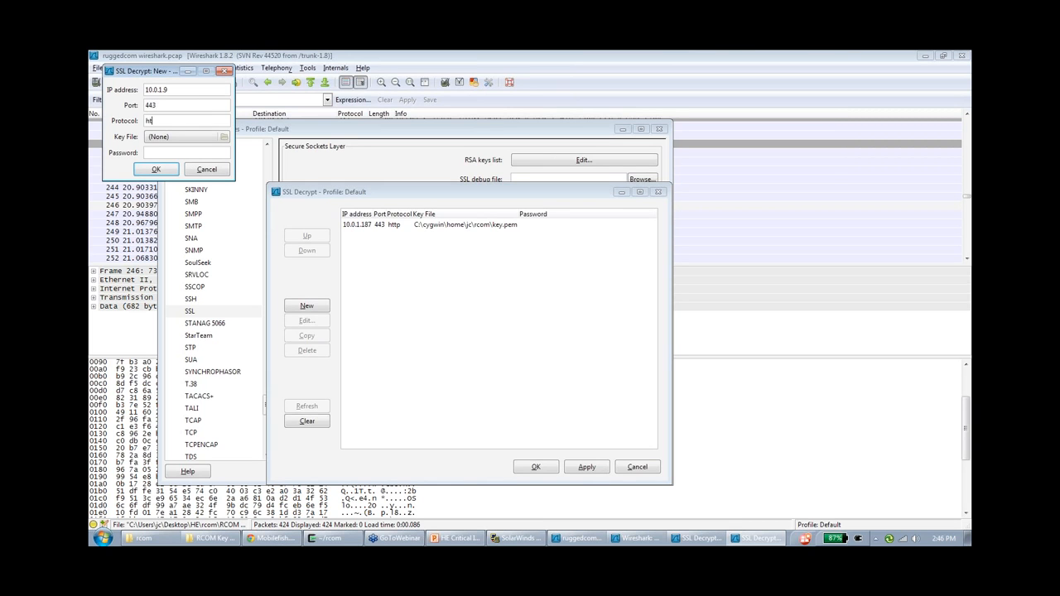
Assign key.pem from recently used files, save the entry, and apply both keys.
{"action": "left_click", "coordinate": [223, 136]}
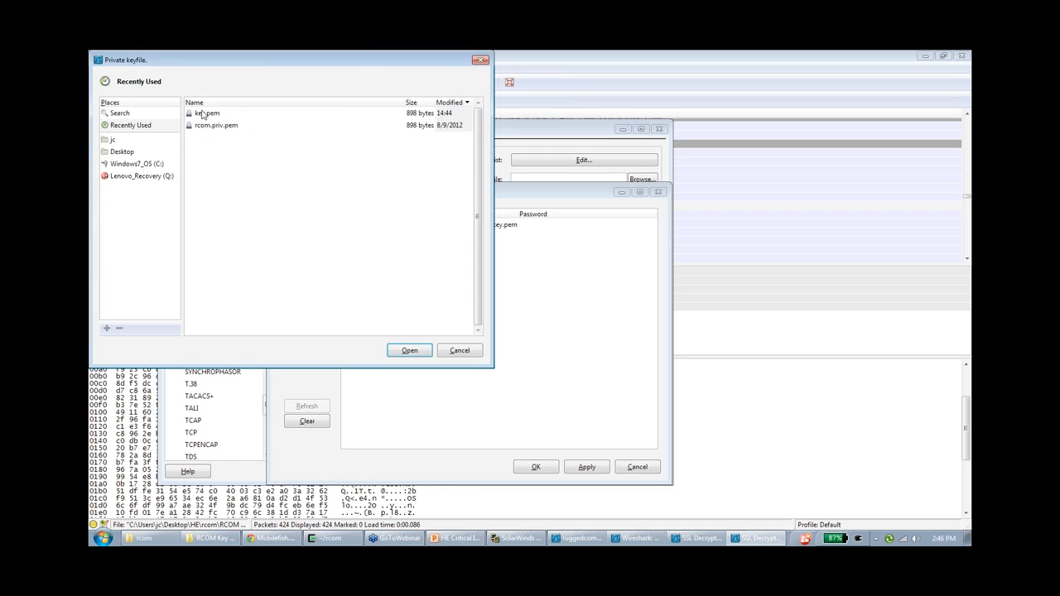
{"action": "left_click", "coordinate": [205, 113]}
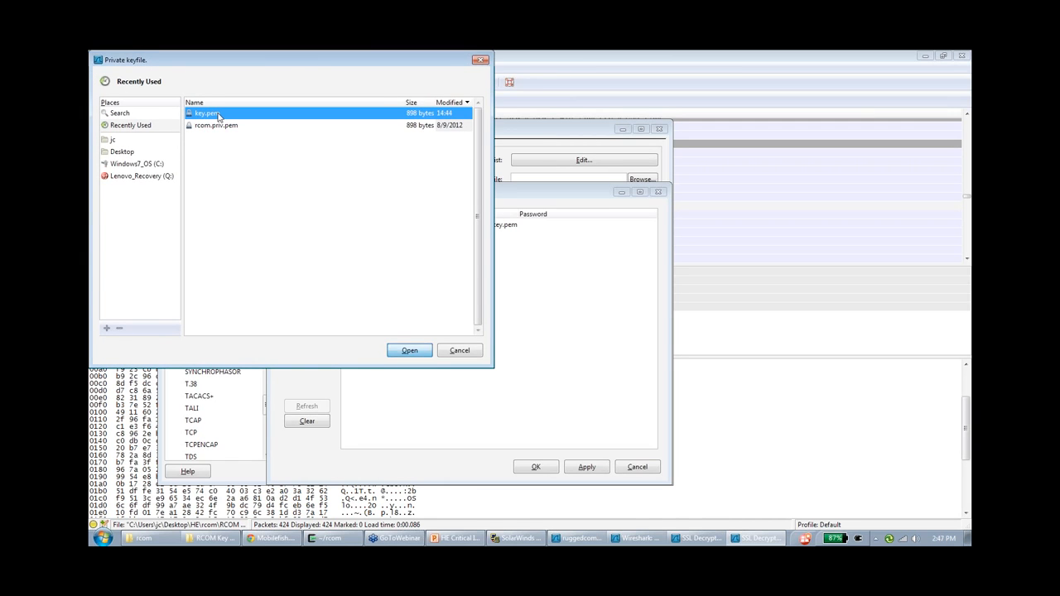
{"action": "left_click", "coordinate": [409, 349]}
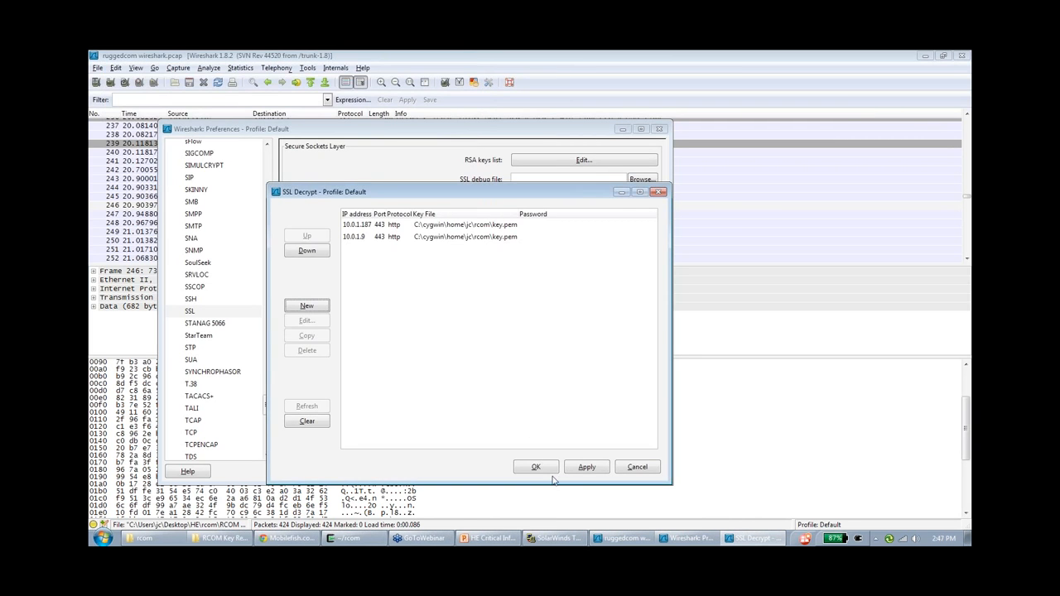
{"action": "left_click", "coordinate": [535, 466]}
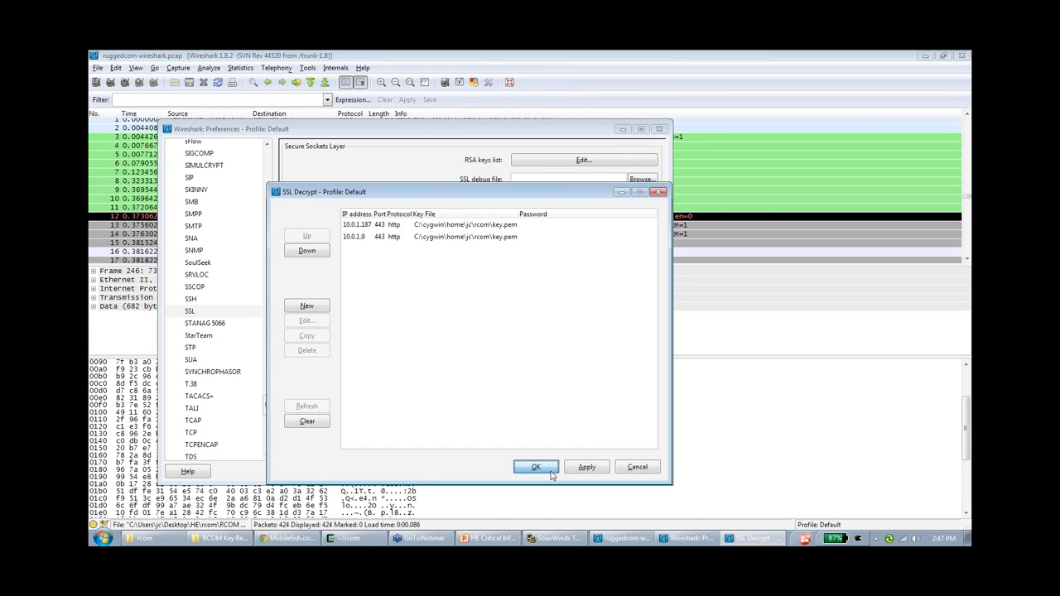
Close the SSL Decrypt key list and confirm the Preferences window.
{"action": "left_click", "coordinate": [534, 466]}
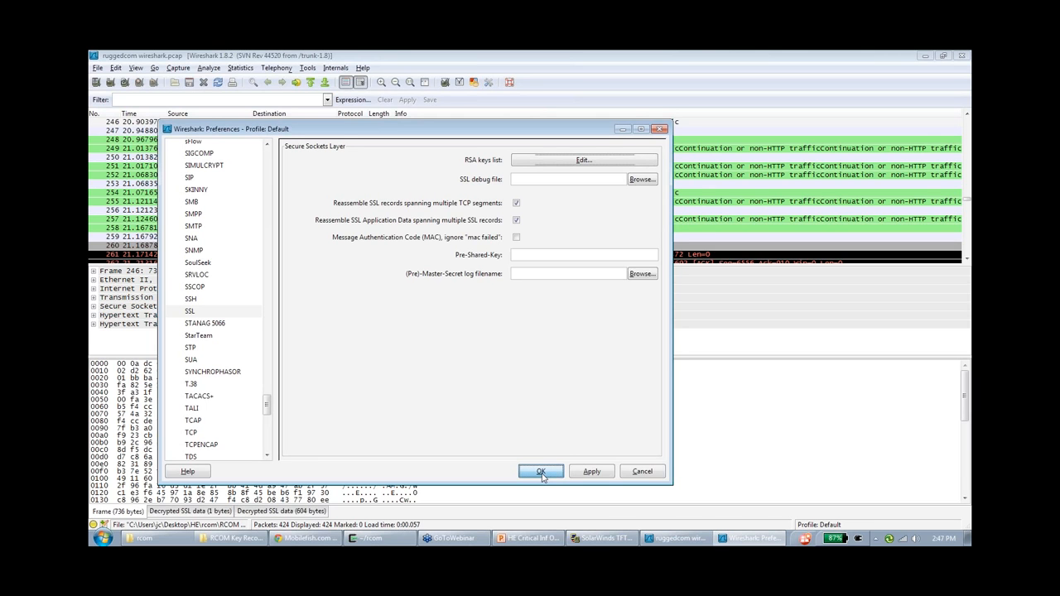
{"action": "left_click", "coordinate": [539, 472]}
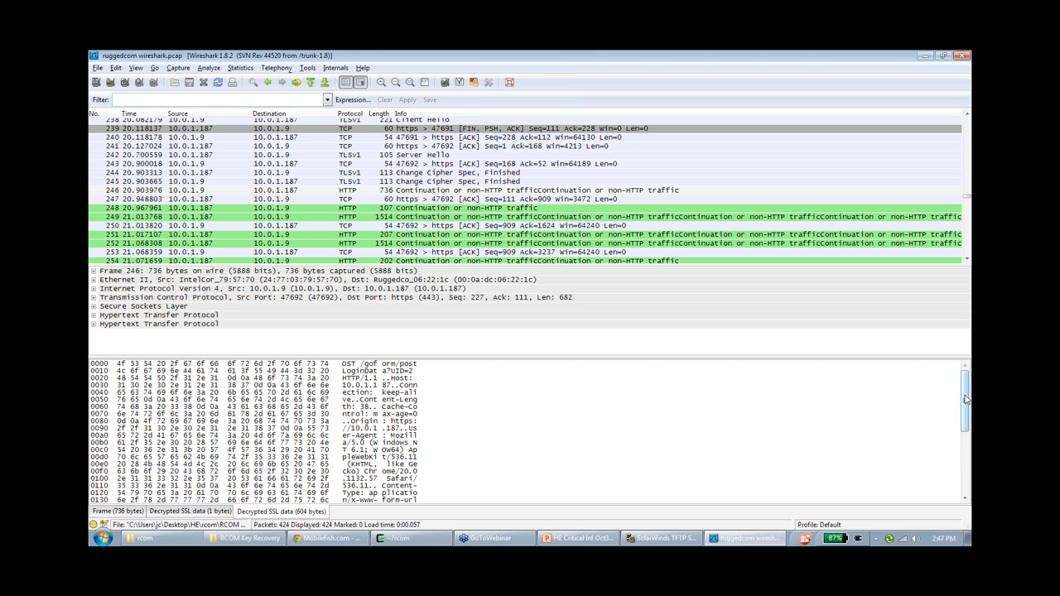
Scroll through packet 246's decrypted HTTP data to the login username and password.
{"action": "scroll", "scroll_direction": "down", "scroll_amount": 3}
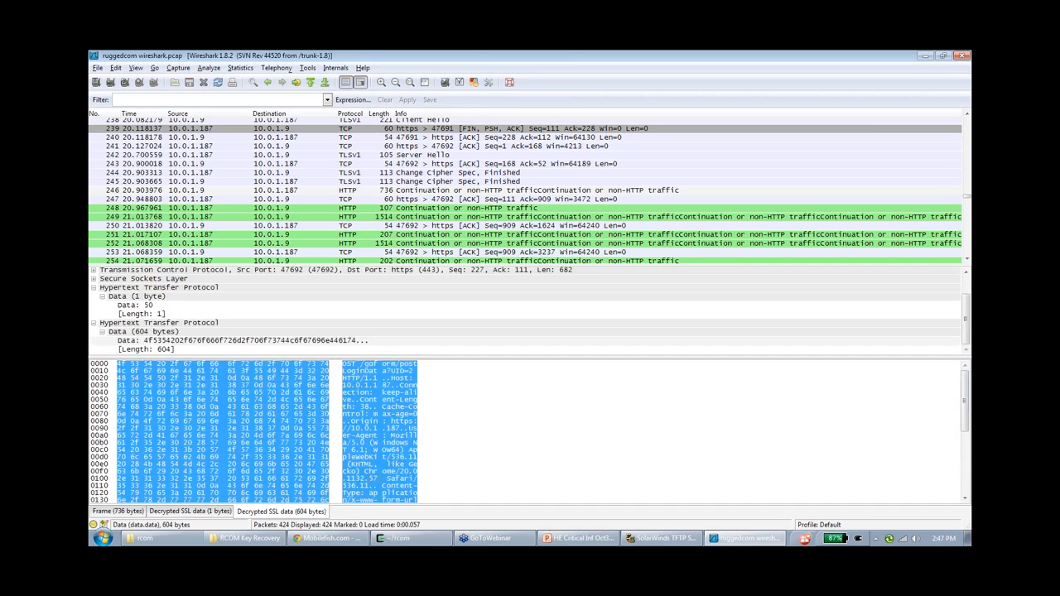
{"action": "scroll", "scroll_direction": "down", "scroll_amount": 3}
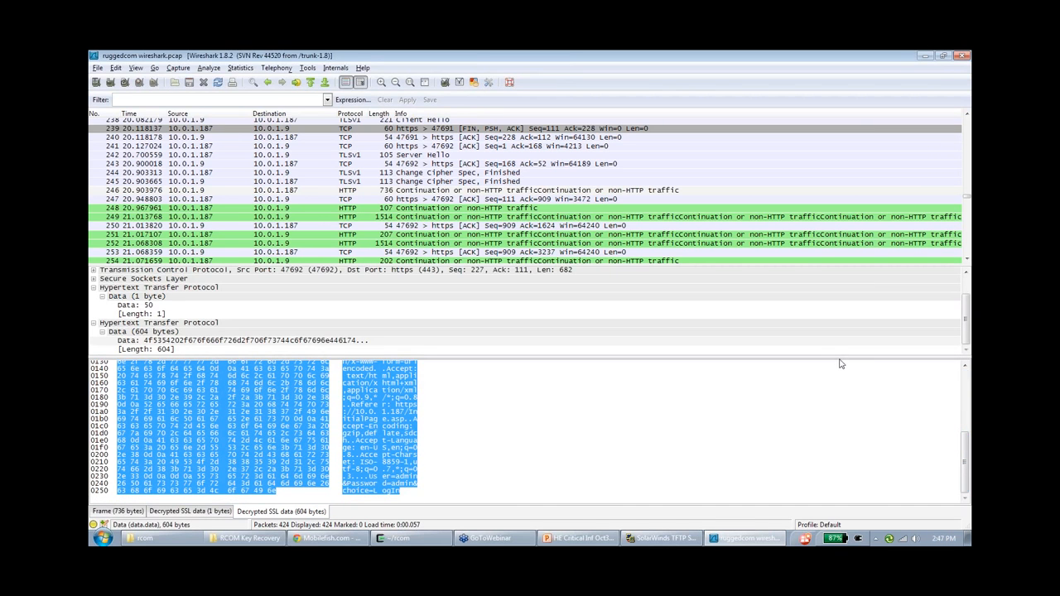
{"action": "mouse_move", "coordinate": [839, 355]}
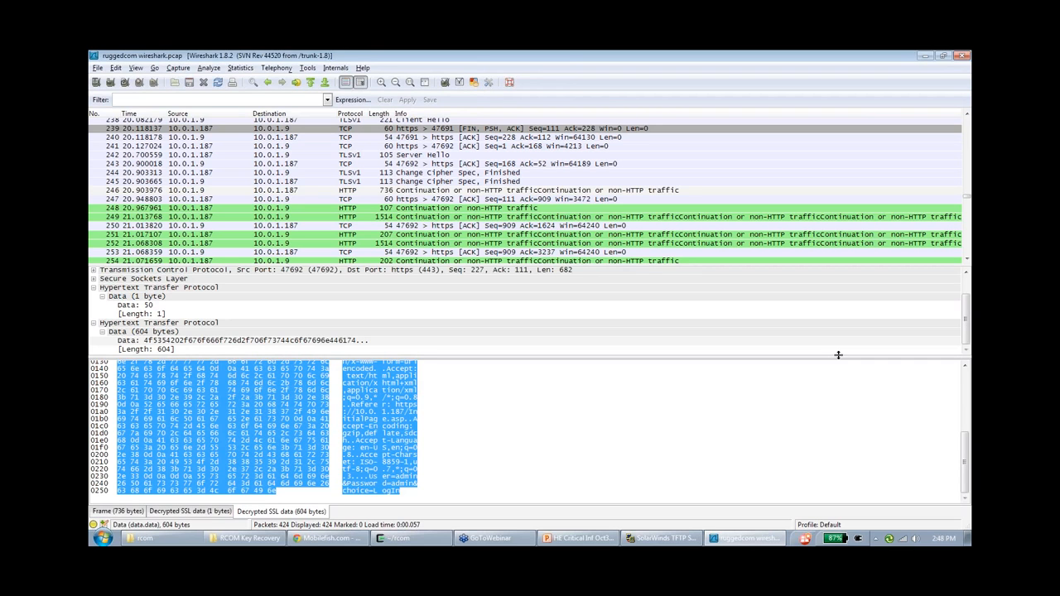
{"action": "mouse_move", "coordinate": [840, 365]}
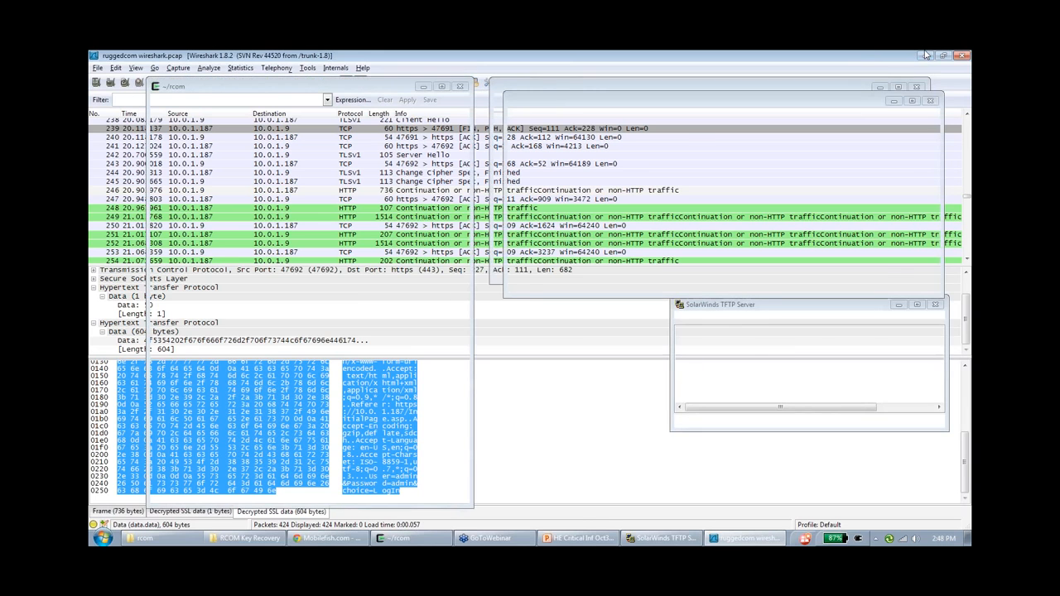
Return to PowerPoint and go to slide 25, Countermeasures.
{"action": "left_click", "coordinate": [577, 538]}
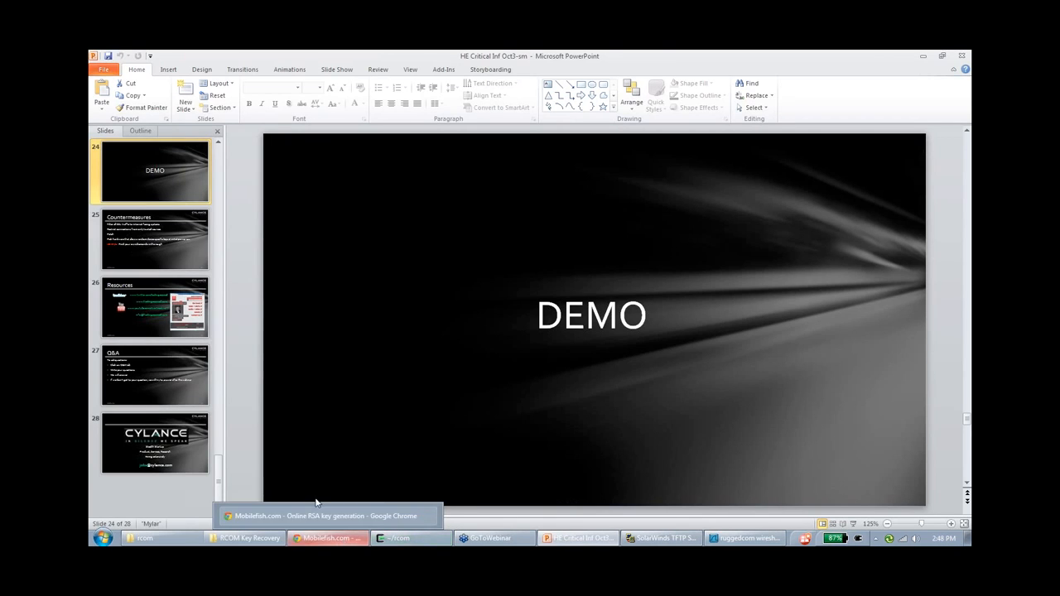
{"action": "mouse_move", "coordinate": [195, 241]}
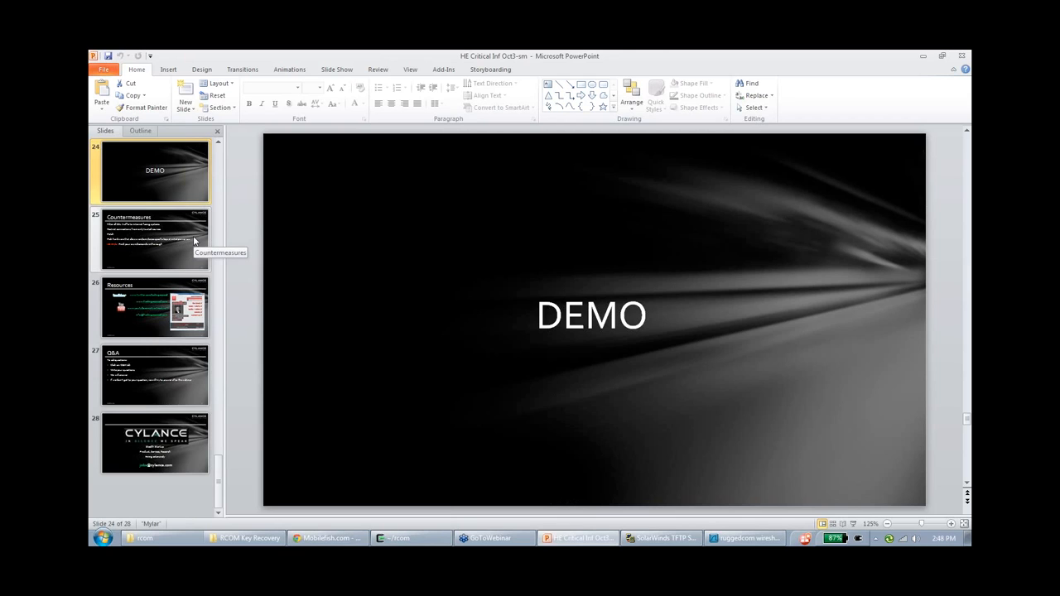
{"action": "left_click", "coordinate": [155, 238]}
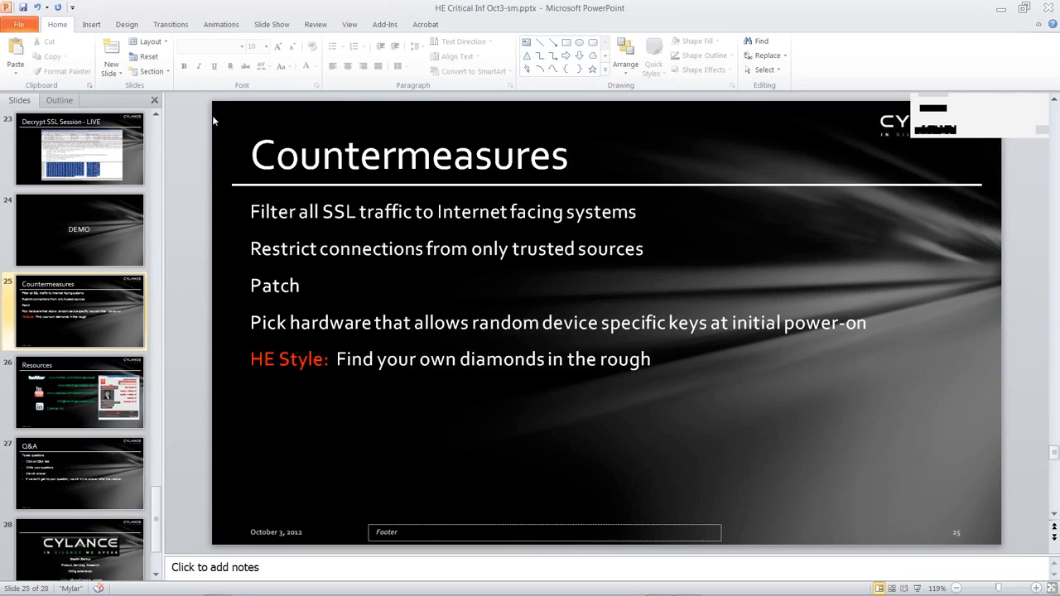